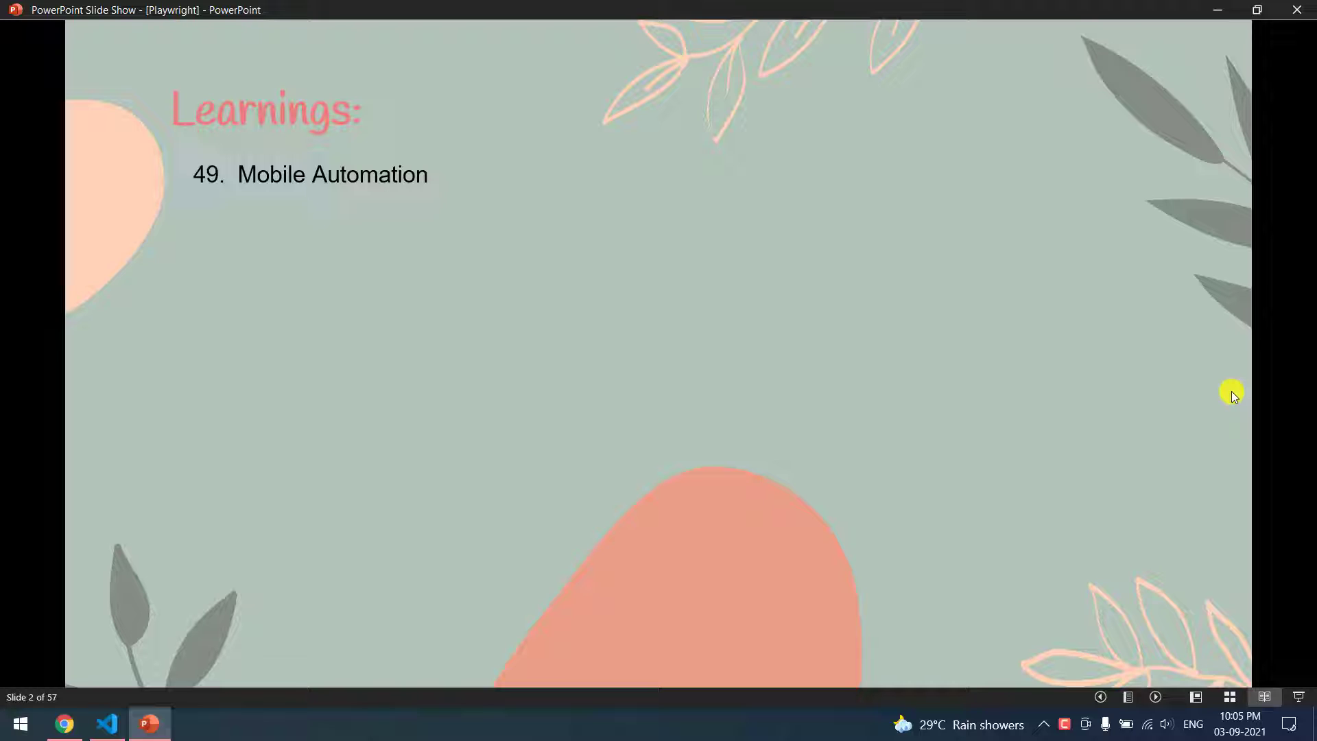
mouse_move(1301, 10)
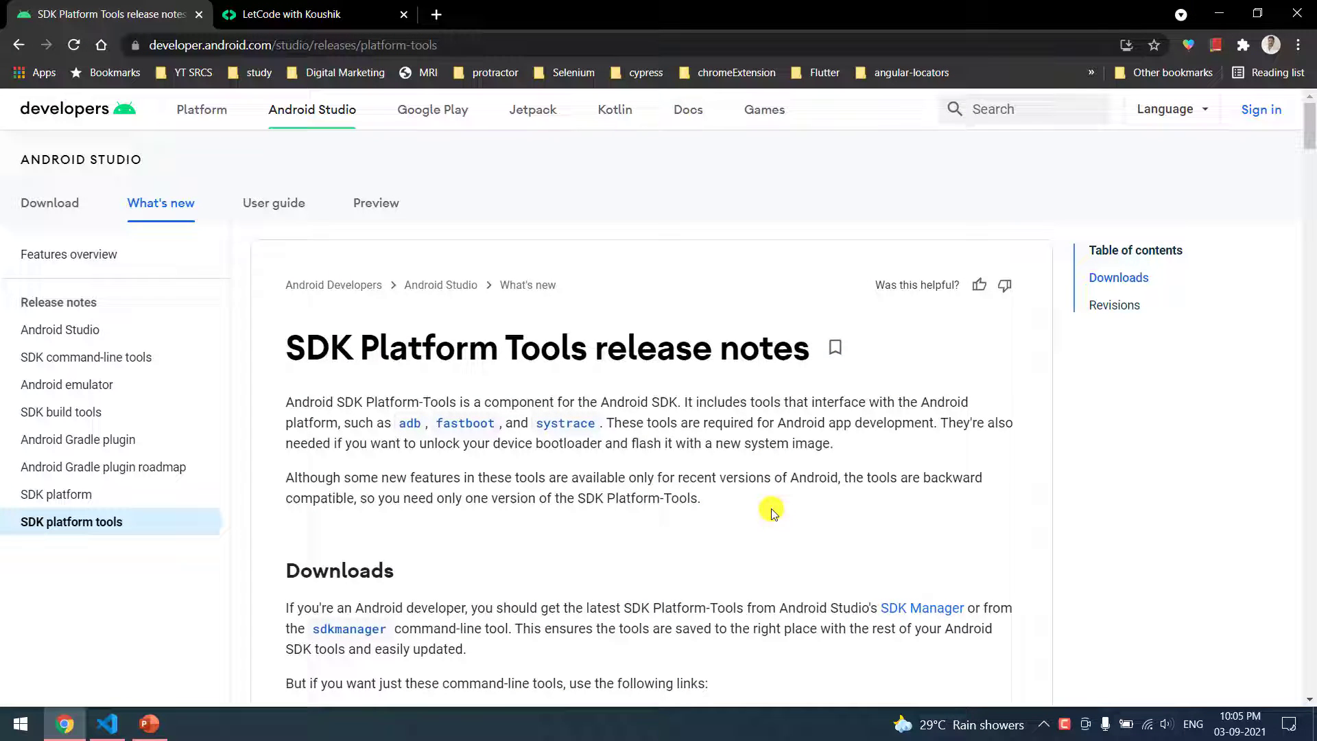
Step: Accept the SDK license terms and save the SDK Platform-Tools for Windows zip to Downloads
scroll("down", 3)
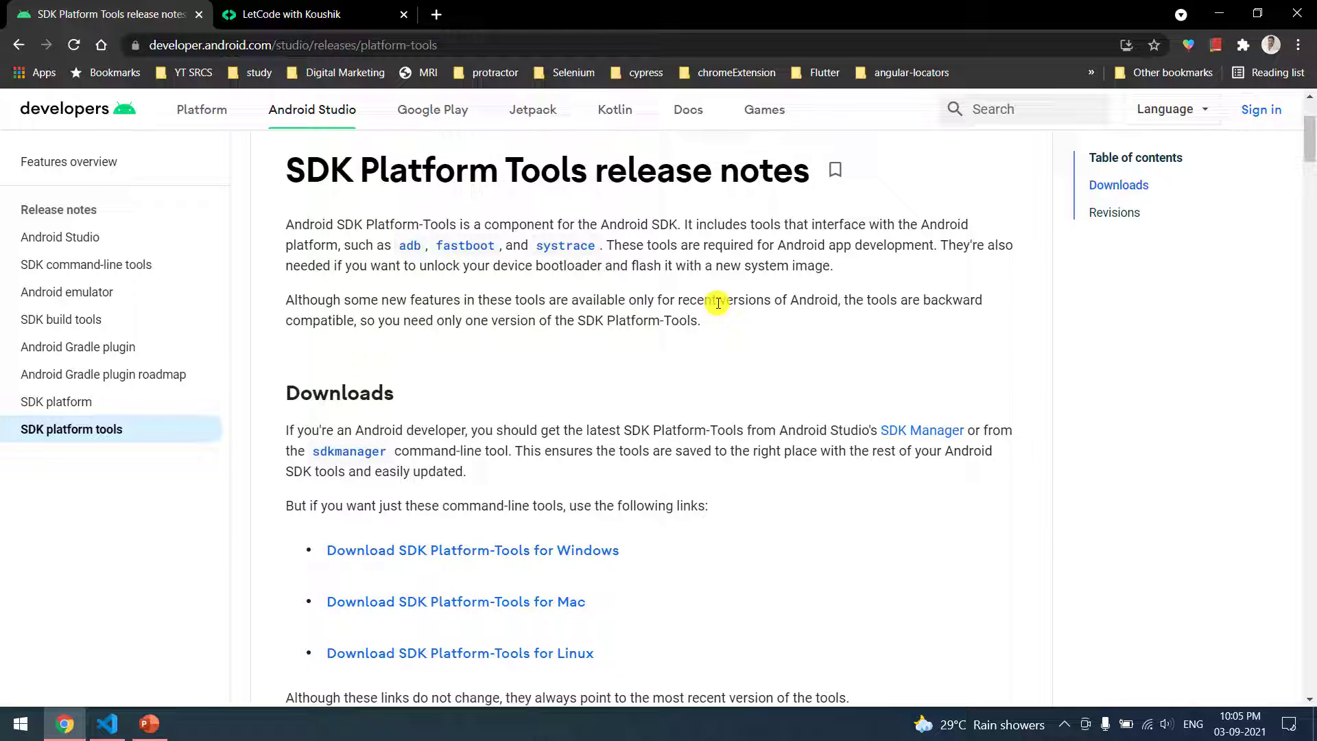
scroll("down", 3)
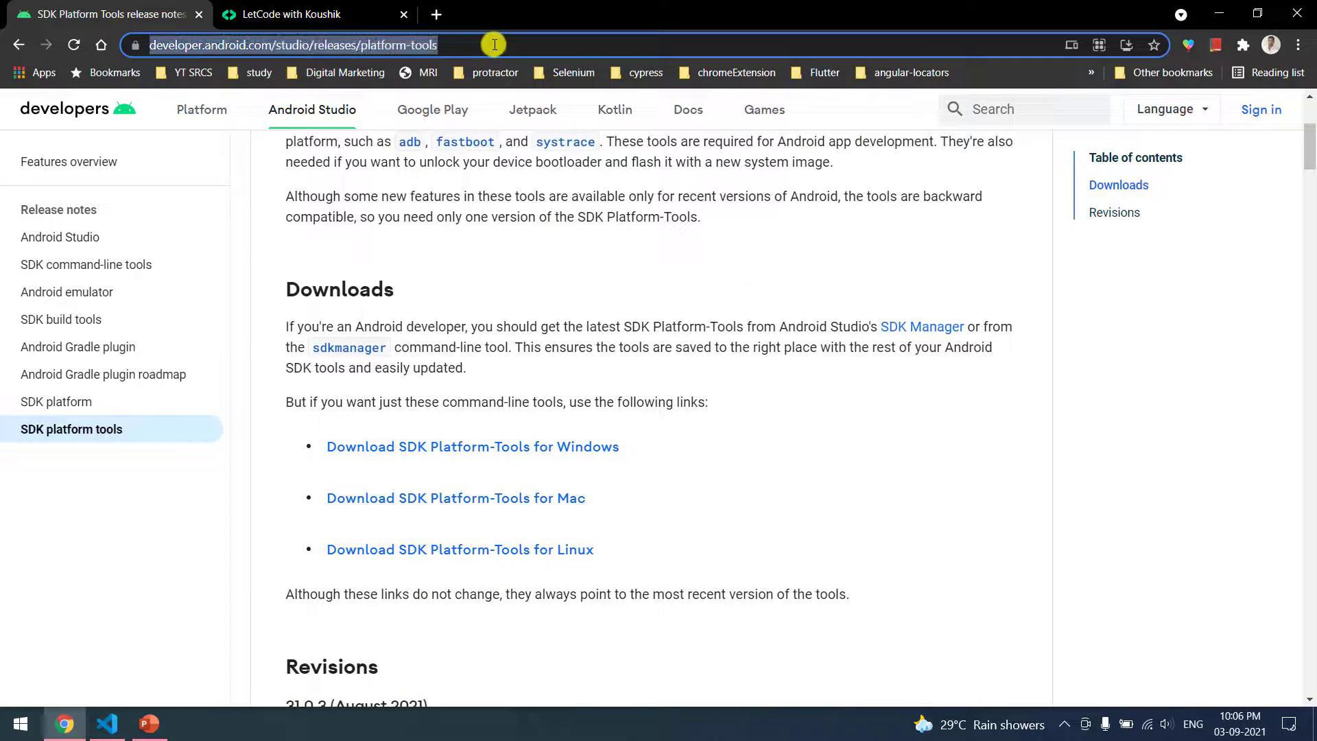
mouse_move(756, 373)
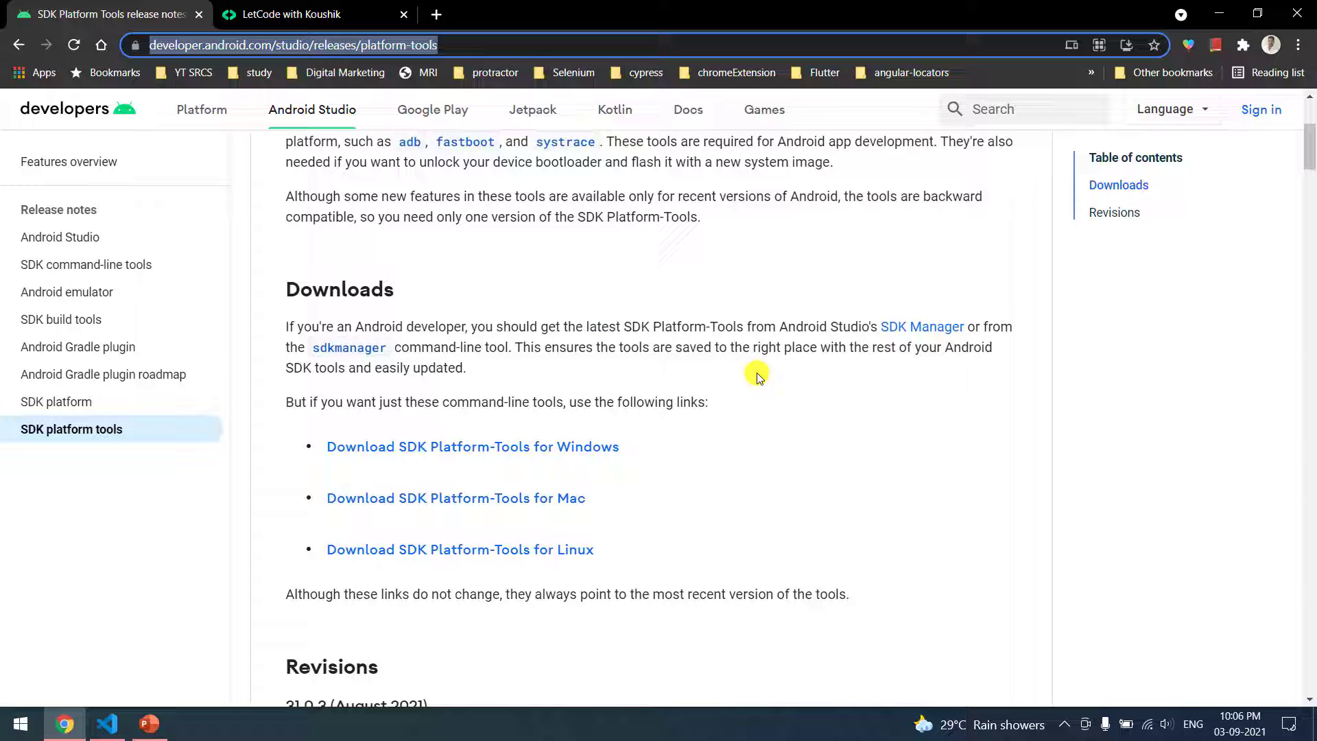
scroll("down", 3)
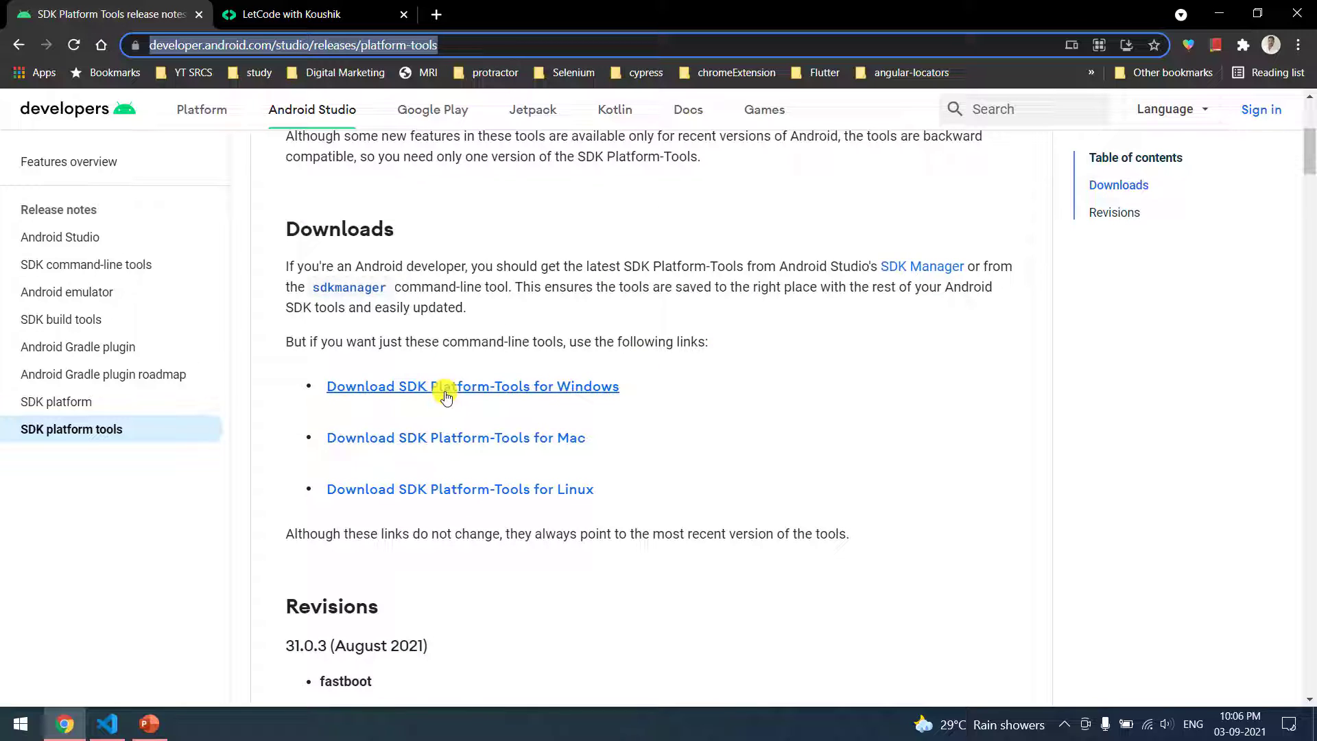
mouse_move(578, 388)
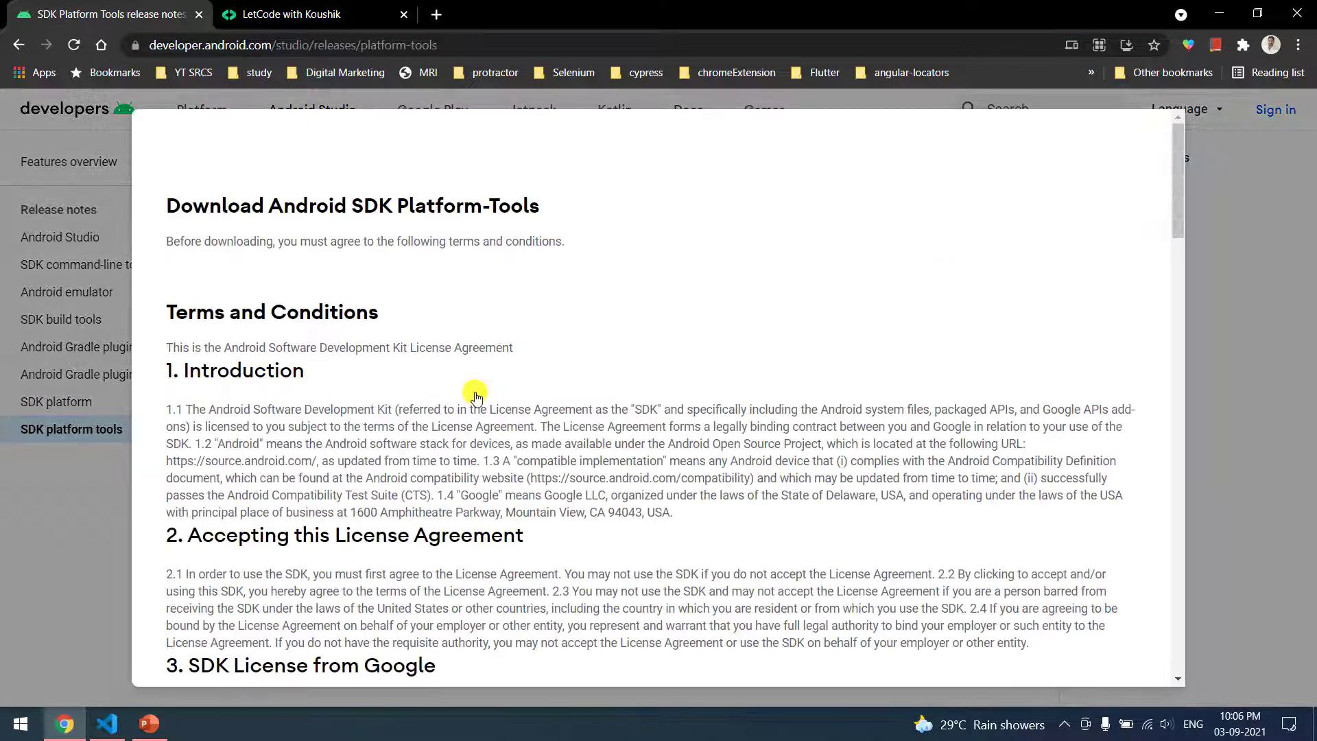
scroll("down", 3)
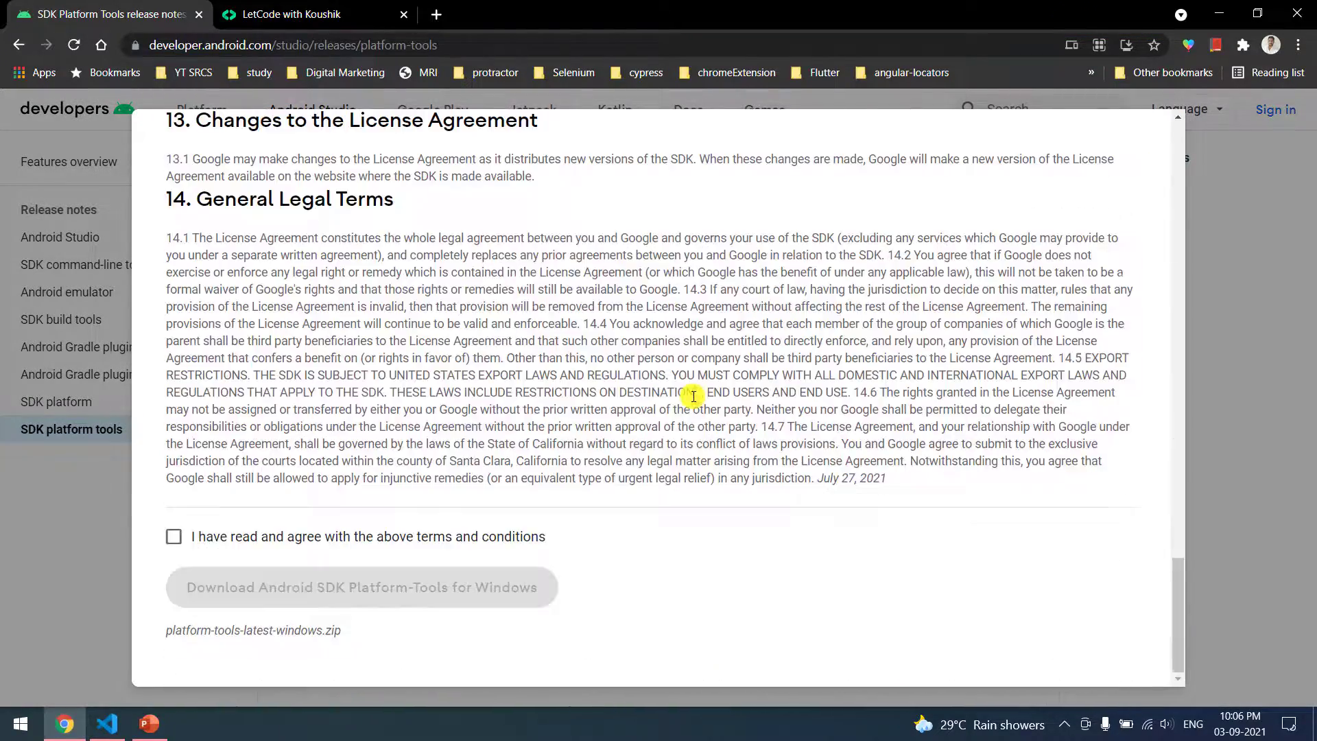
left_click(172, 537)
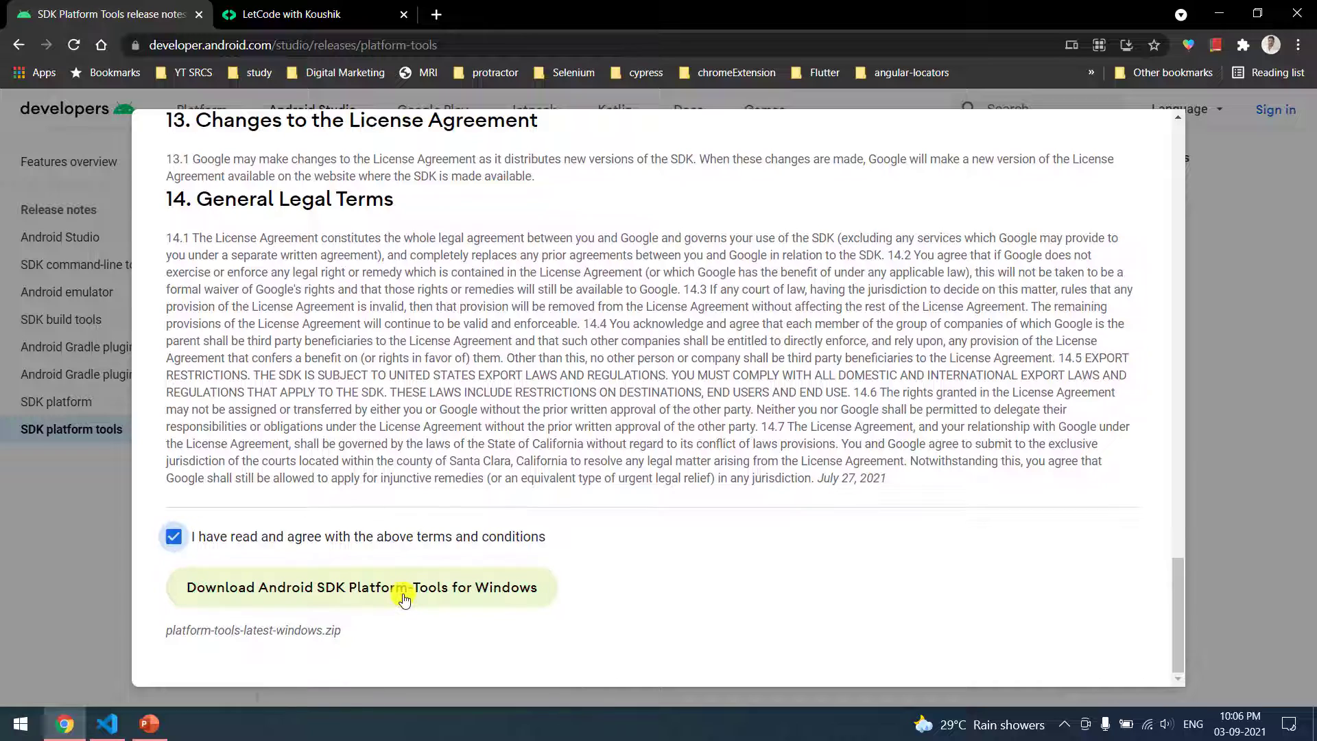
left_click(361, 586)
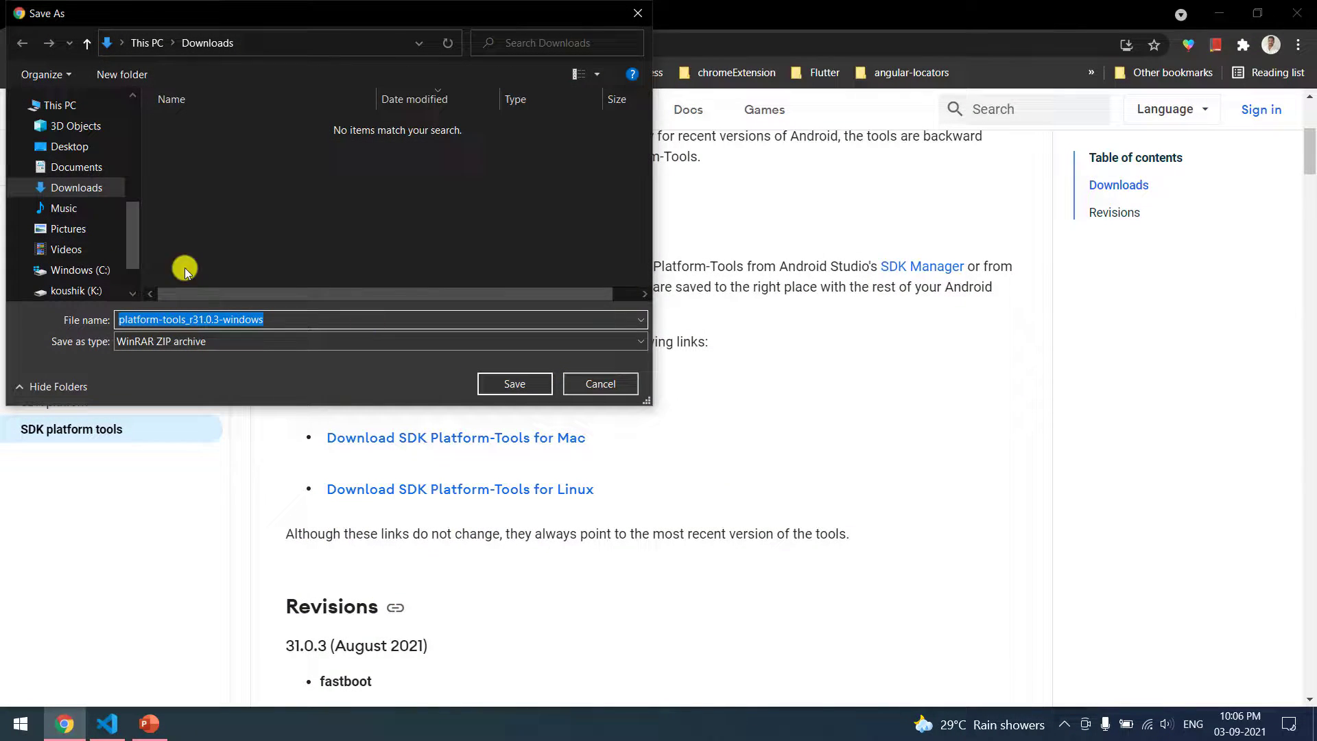
mouse_move(515, 384)
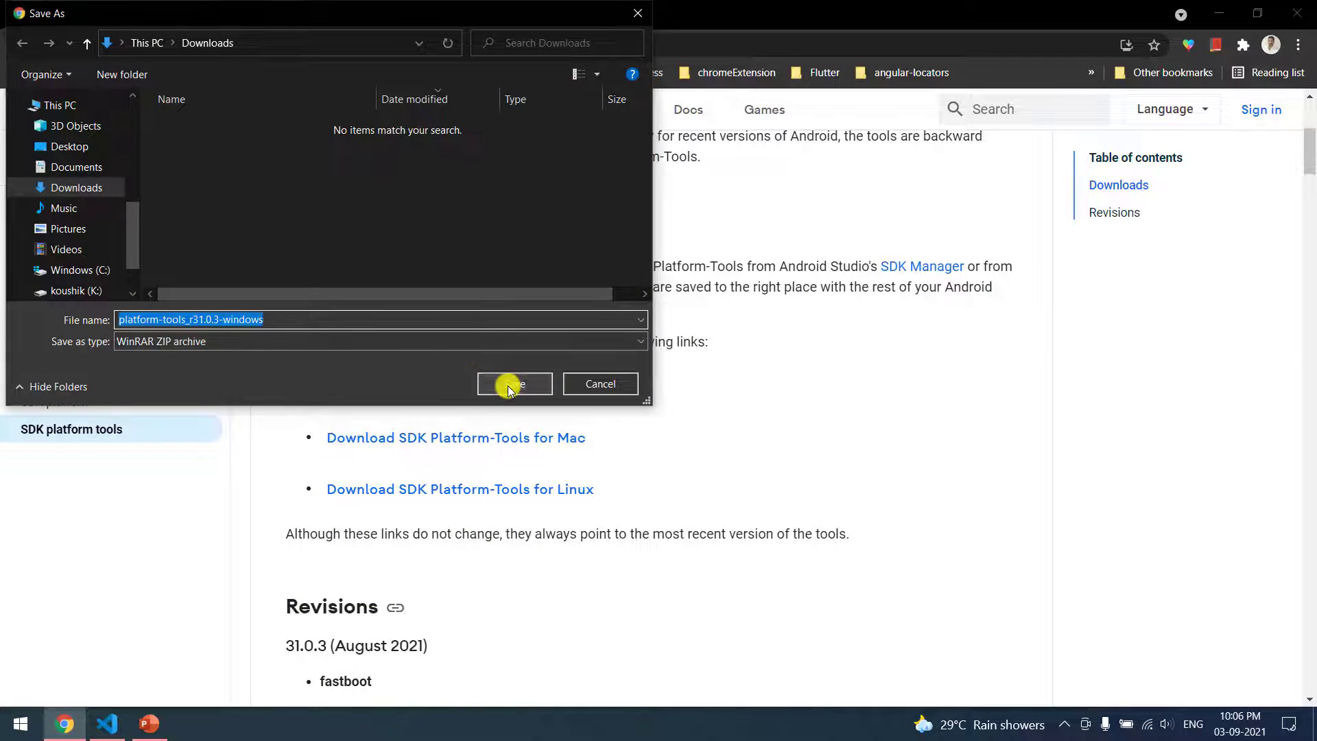
left_click(513, 384)
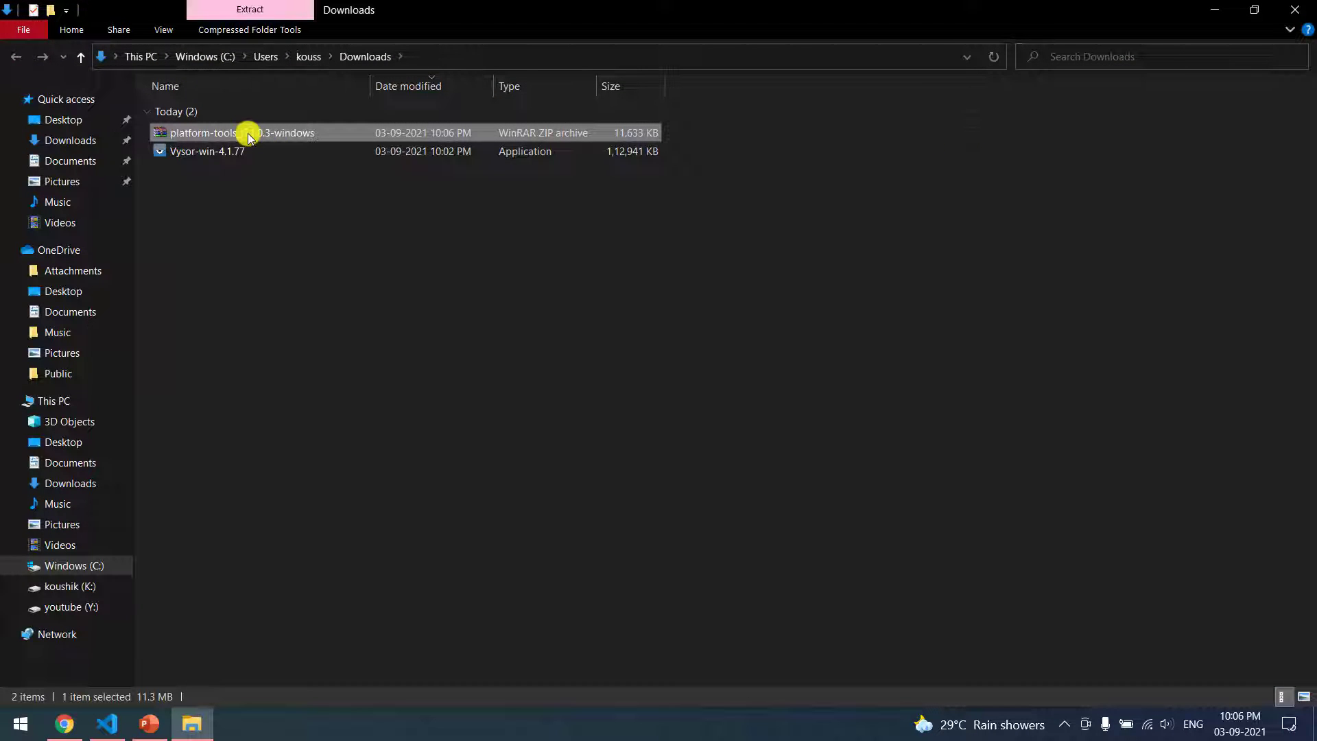
Step: Extract the platform-tools zip in Downloads and enter the new platform-tools folder
right_click(244, 133)
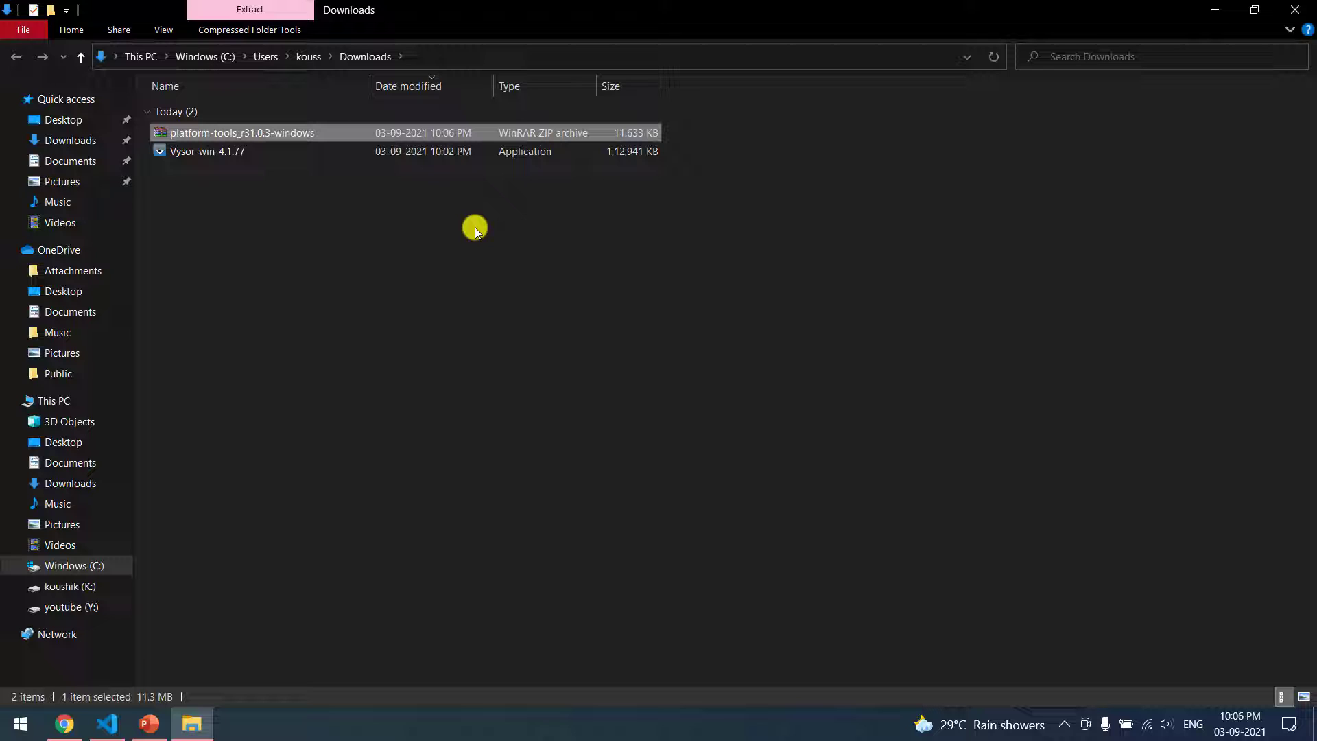
left_click(250, 10)
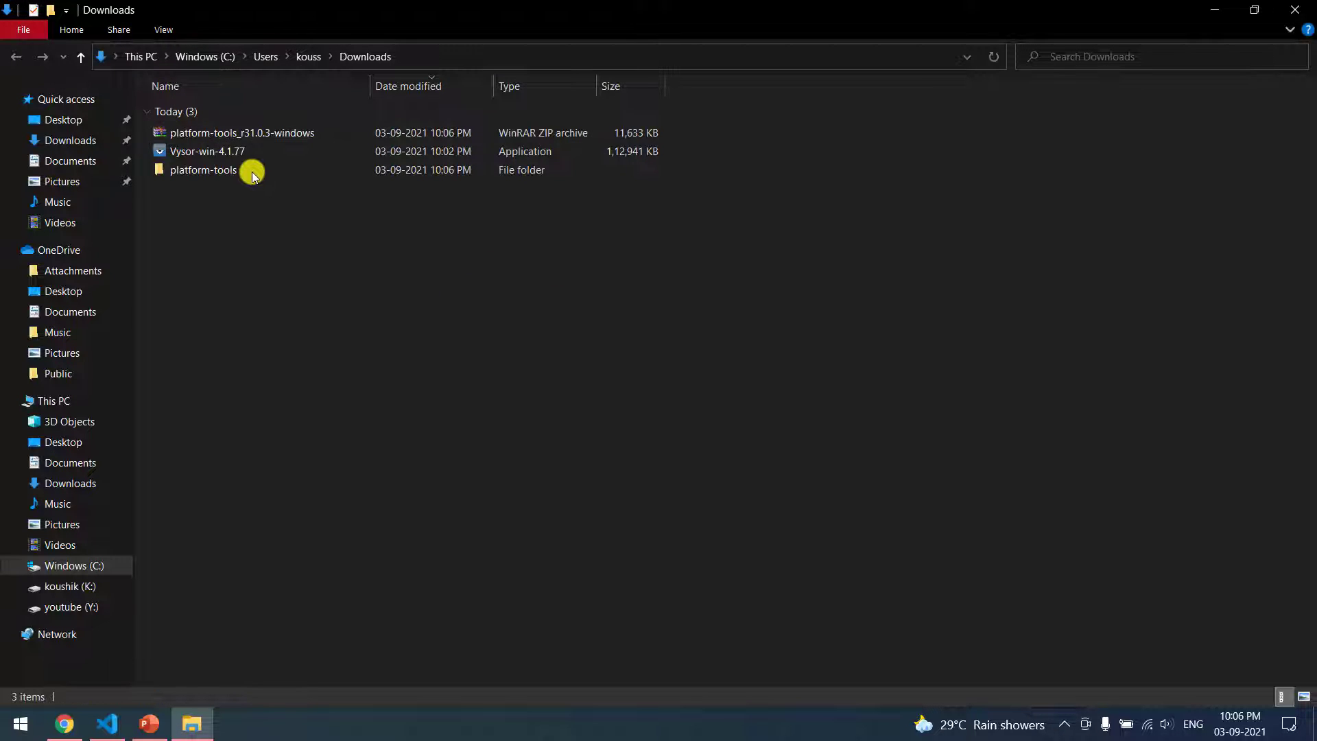
double_click(203, 170)
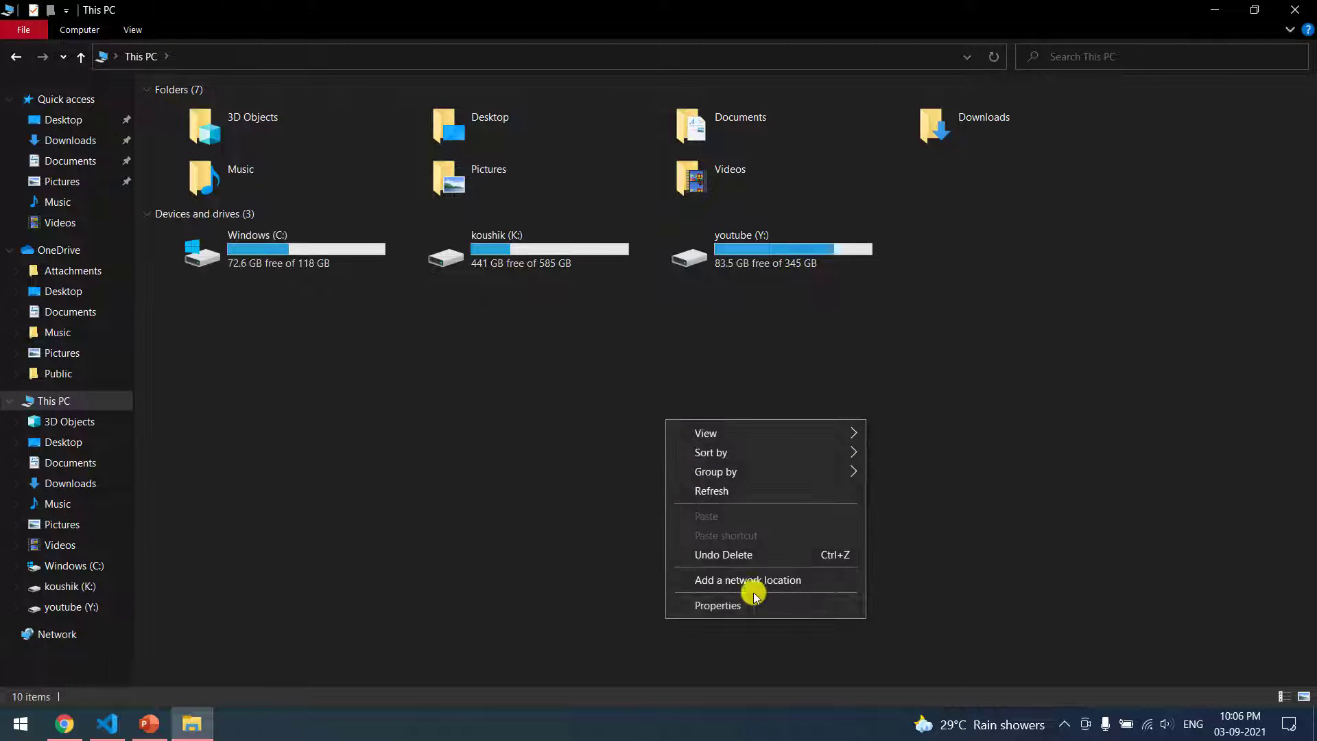
Step: Reach the system Path variable editor through This PC Properties and Environment Variables
left_click(719, 605)
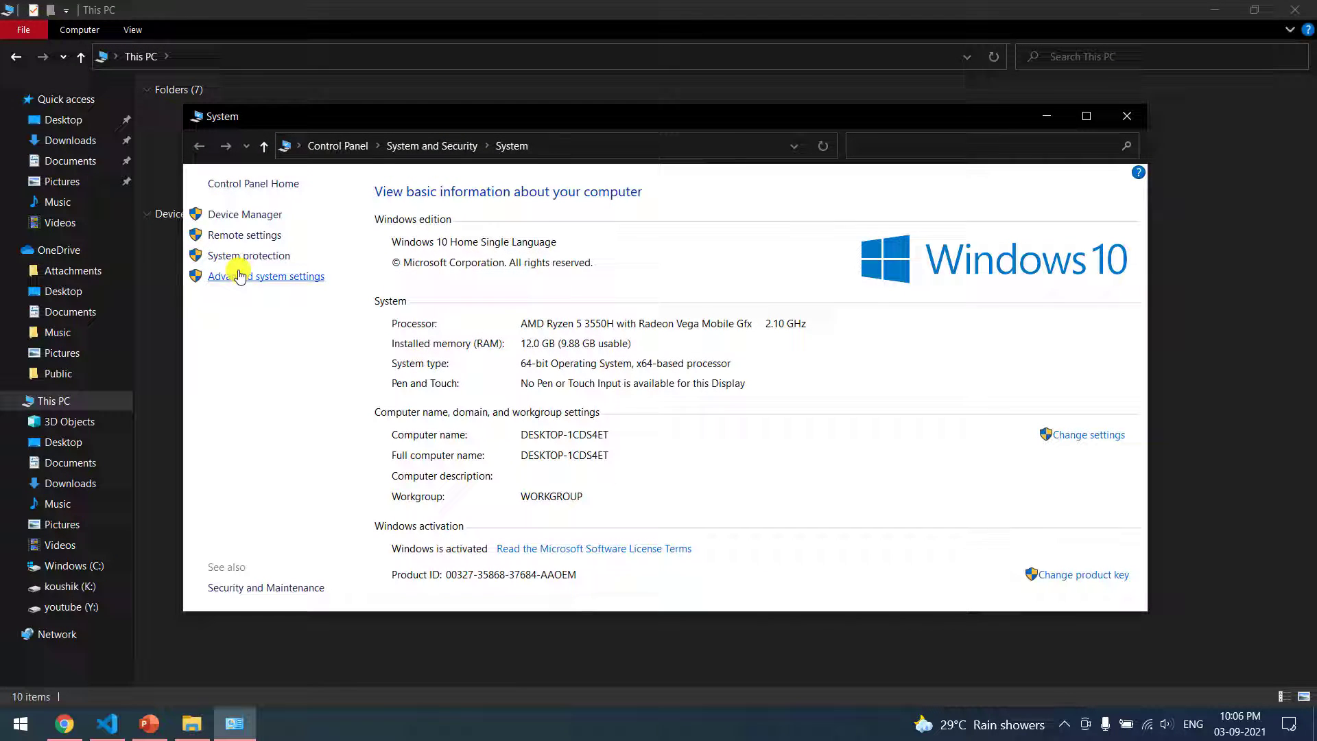
left_click(264, 276)
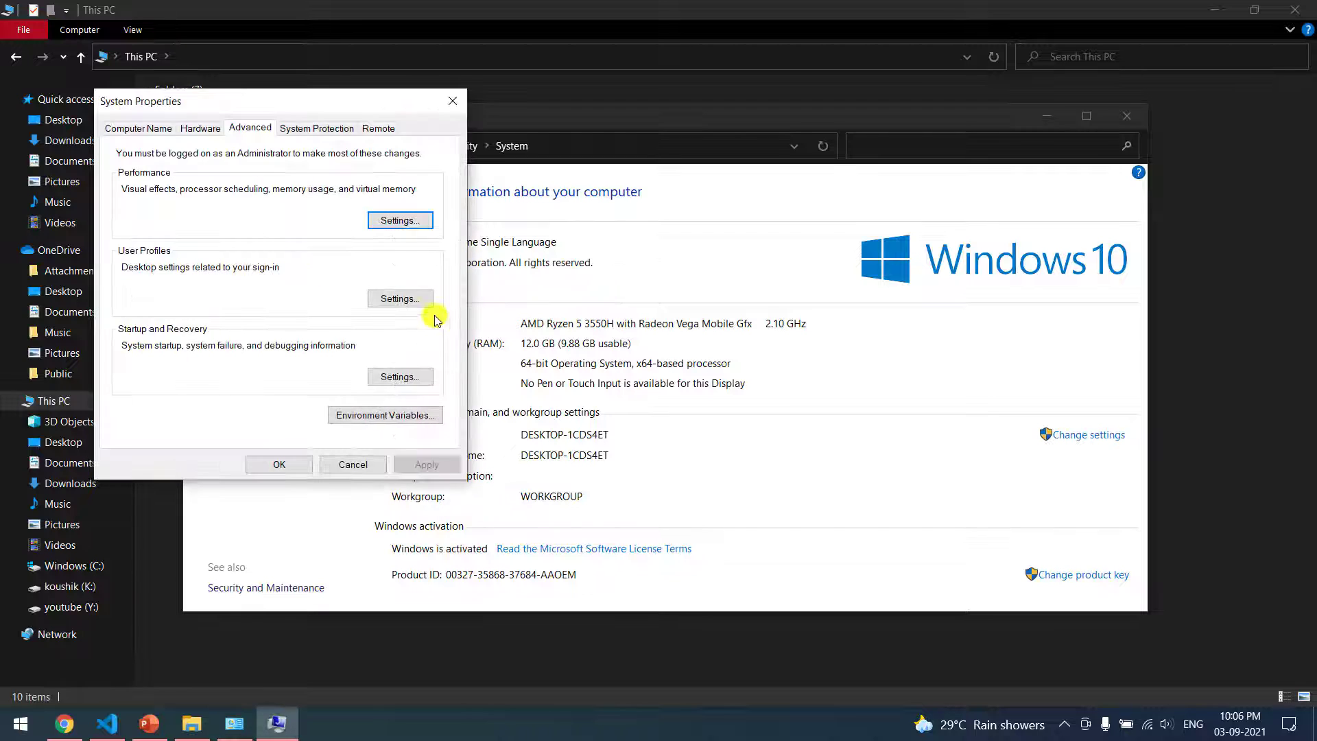
left_click(384, 414)
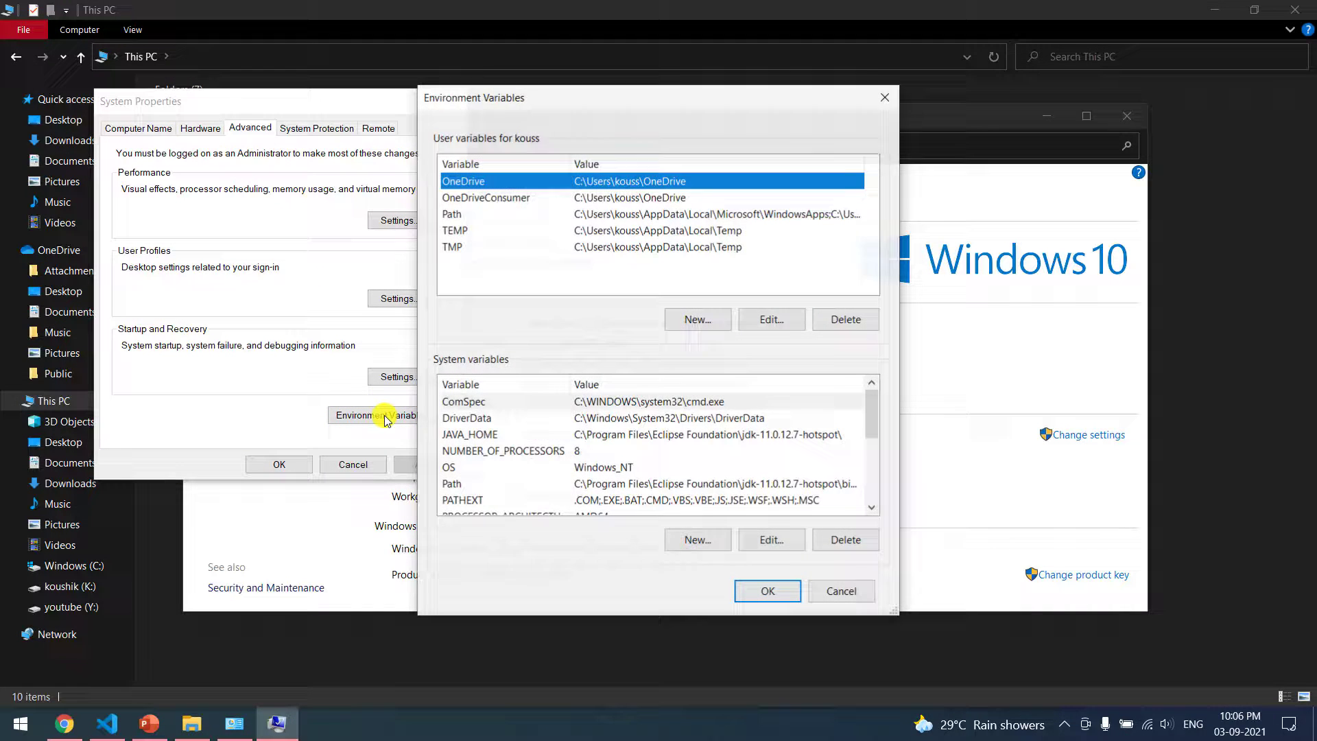
mouse_move(461, 368)
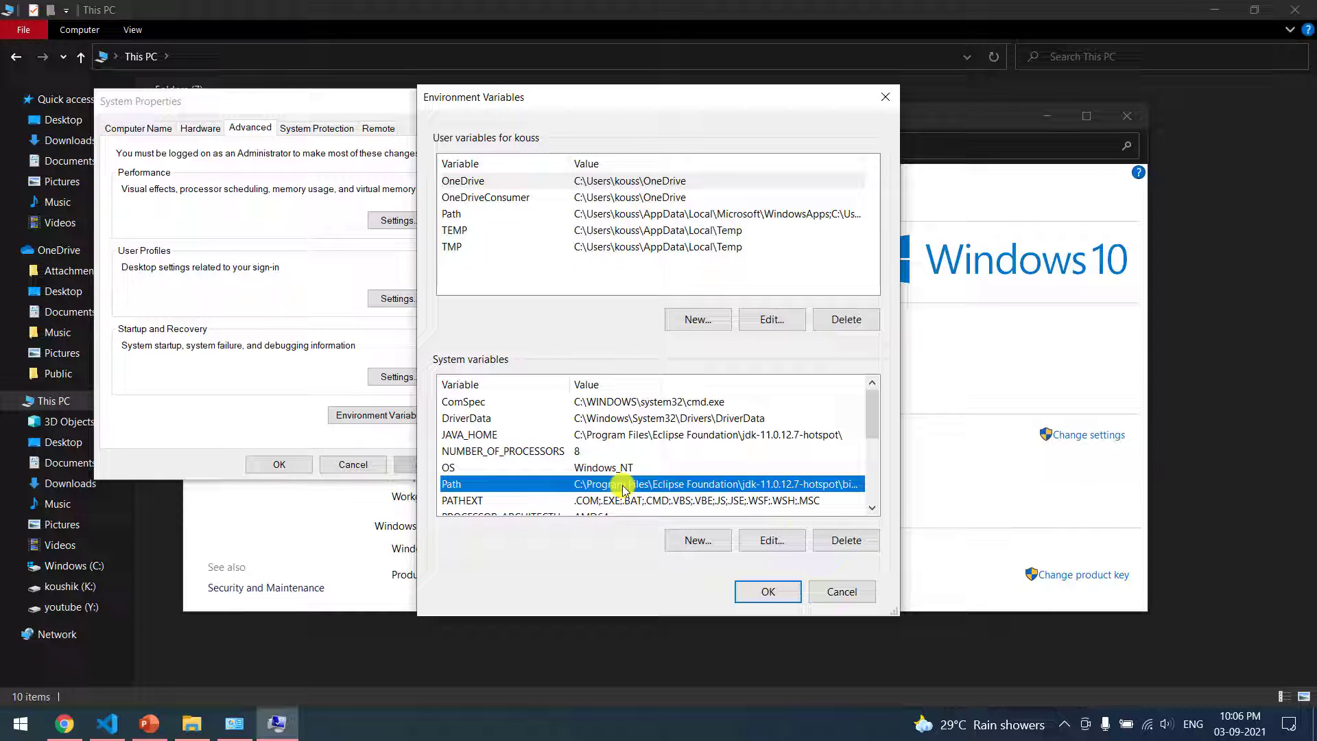
left_click(770, 541)
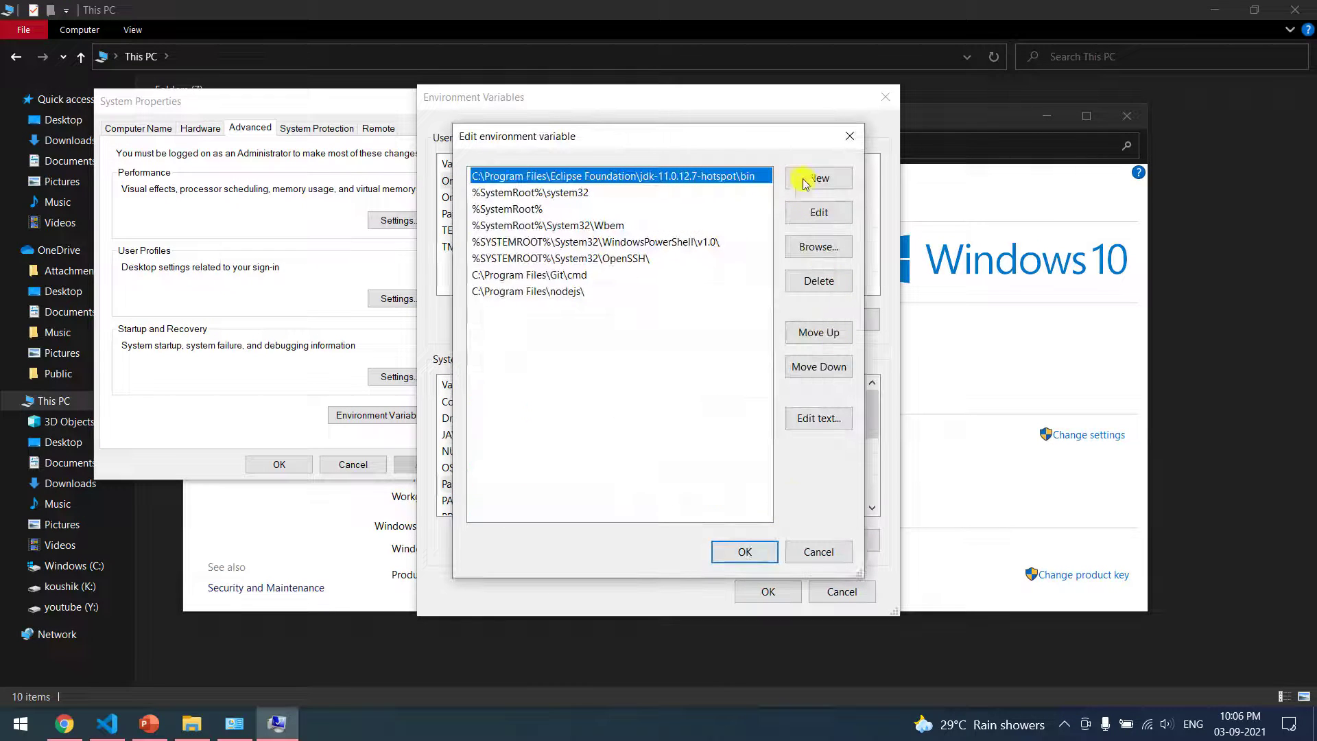
Step: Add the Downloads platform-tools folder to the system Path and confirm all dialogs
left_click(817, 178)
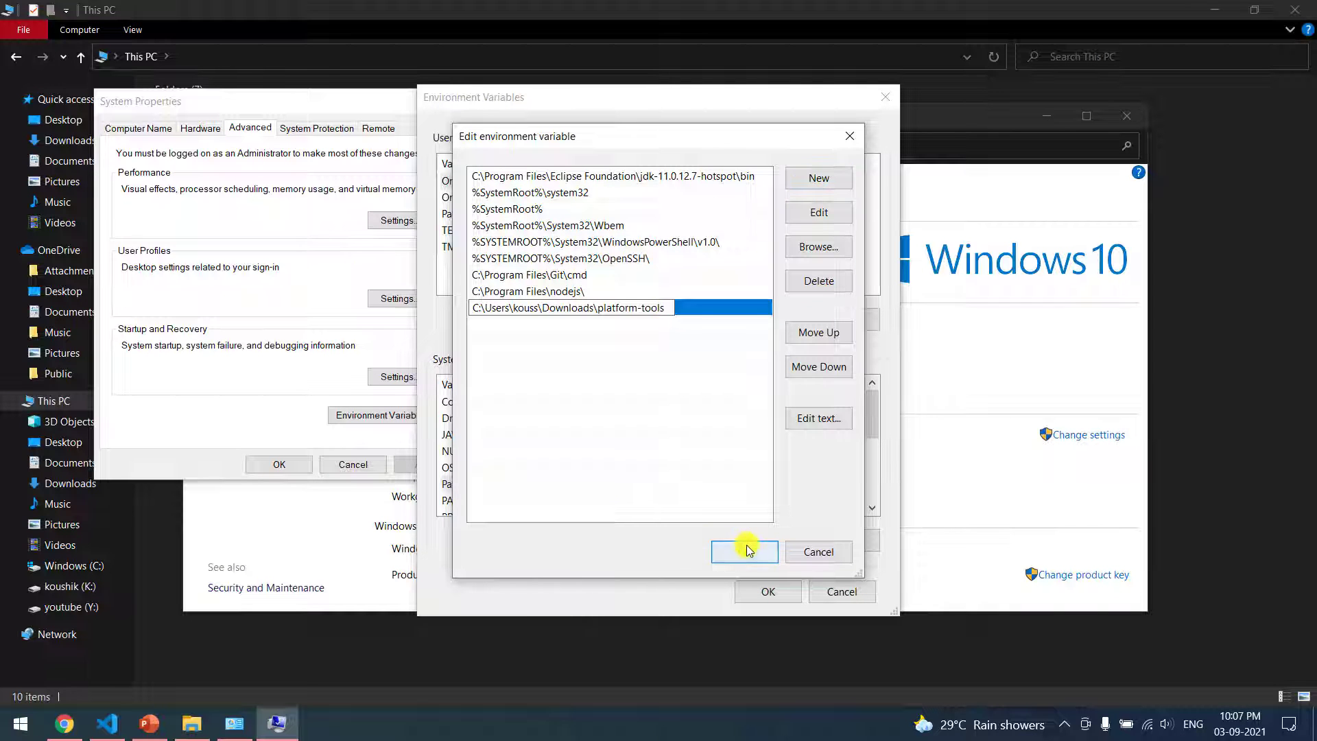
left_click(744, 552)
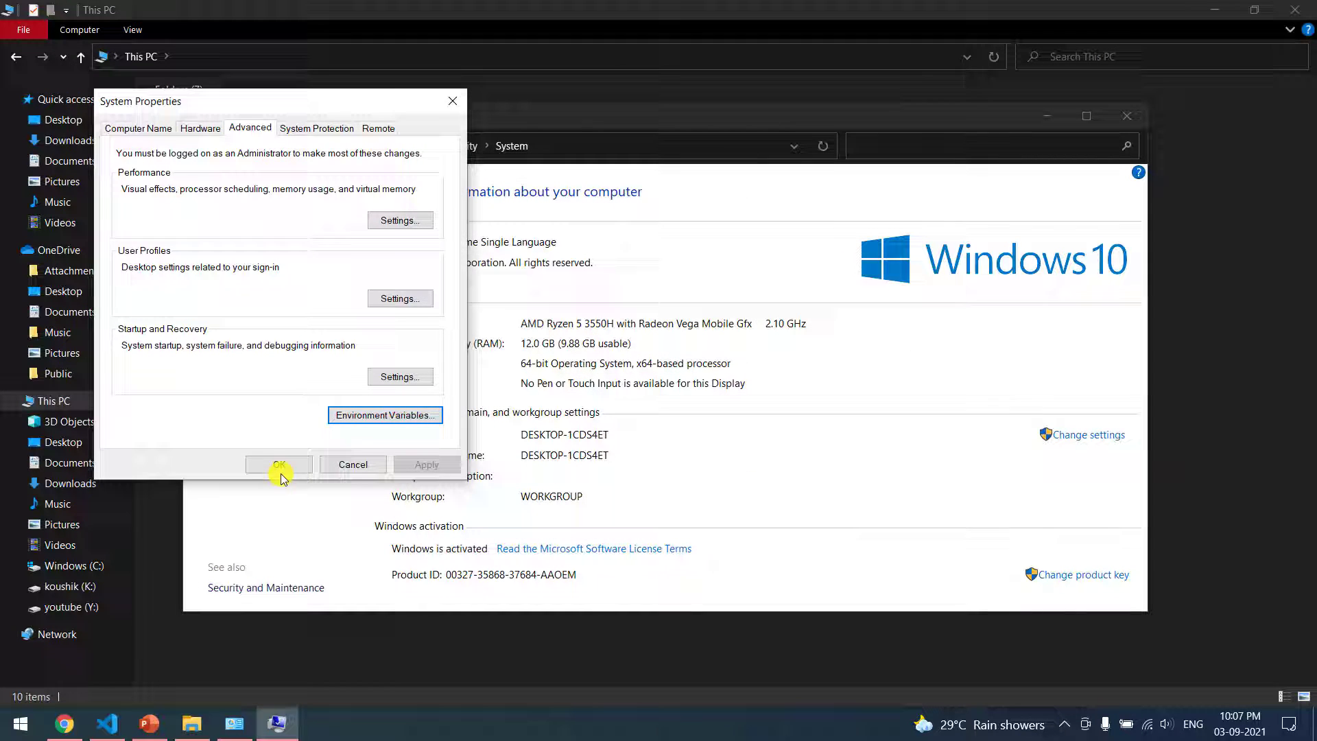
left_click(278, 465)
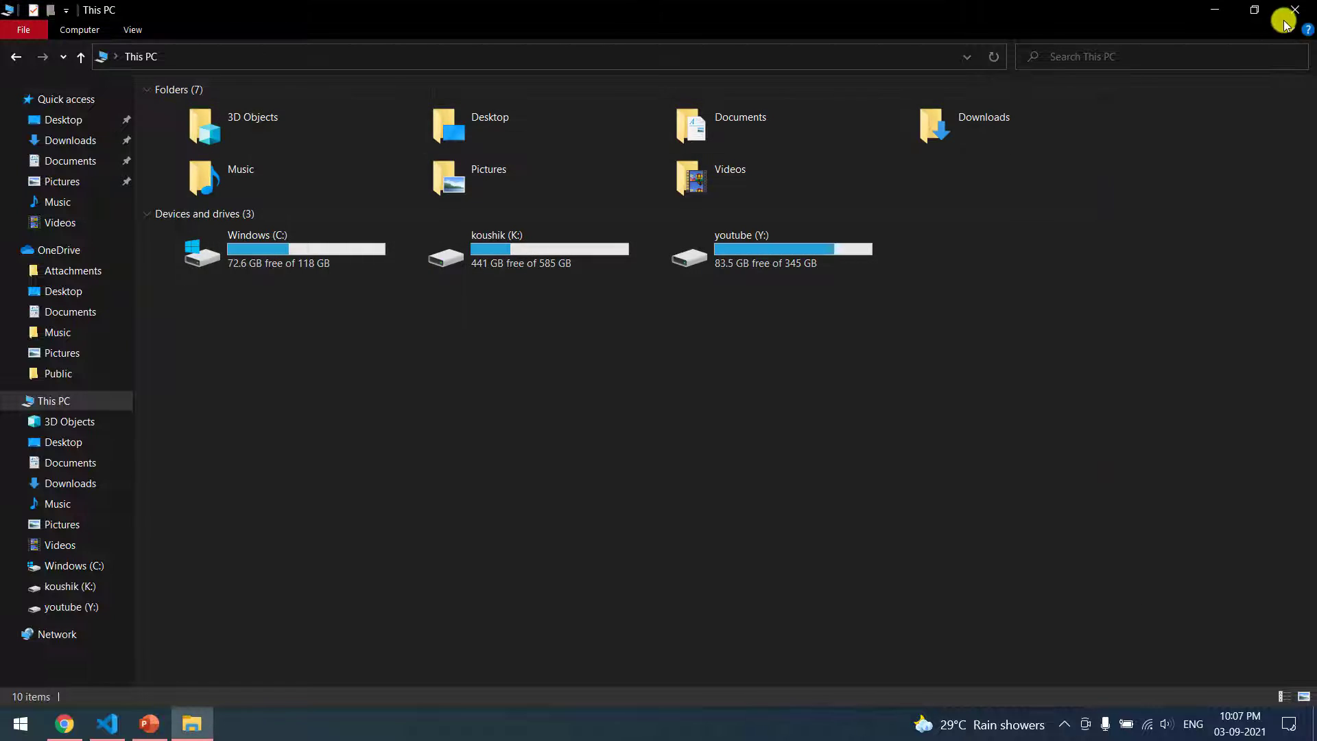
left_click(65, 723)
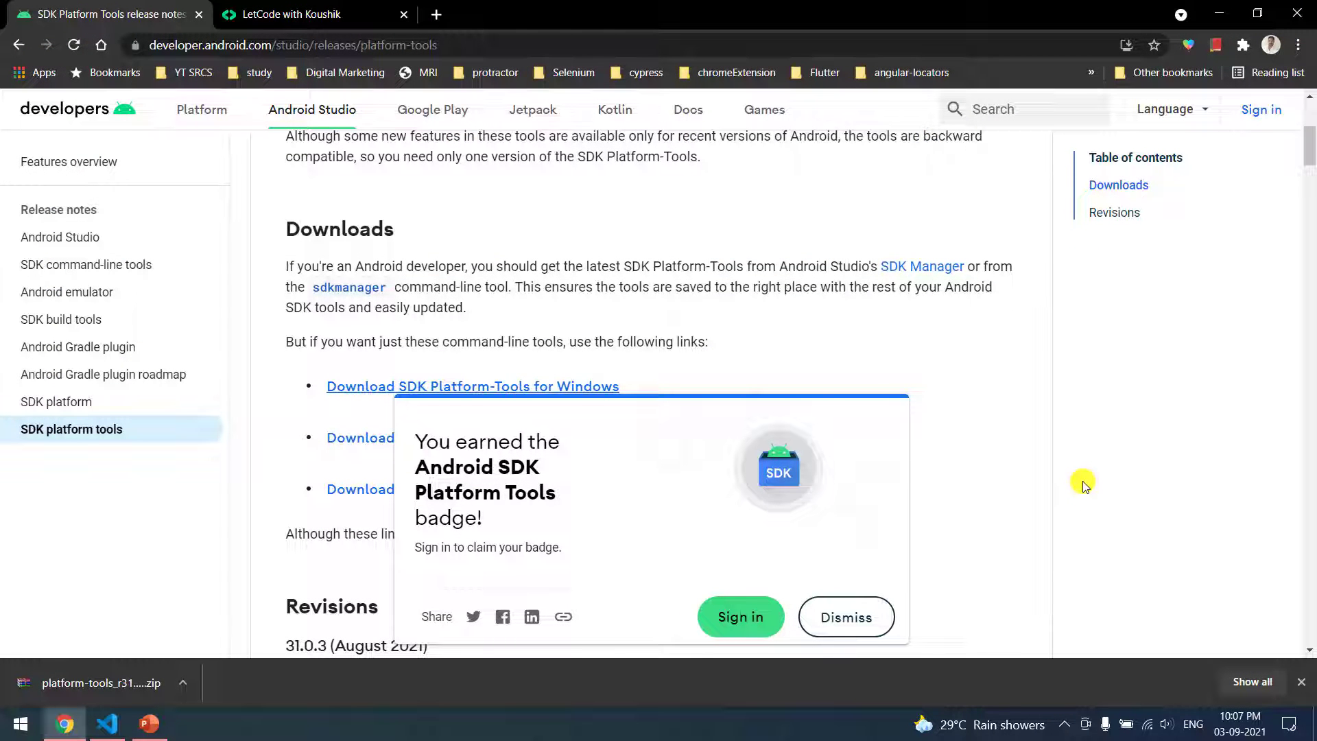
Step: Run adb in a Command Prompt to confirm it prints its usage help, then close the window
key("Win+r")
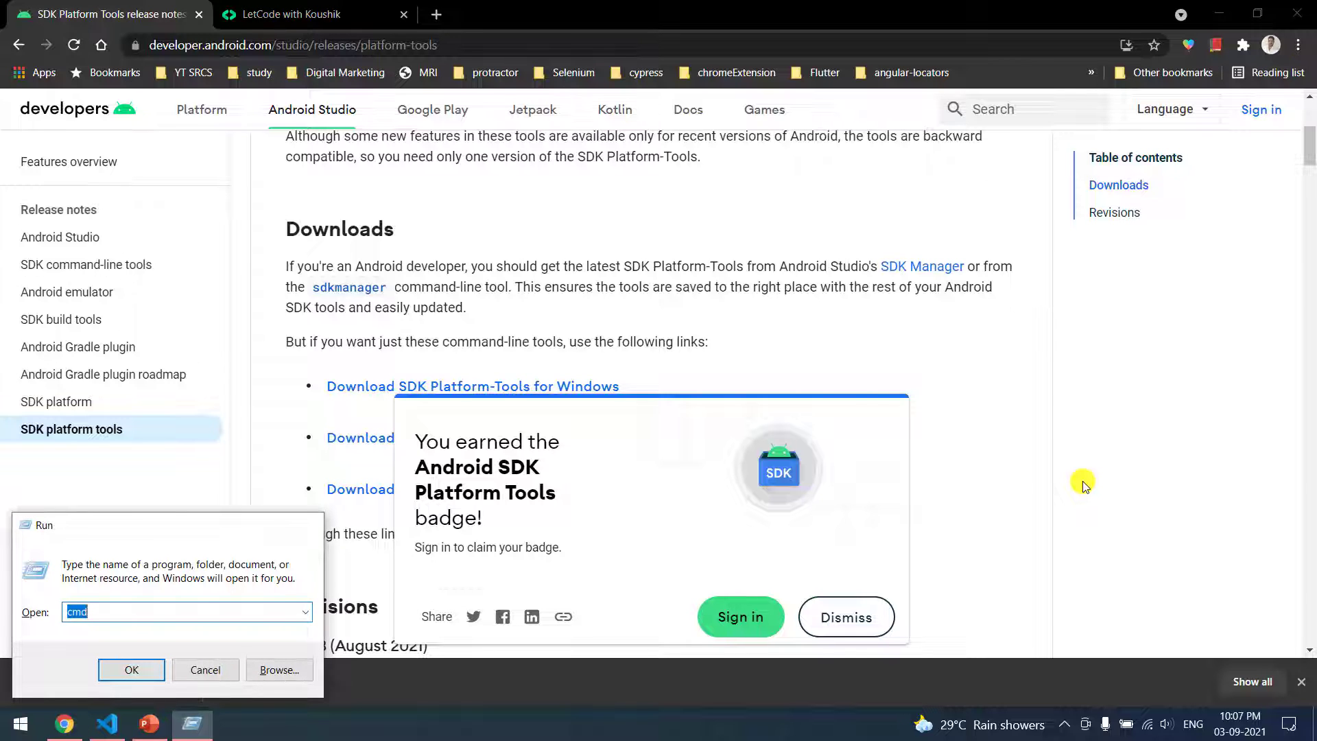
left_click(132, 669)
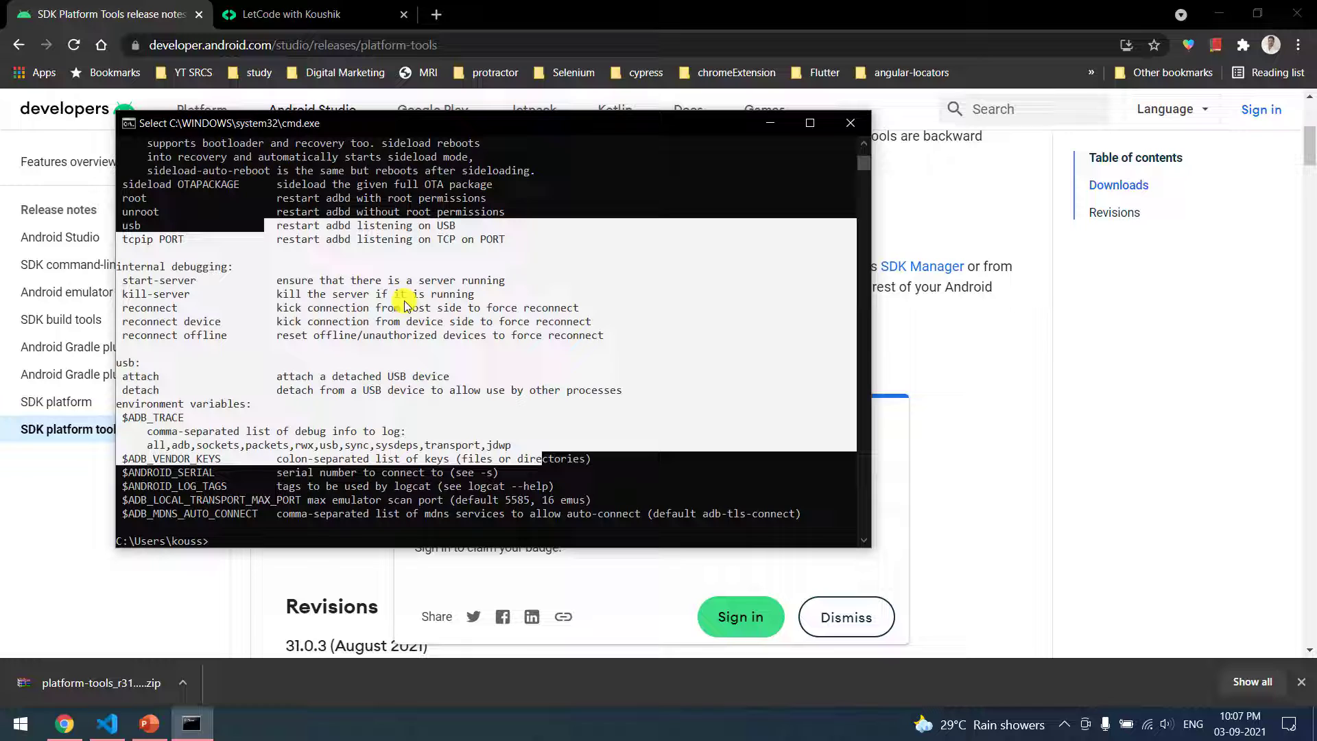
mouse_move(848, 123)
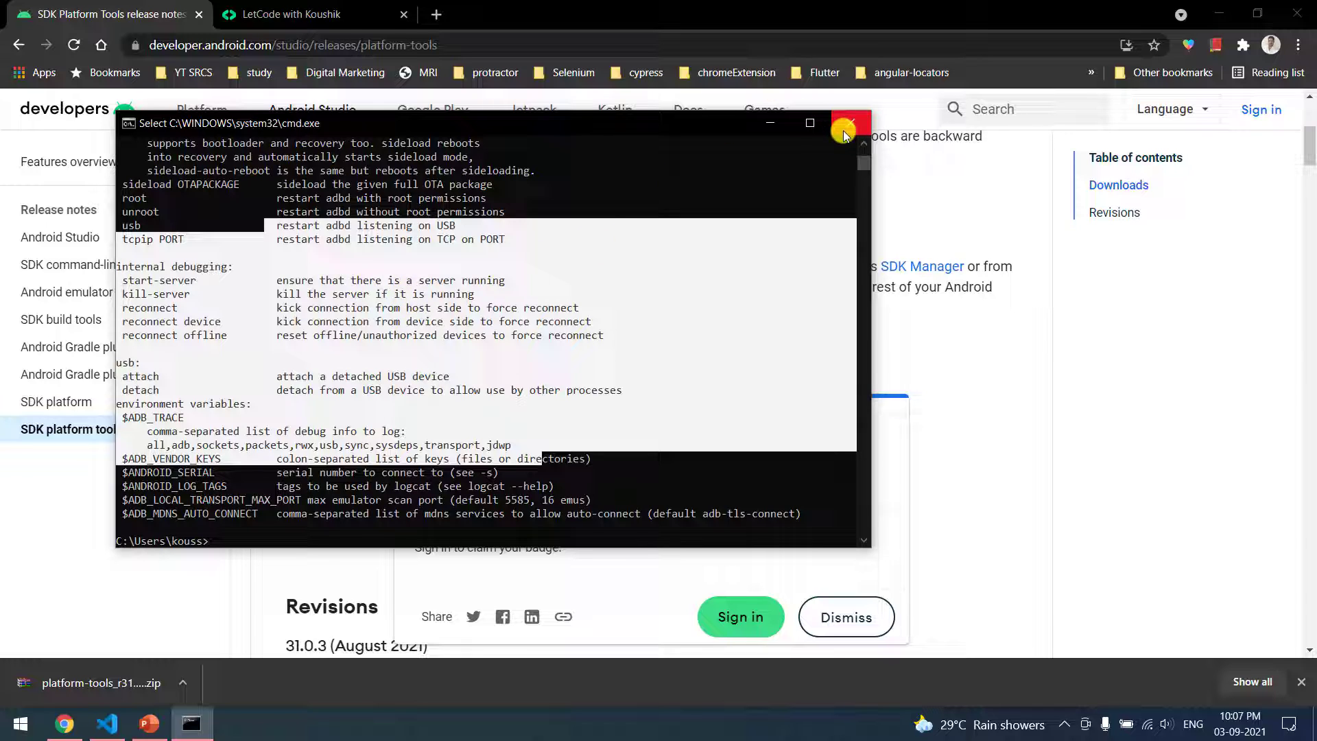
left_click(848, 122)
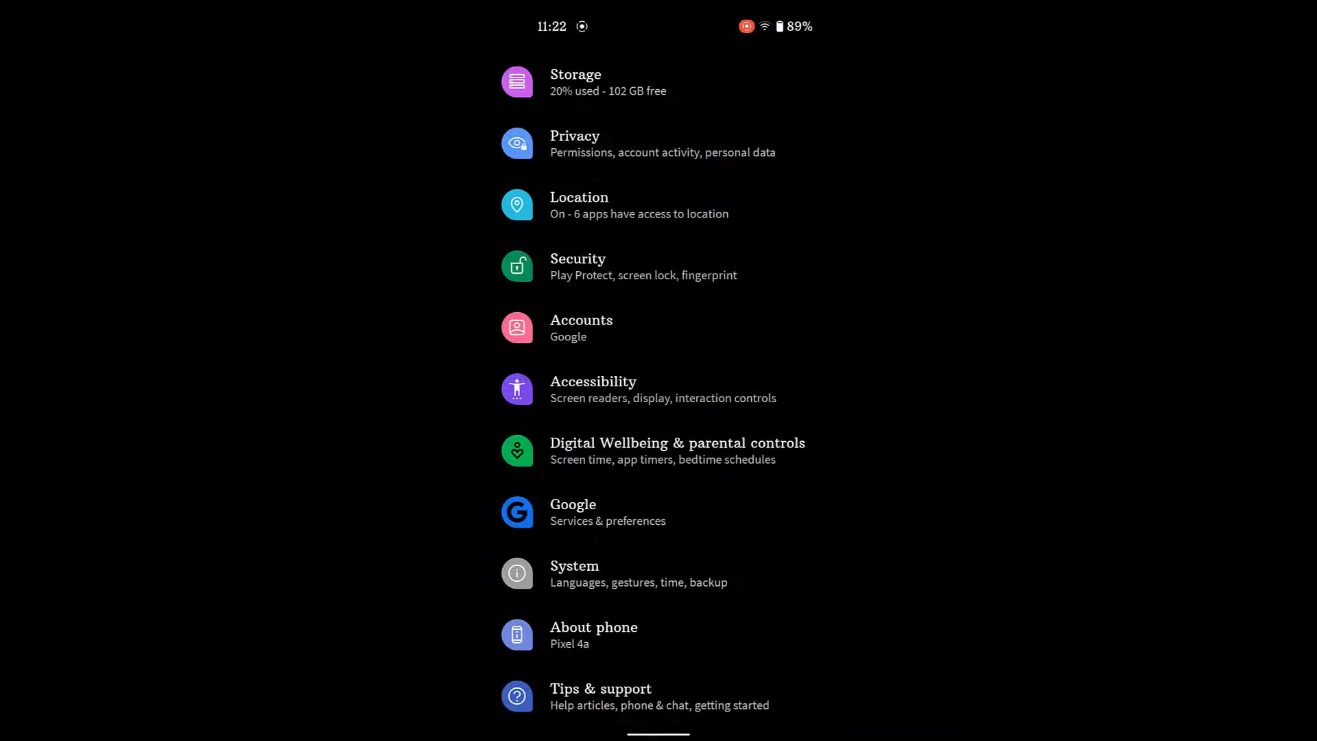
Step: Unlock developer mode by tapping Build number in About phone, returning to System settings
left_click(592, 627)
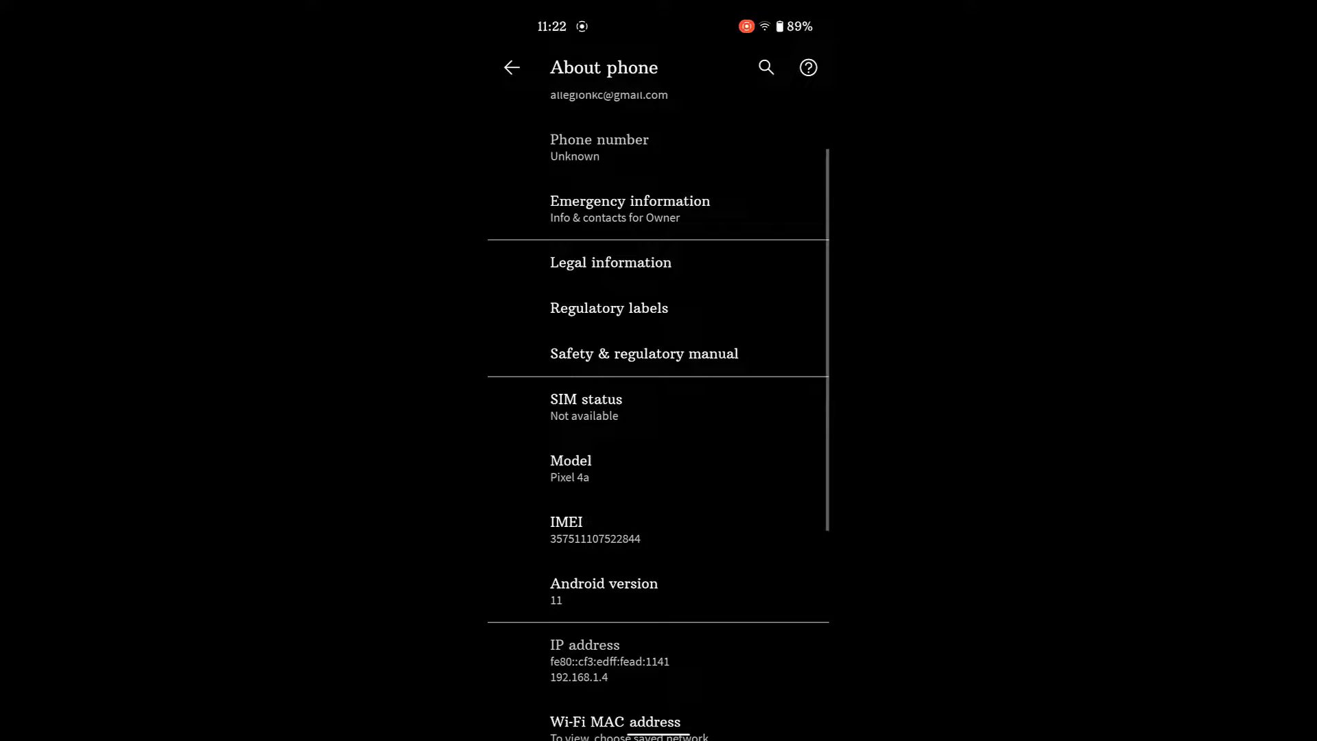
scroll("up", 3)
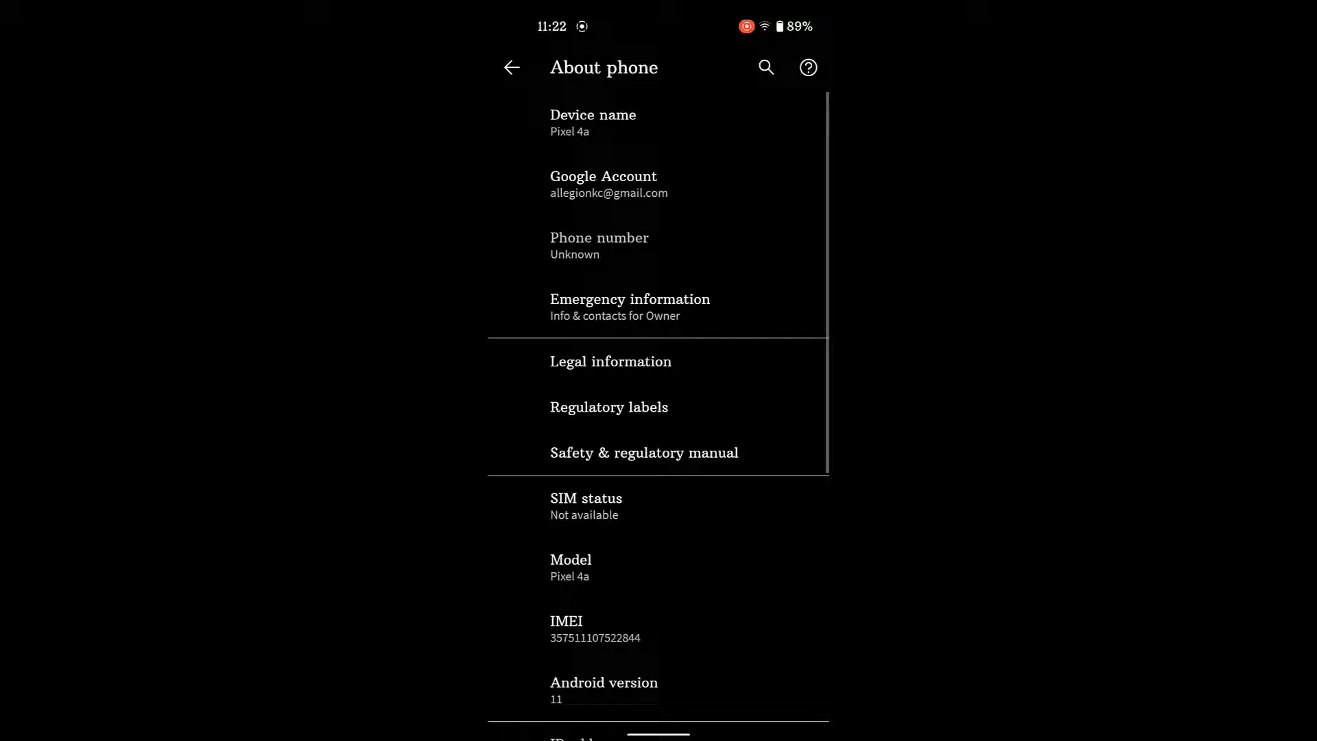
scroll("down", 3)
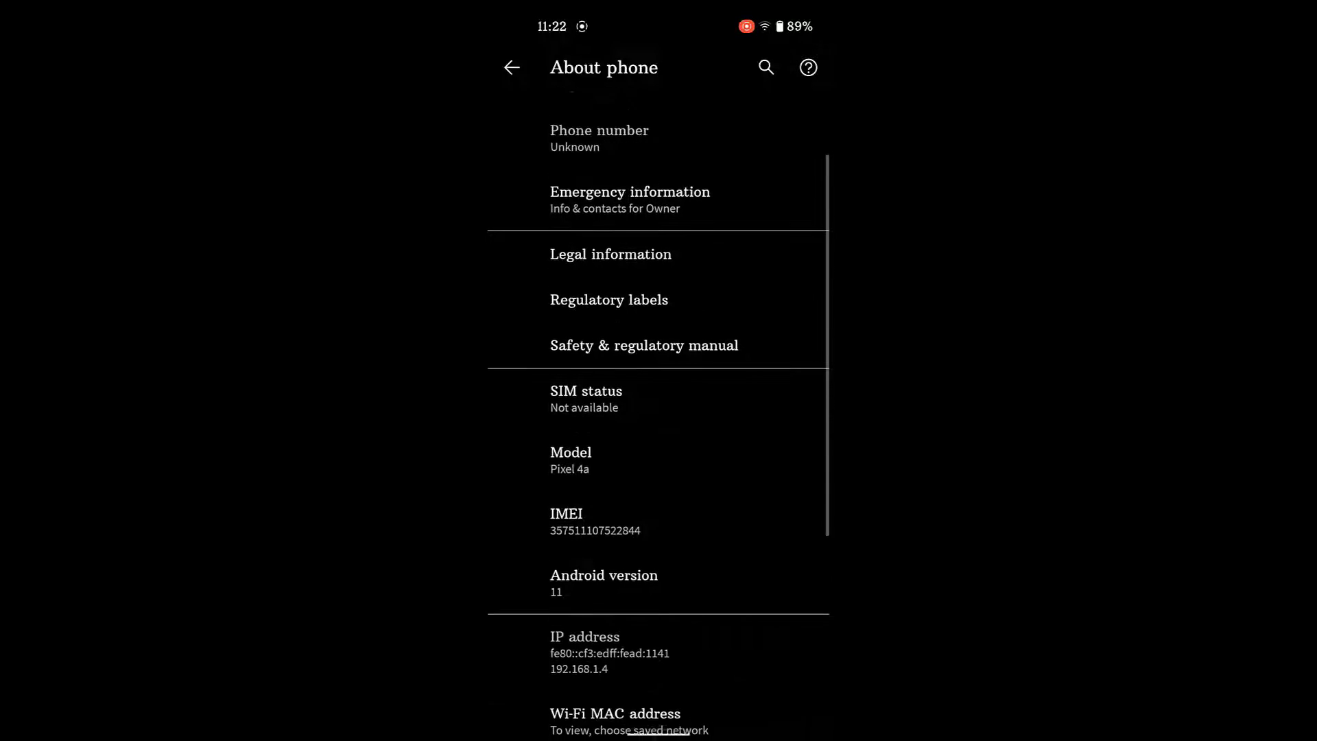
scroll("down", 3)
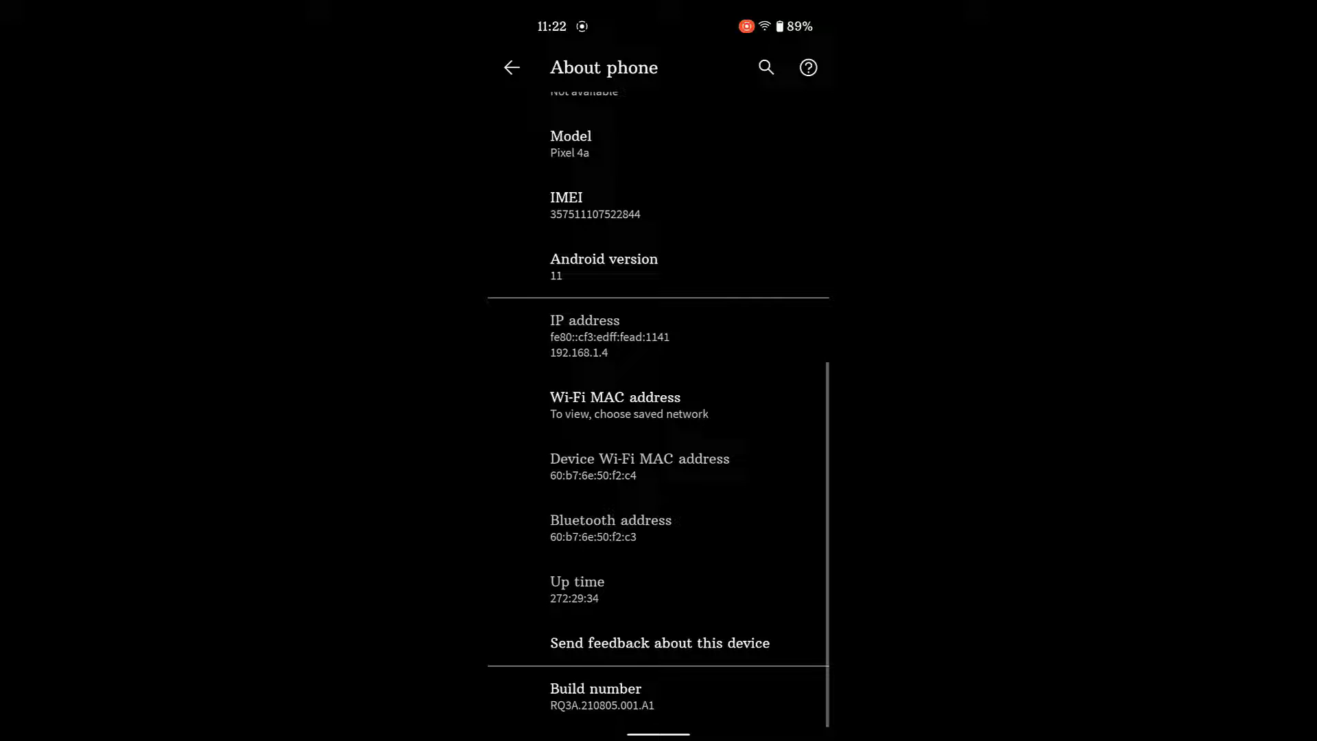
left_click(595, 689)
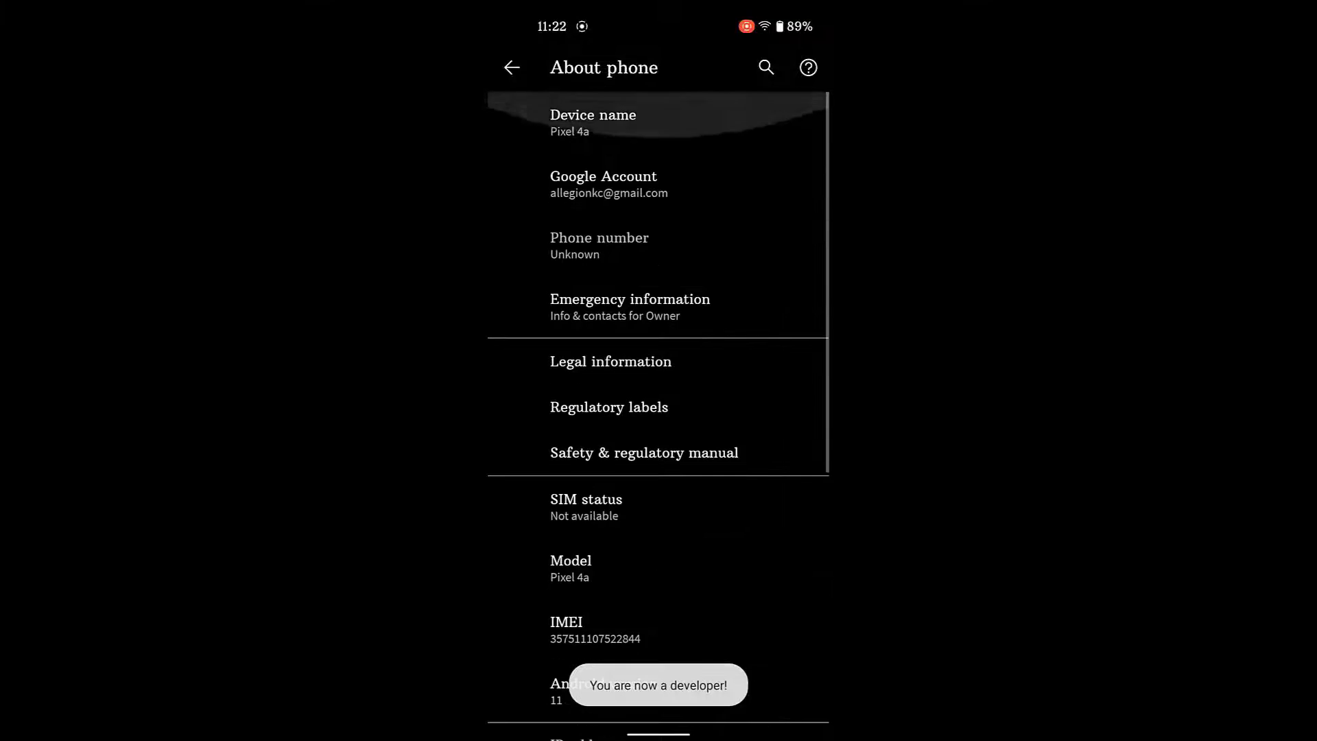
left_click(512, 67)
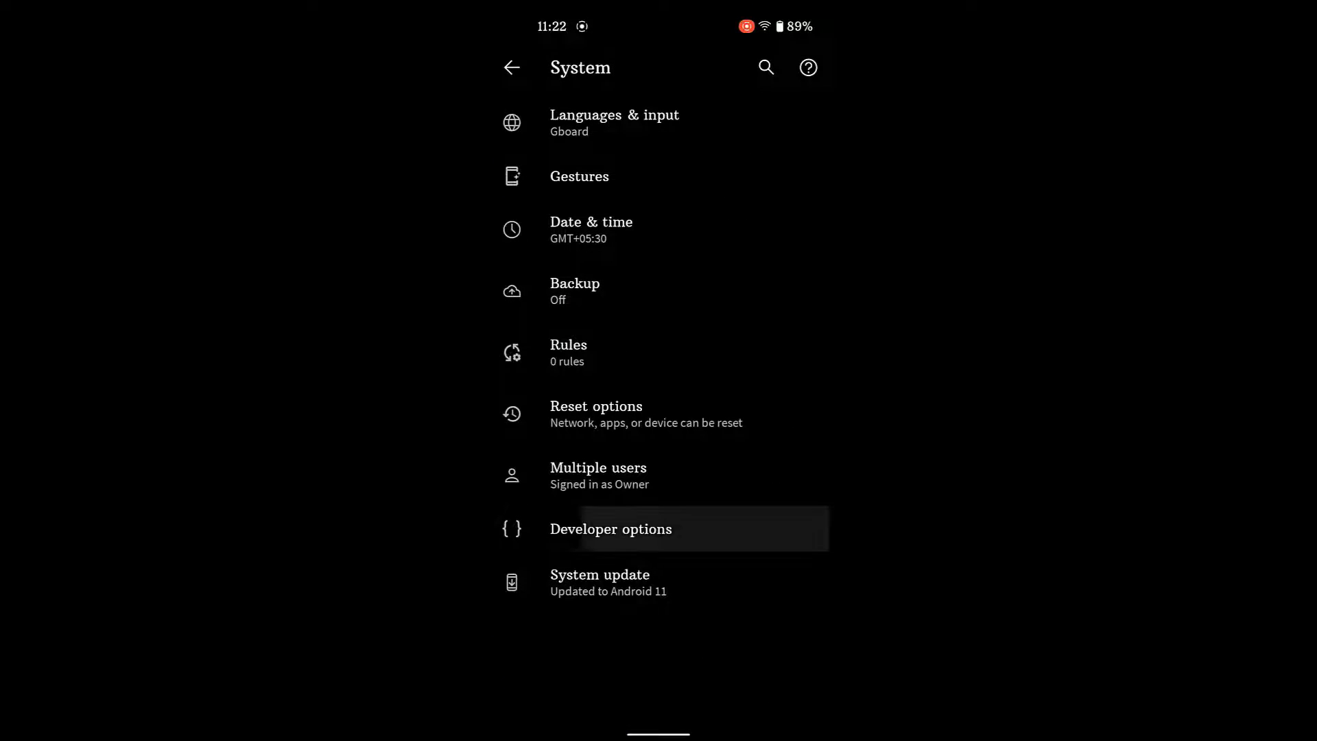
Step: Enter Developer options and switch USB debugging on for the Pixel 4a
left_click(610, 528)
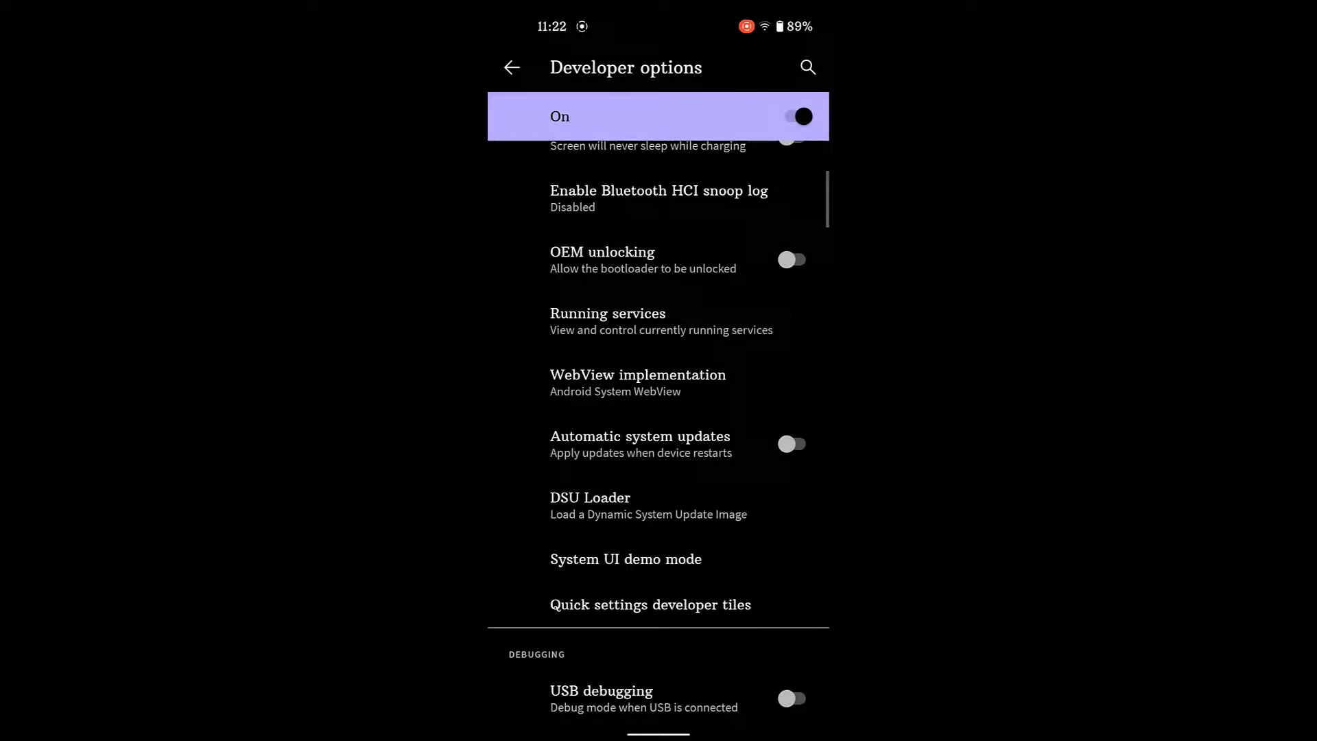
scroll("down", 3)
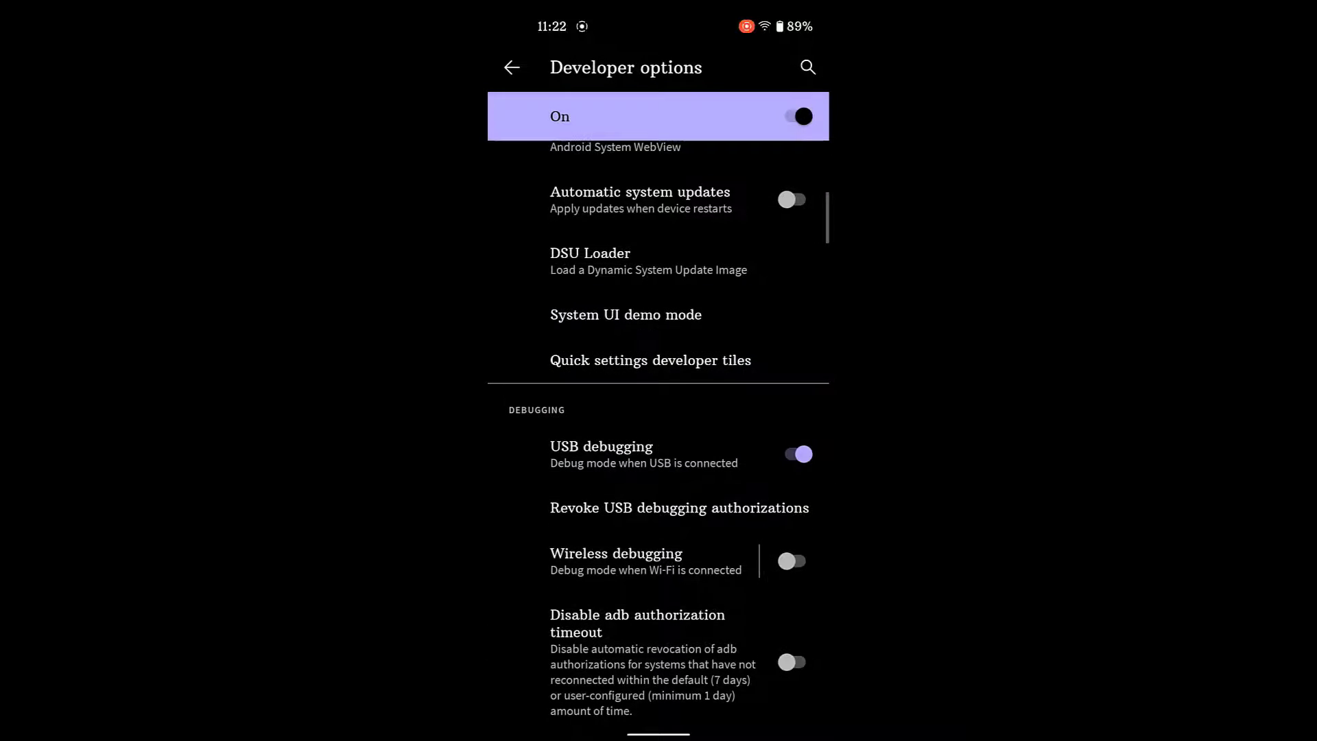
scroll("up", 3)
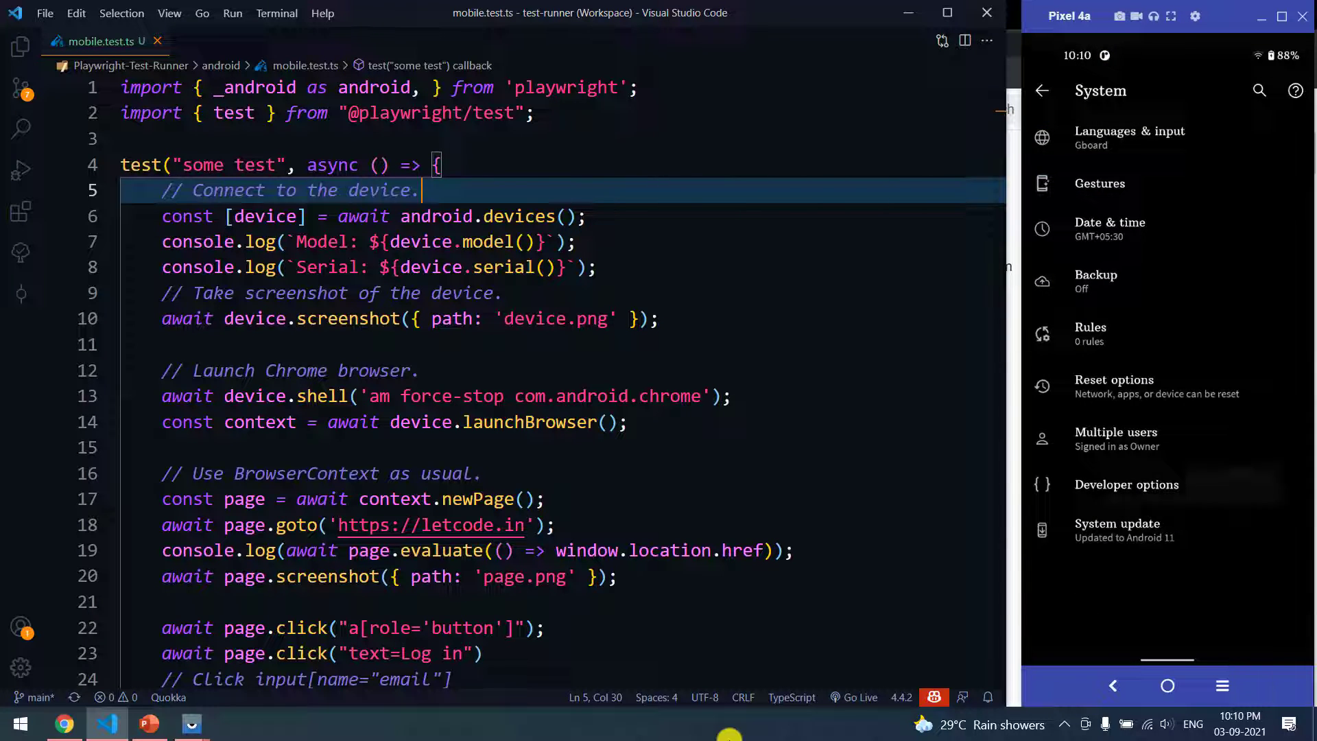
Step: Show the Pixel 4a's Developer options on the Vysor-mirrored screen beside the editor
left_click(1128, 484)
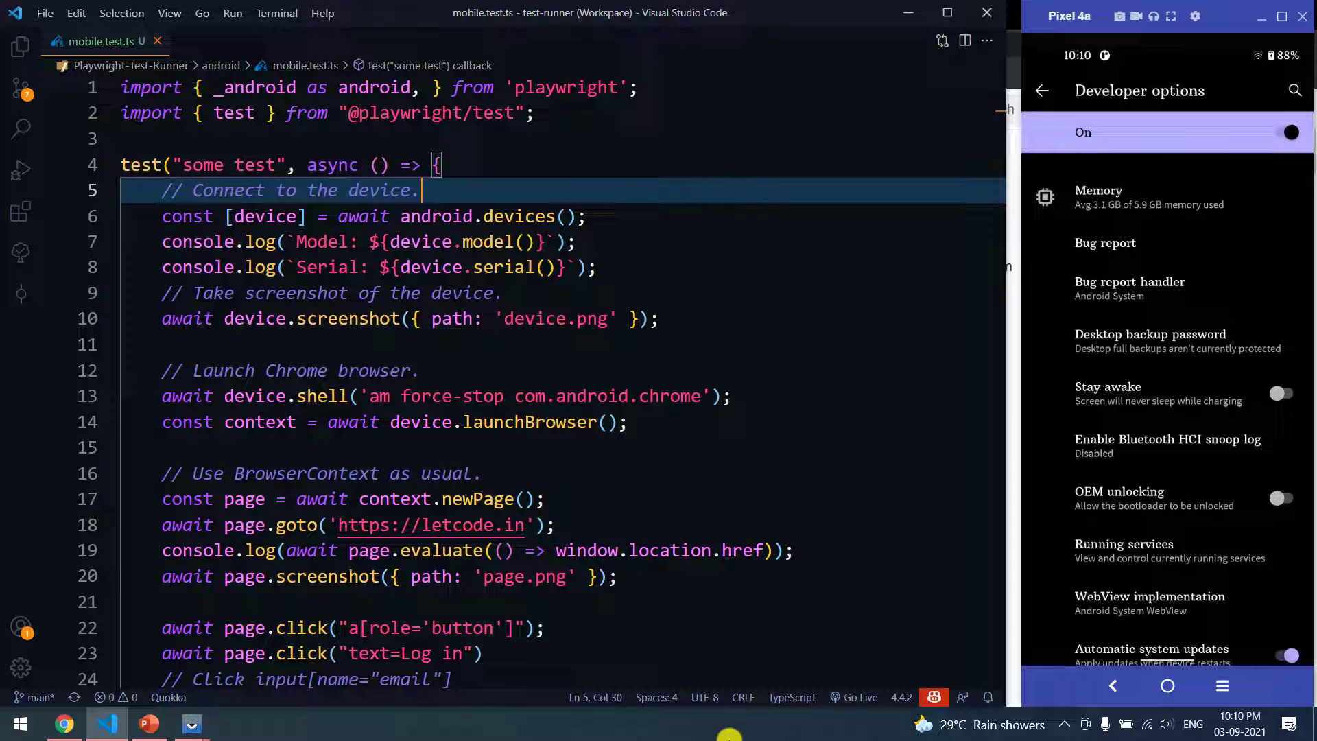
left_click(1281, 394)
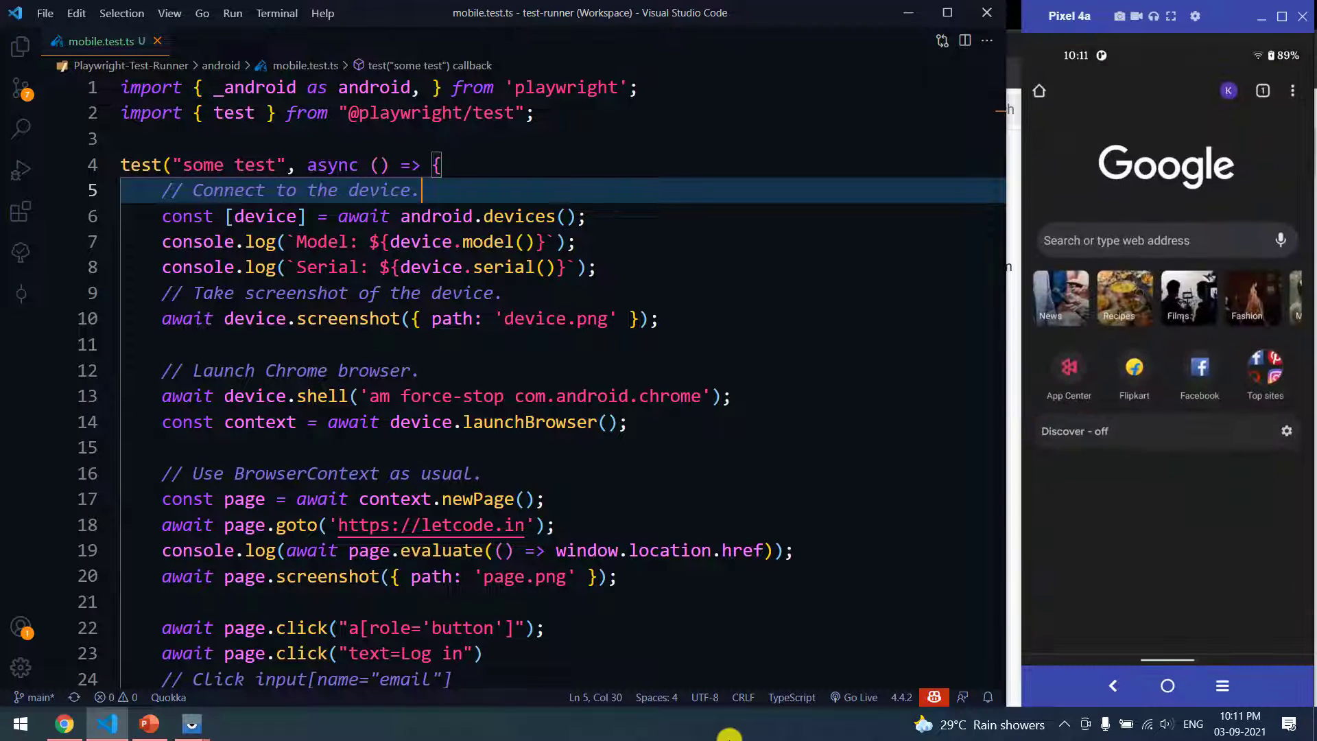
Step: Browse to chrome://flags on the phone and set 'Enable command line on non-rooted devices' to Enabled
left_click(1166, 239)
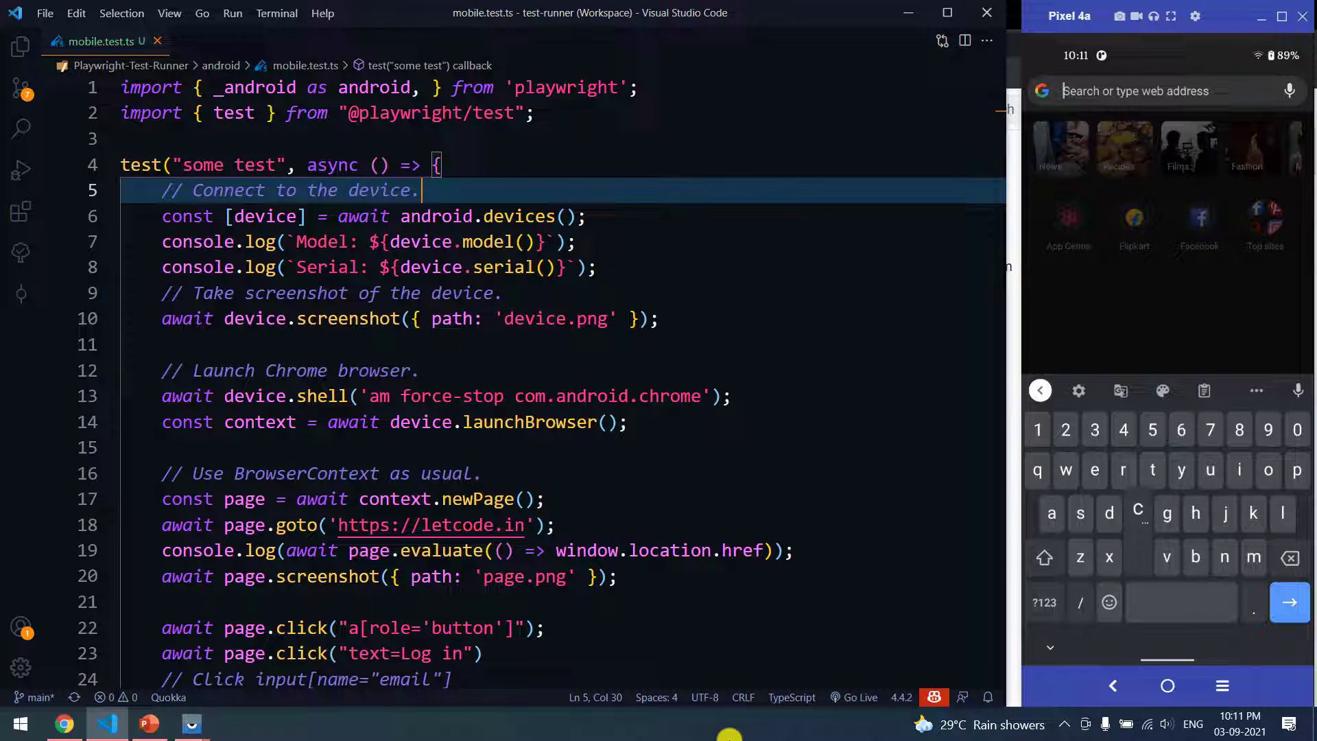
type("chrome://flags")
type("Command")
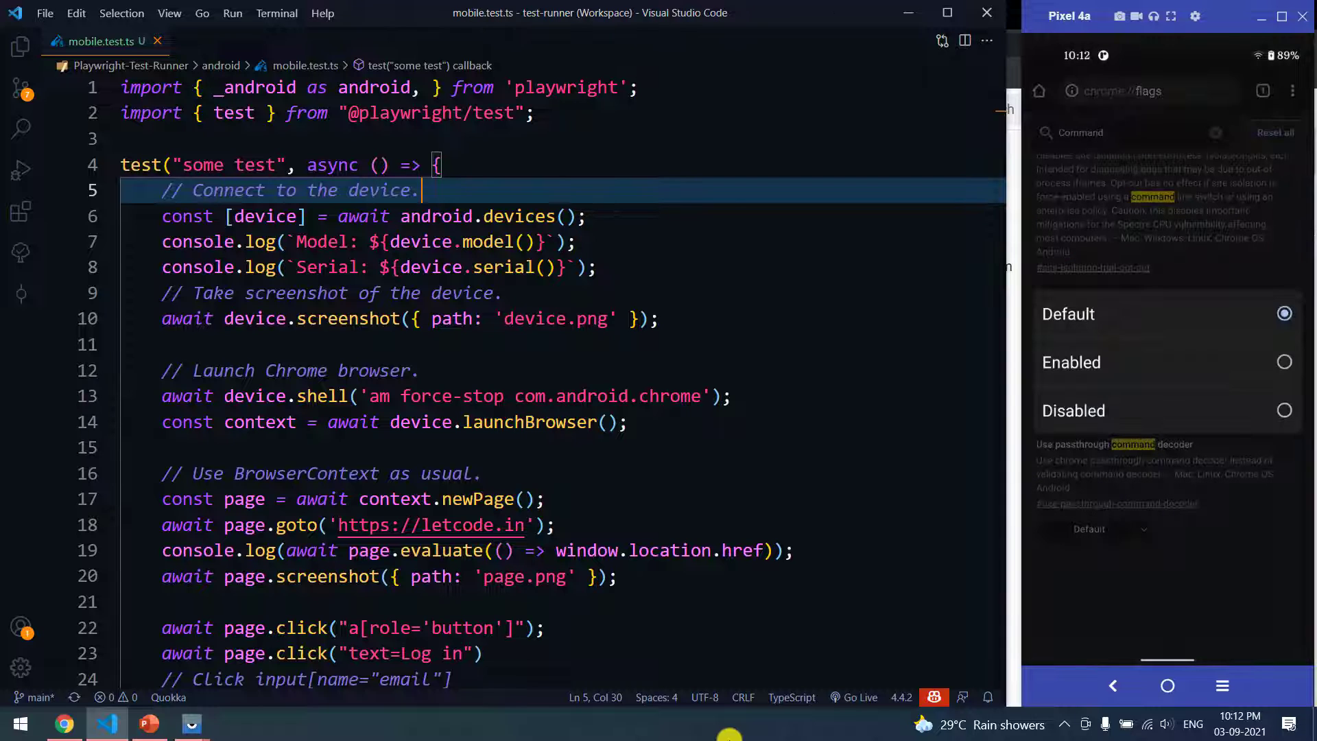
left_click(1072, 362)
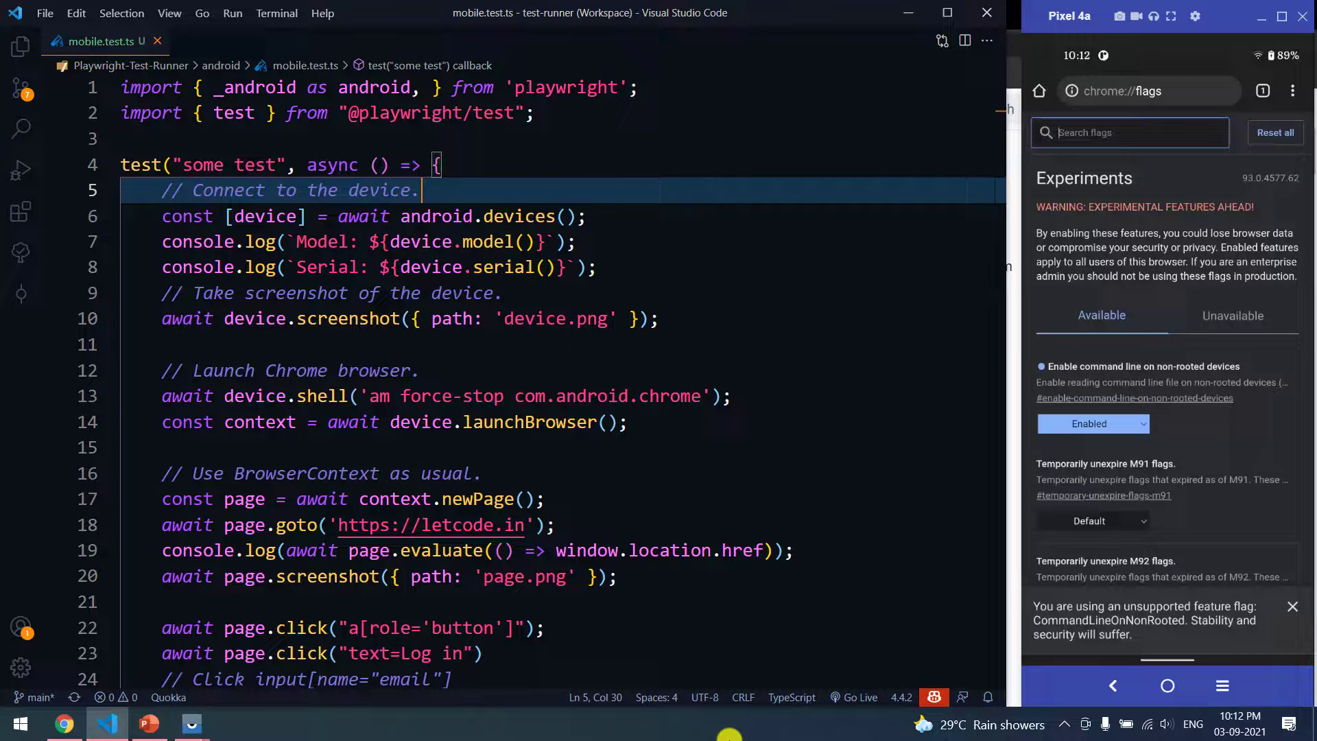
left_click(1166, 686)
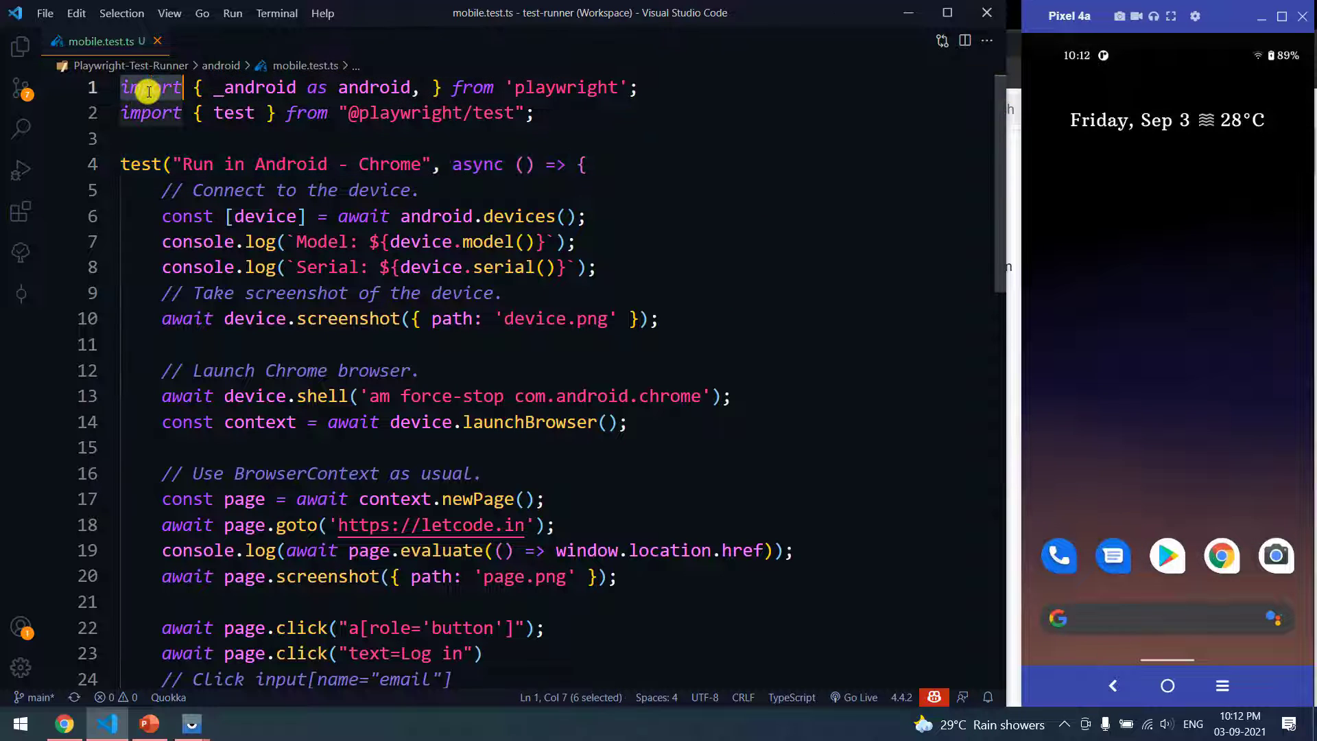
double_click(256, 88)
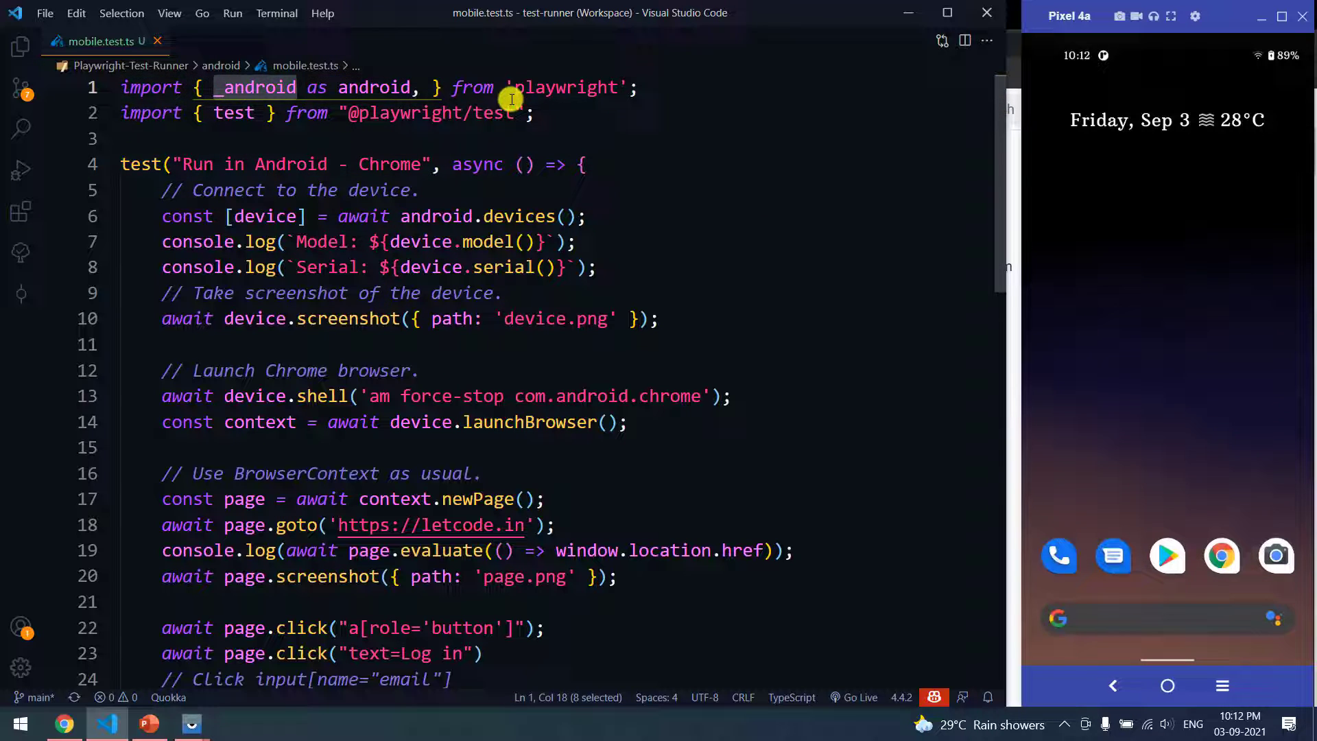
double_click(317, 88)
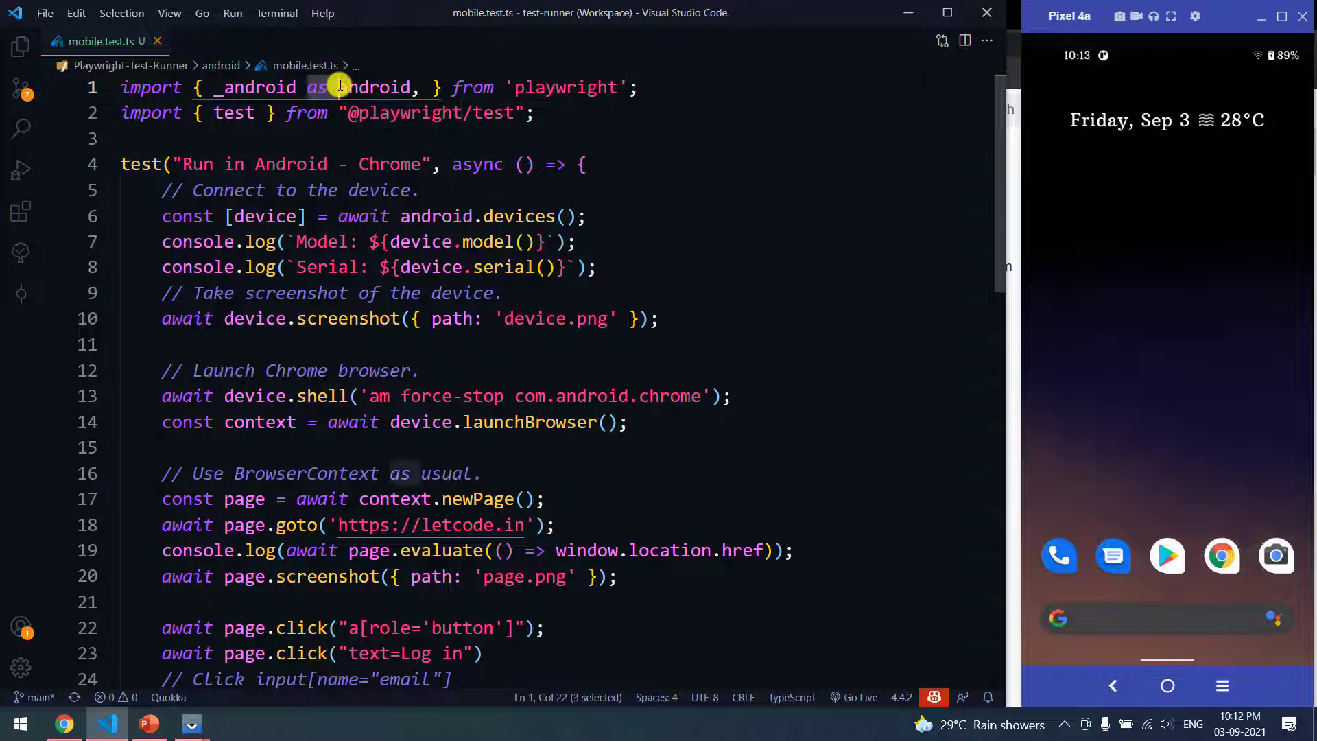
double_click(233, 112)
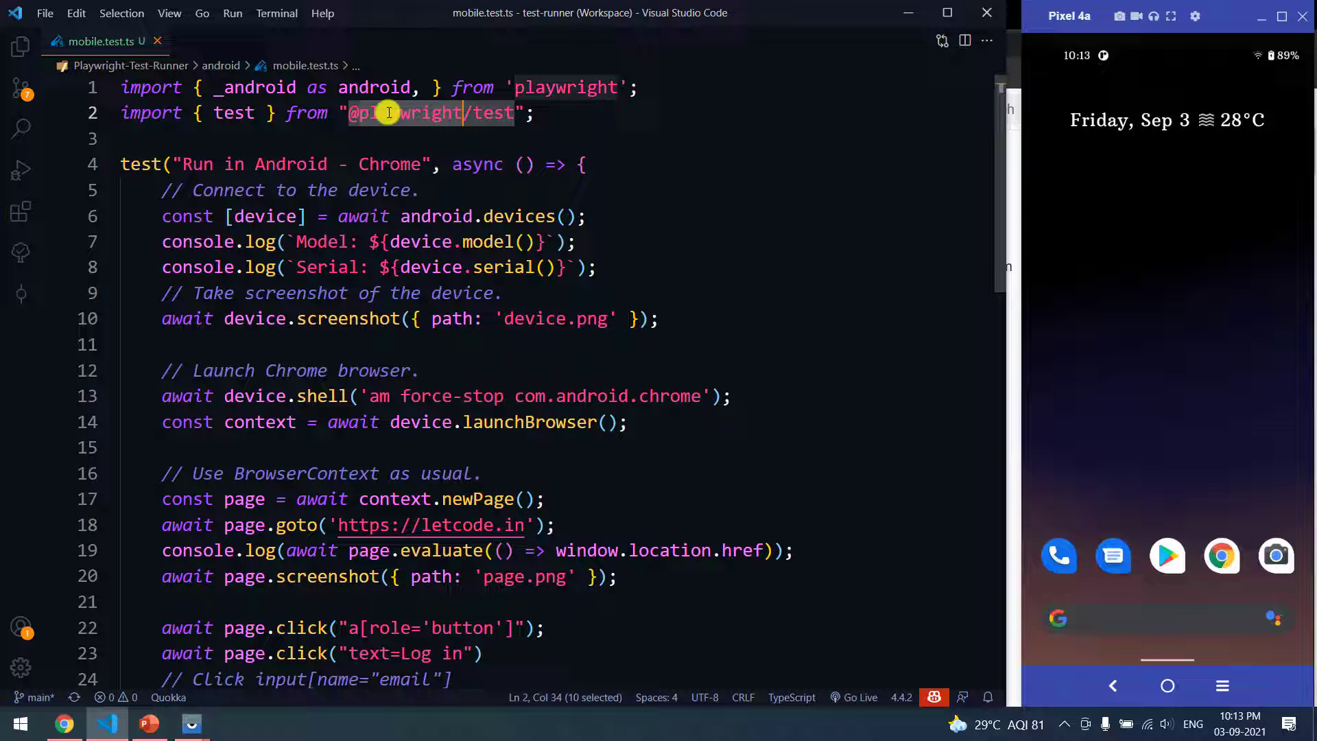
left_click(579, 164)
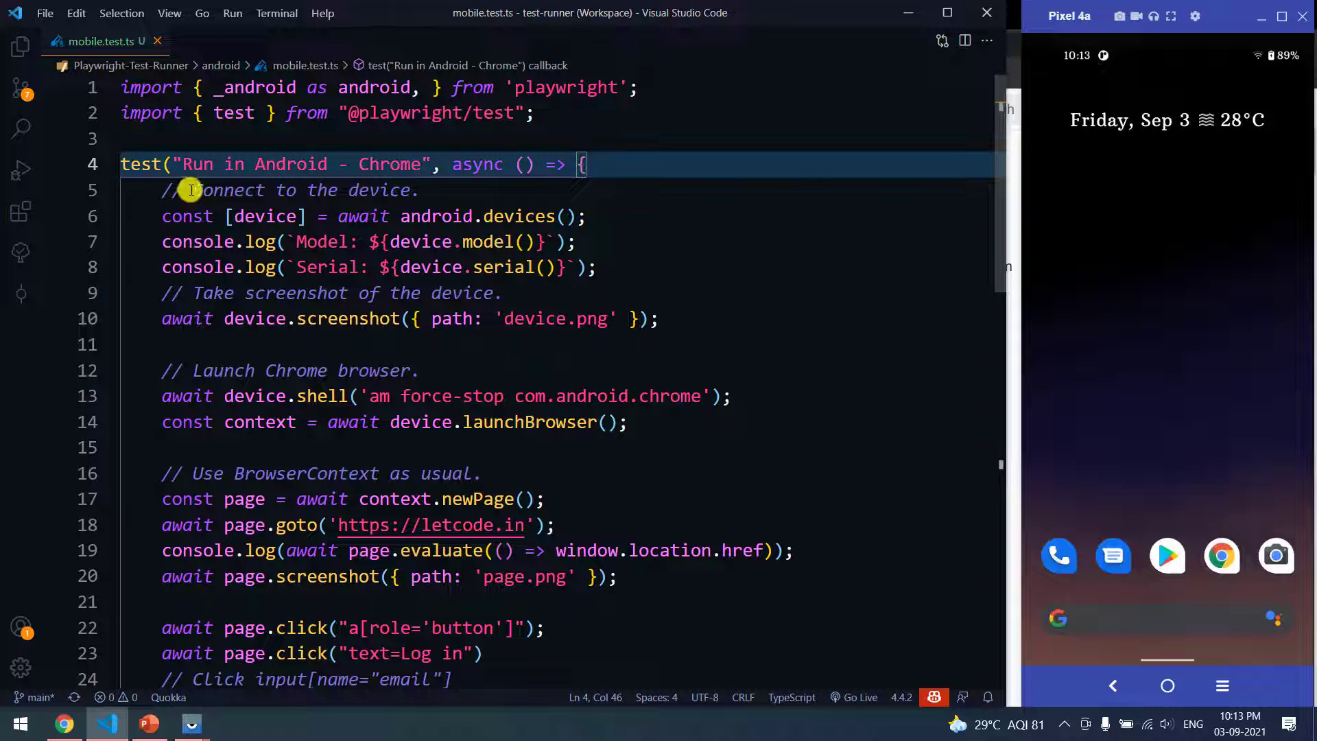
scroll("down", 3)
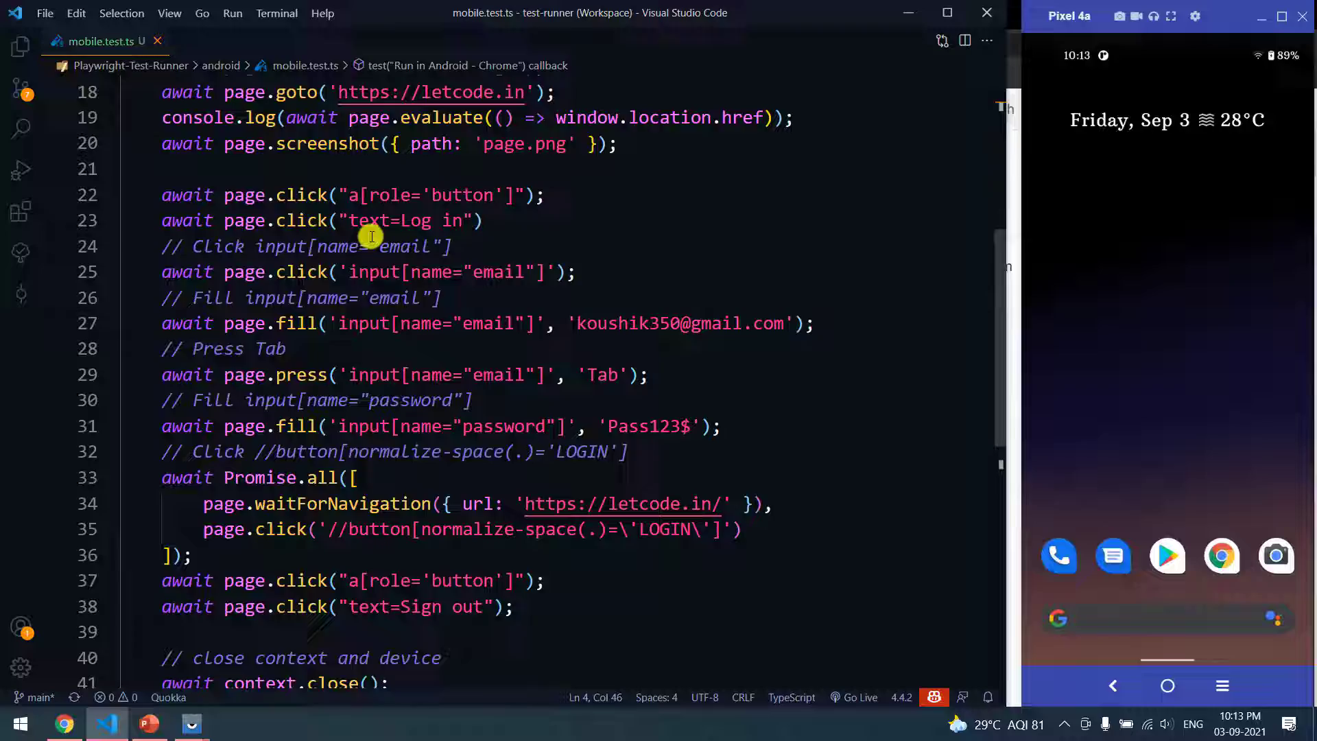
scroll("up", 3)
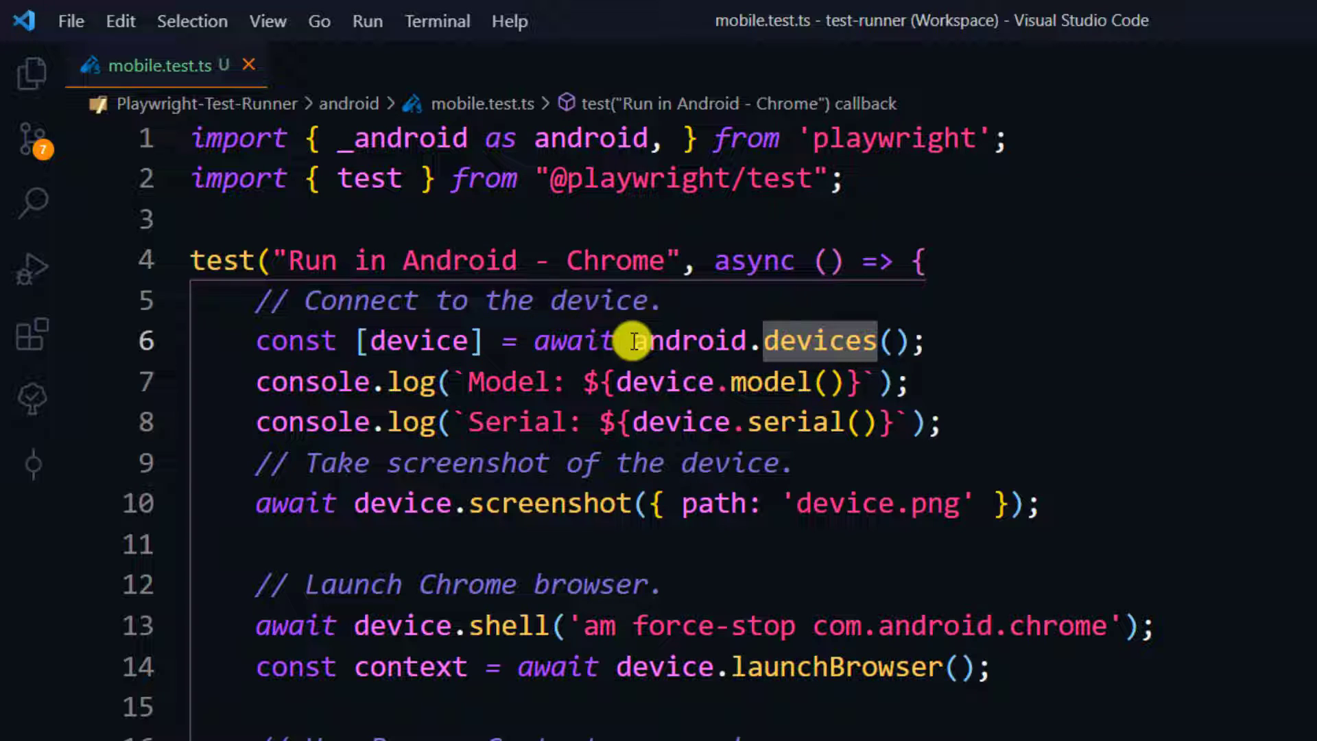
mouse_move(811, 365)
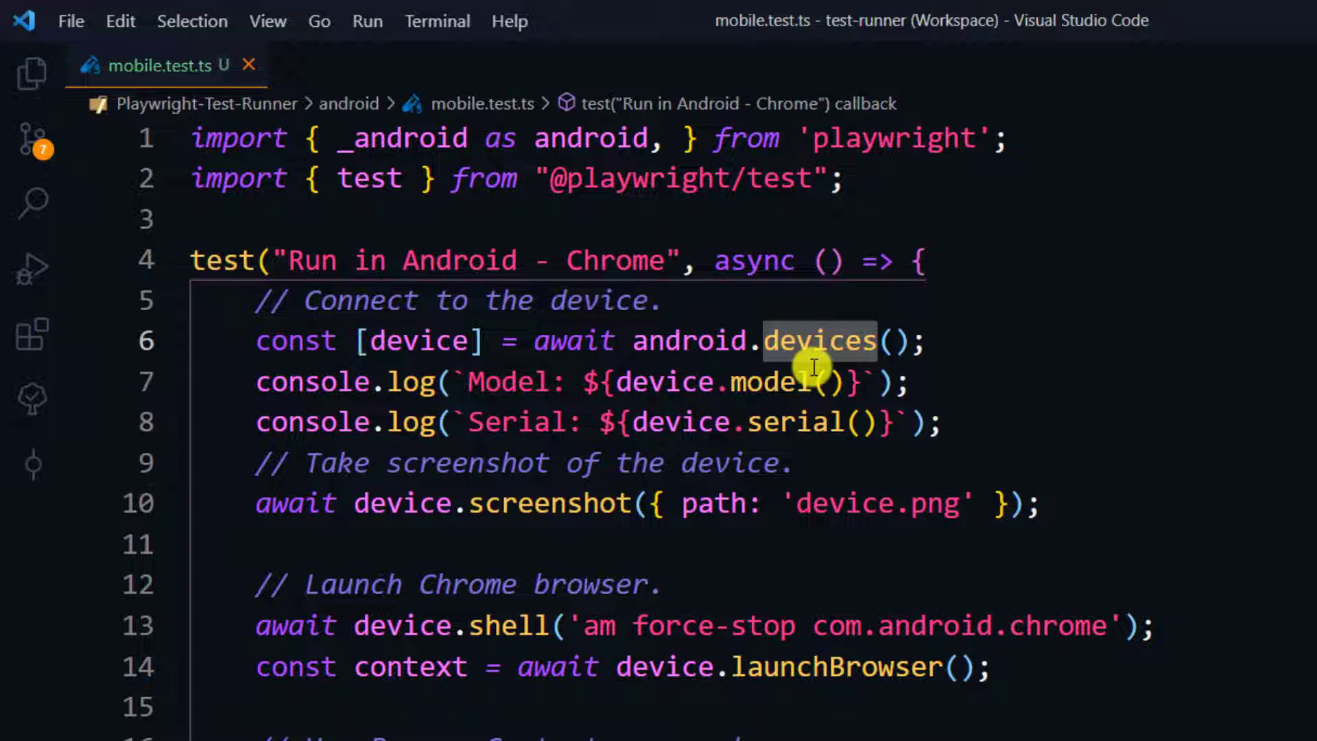
double_click(418, 341)
type("ad")
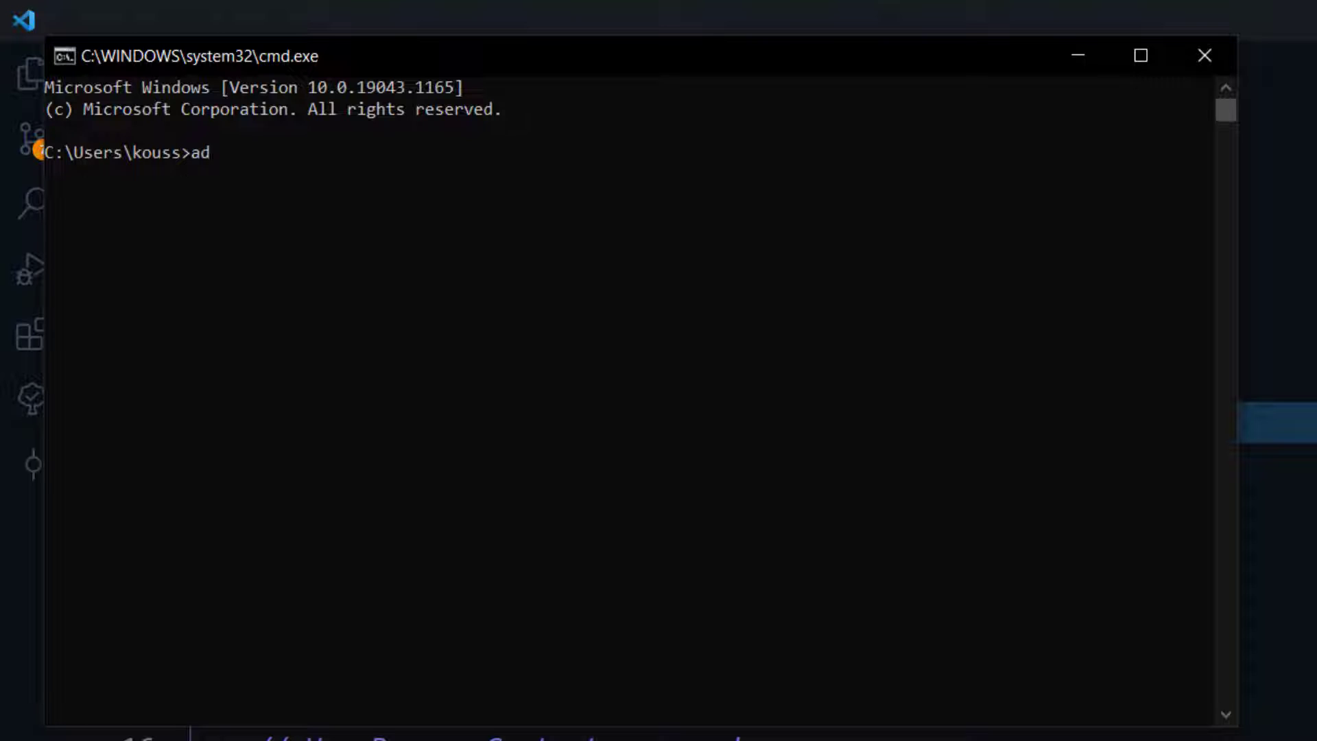
Step: Submit the adb command in the Command Prompt at the user folder
key("Return")
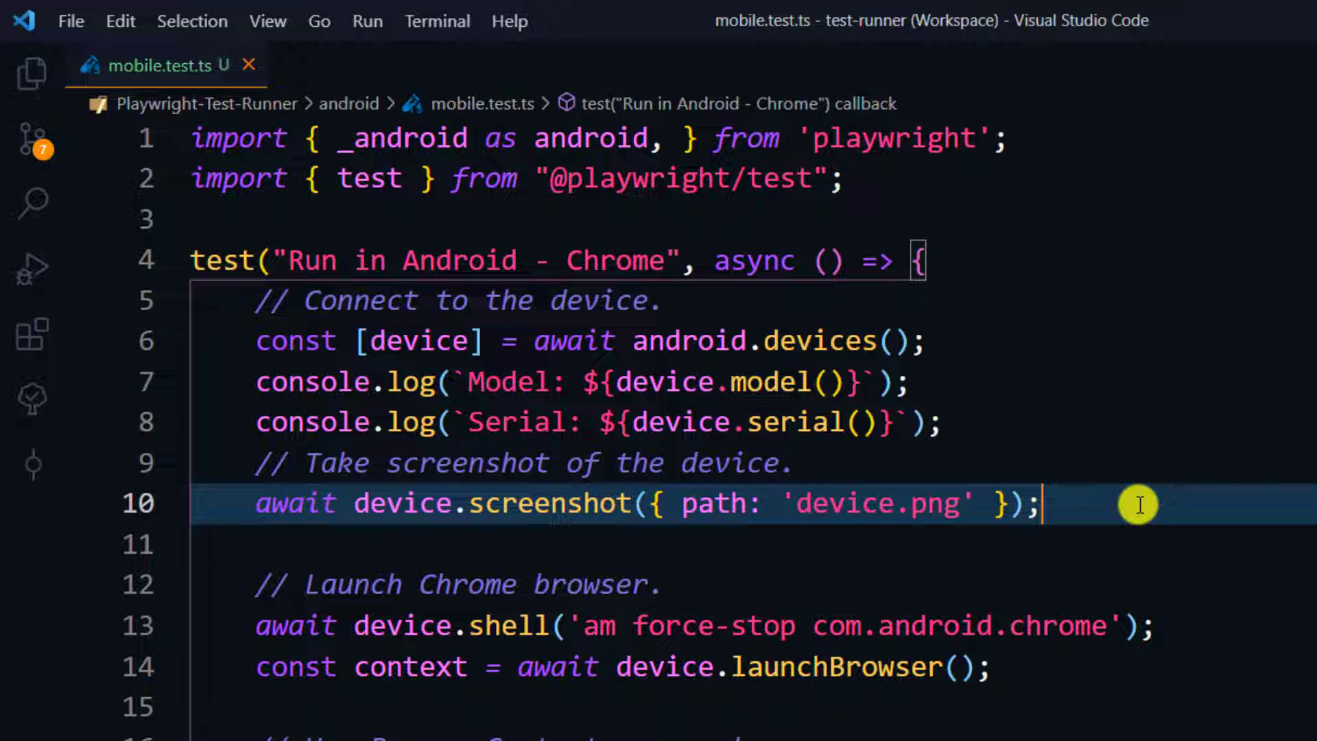
double_click(402, 502)
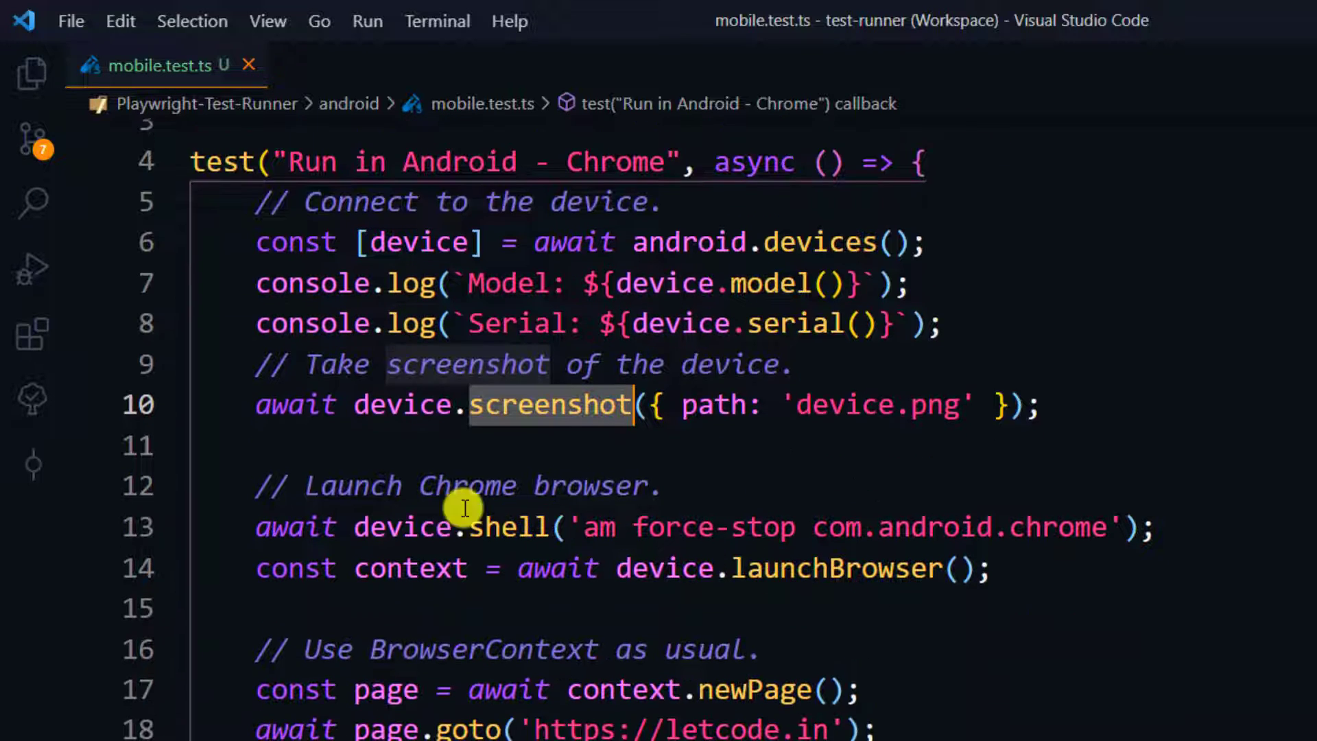
scroll("down", 3)
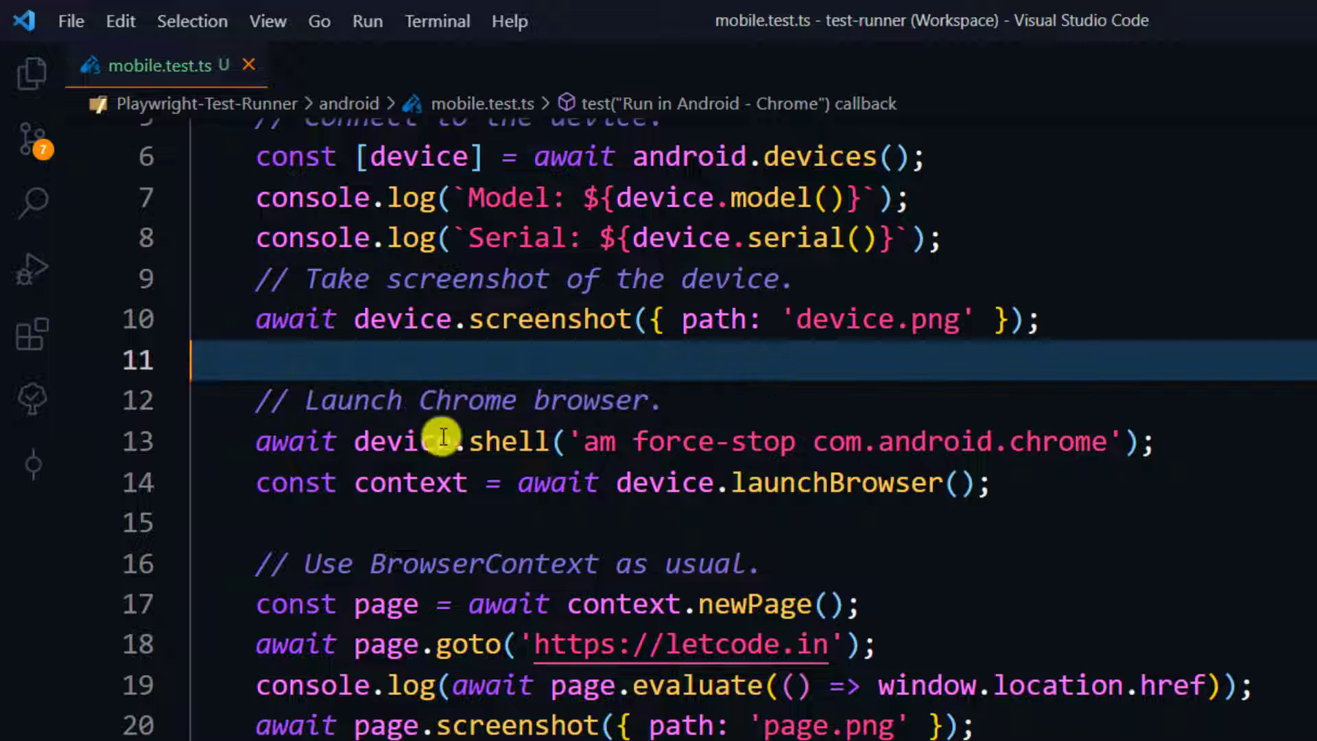
left_click(416, 440)
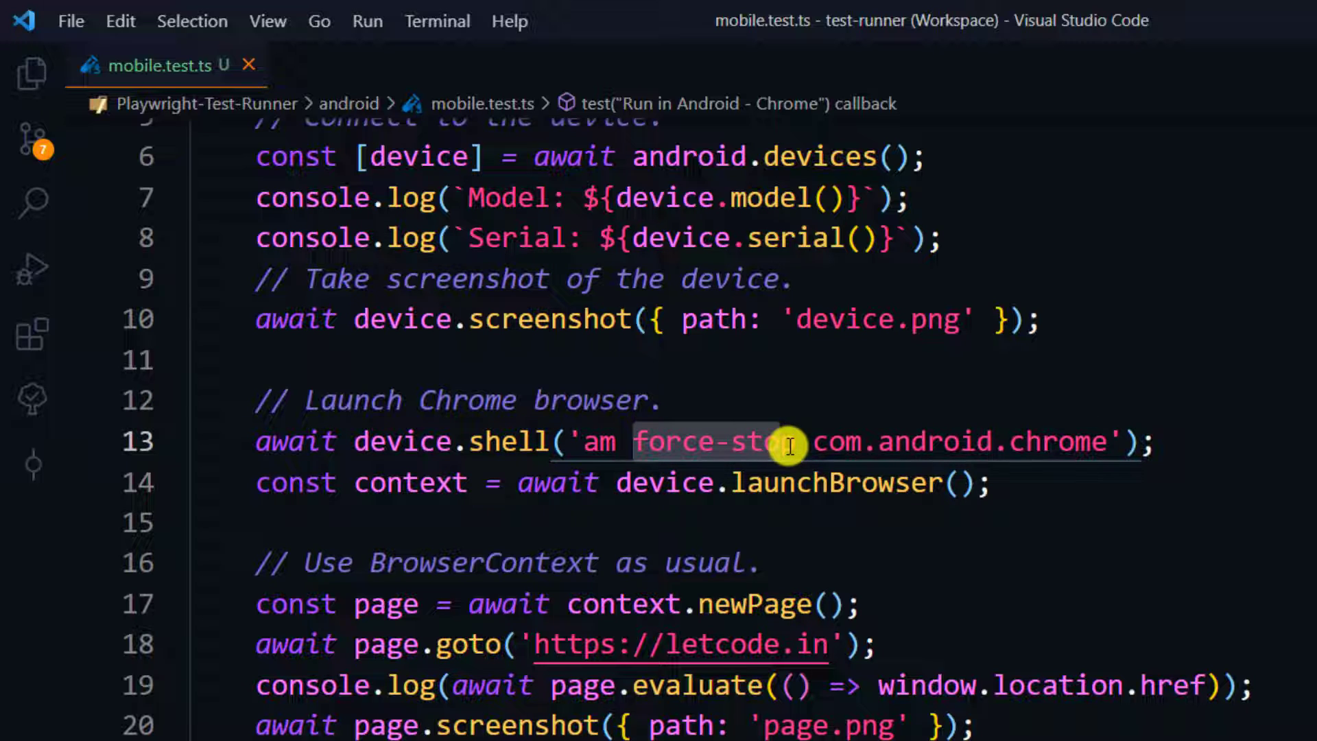
left_click(668, 400)
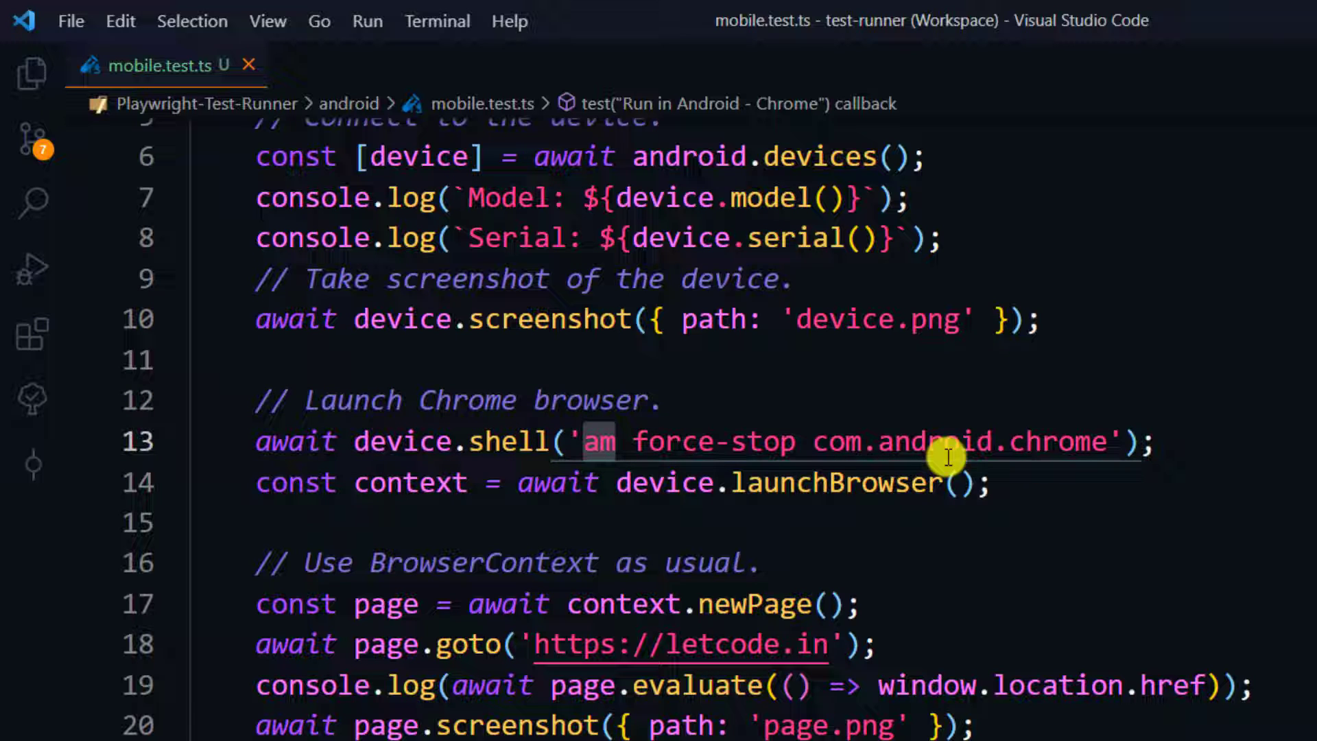
left_click(1038, 522)
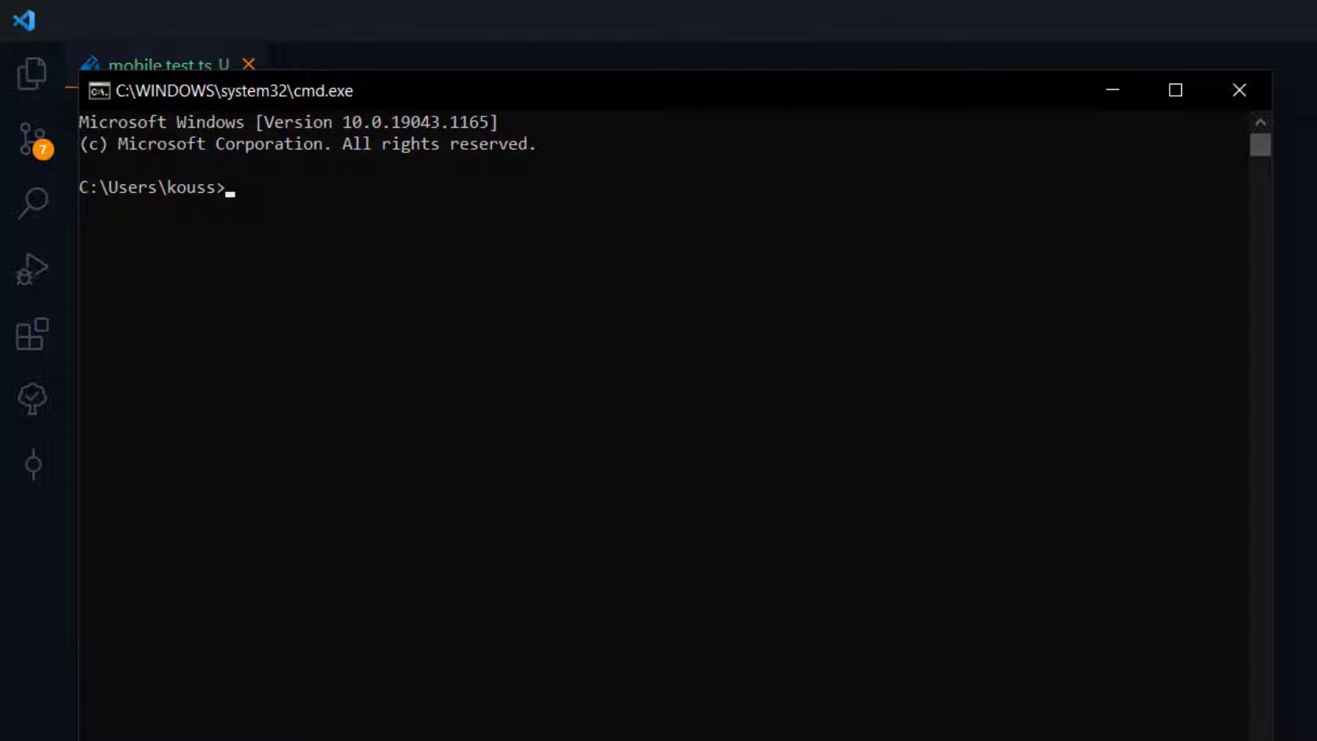
Step: From an adb shell run 'am force-stop com.android.chrome', then close the command window
type("adb shell")
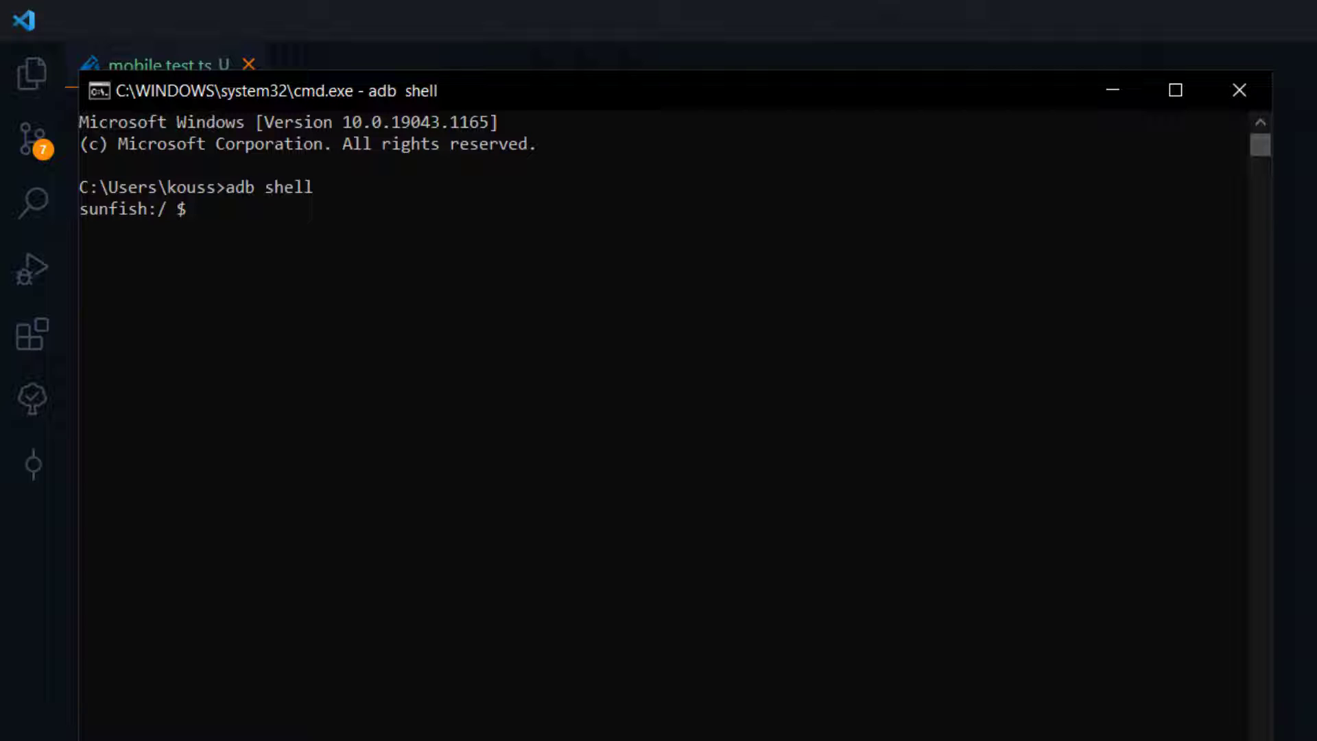
type("am force-stop com.android.chrome")
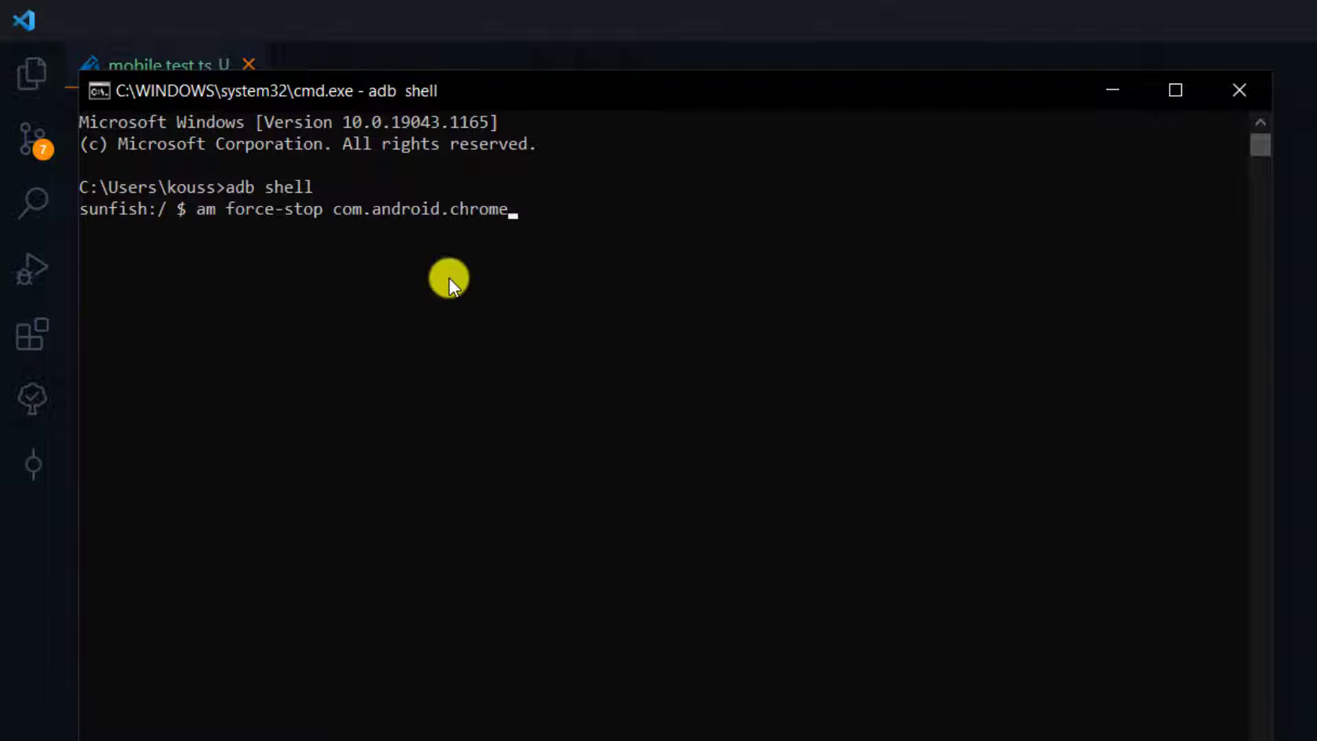
key("Return")
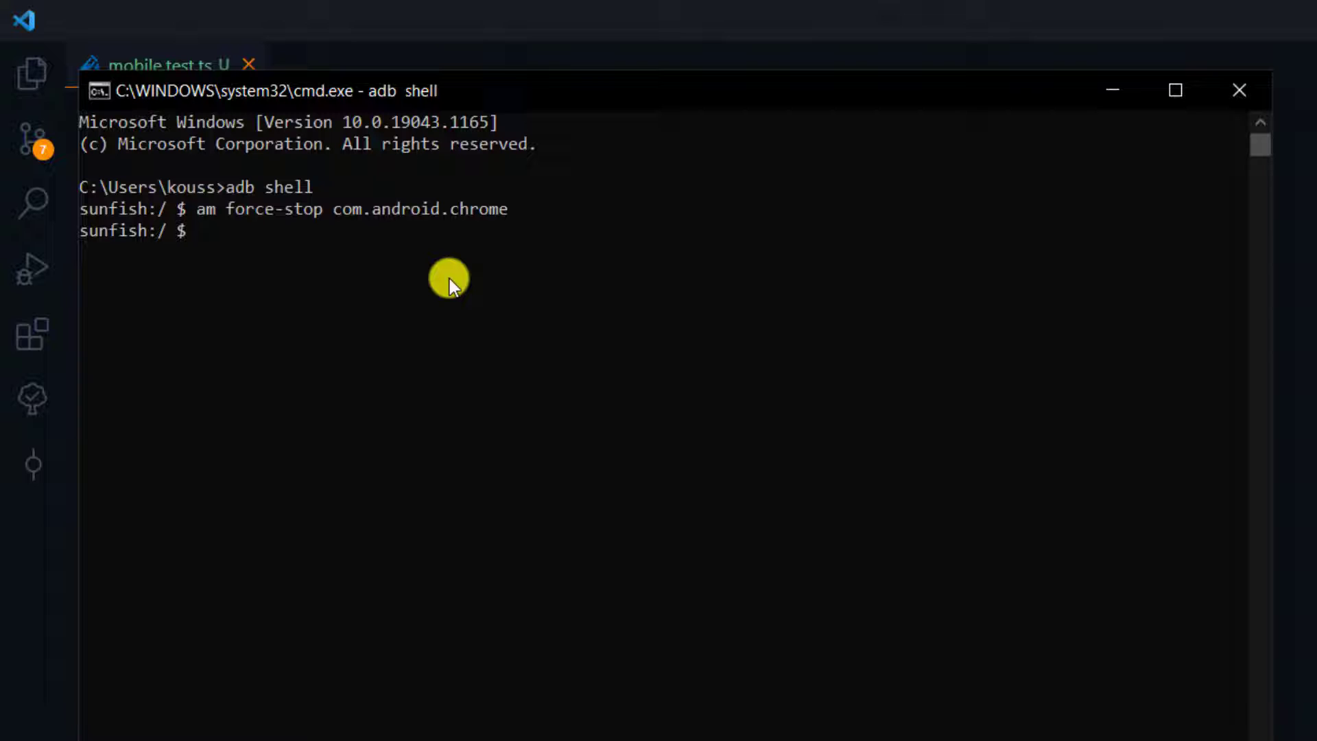
mouse_move(508, 248)
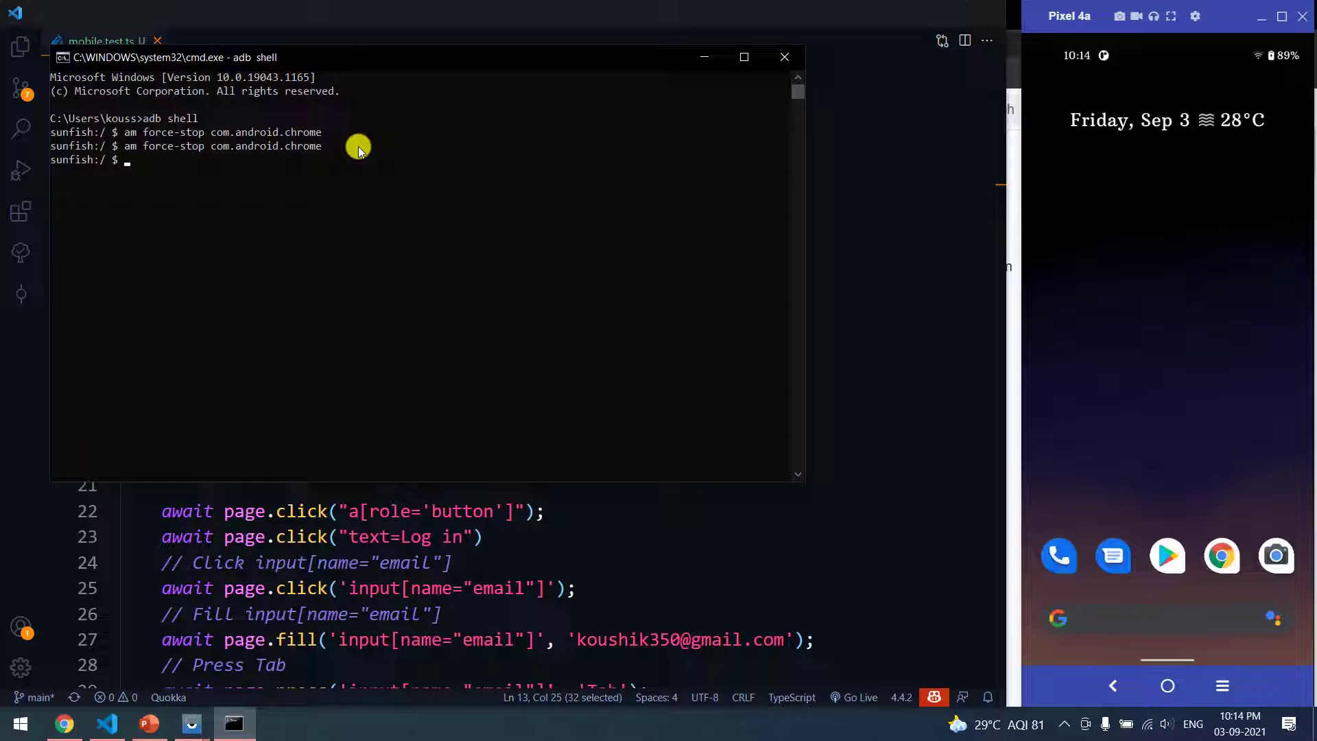
mouse_move(182, 141)
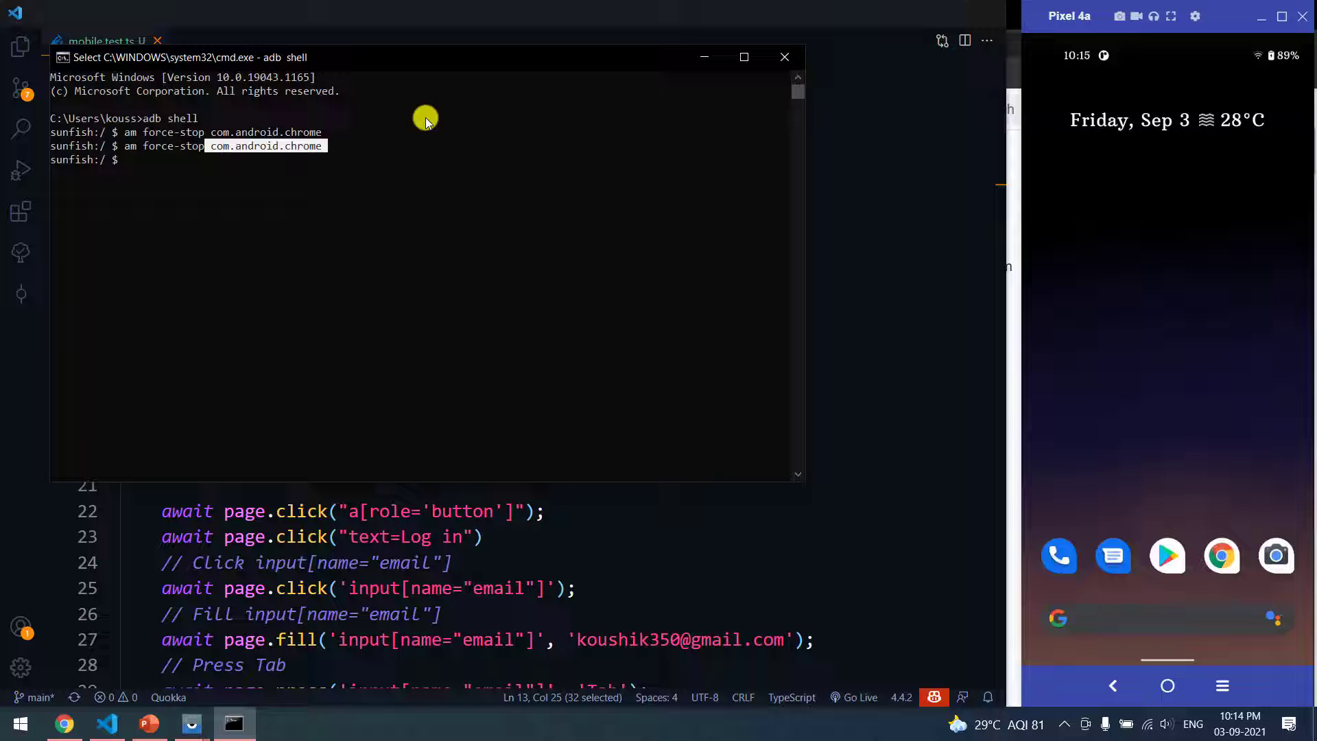
mouse_move(783, 57)
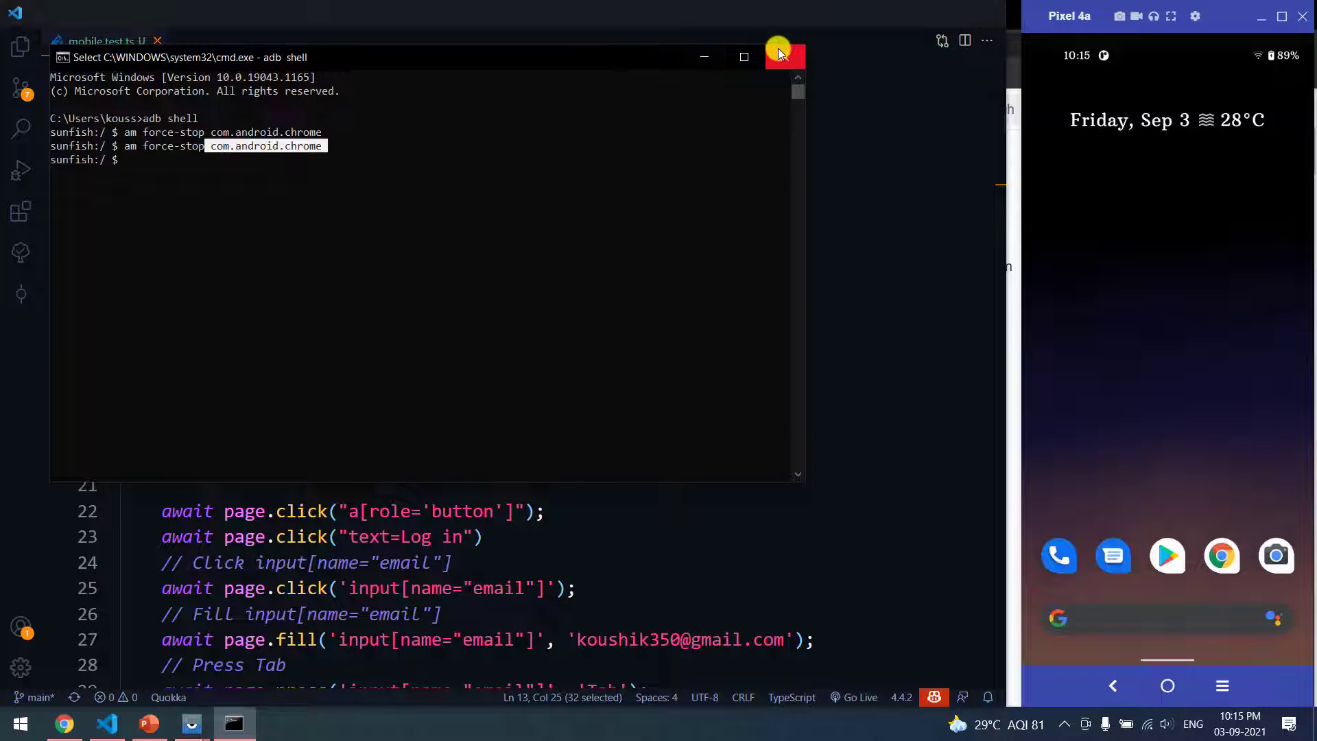
left_click(784, 56)
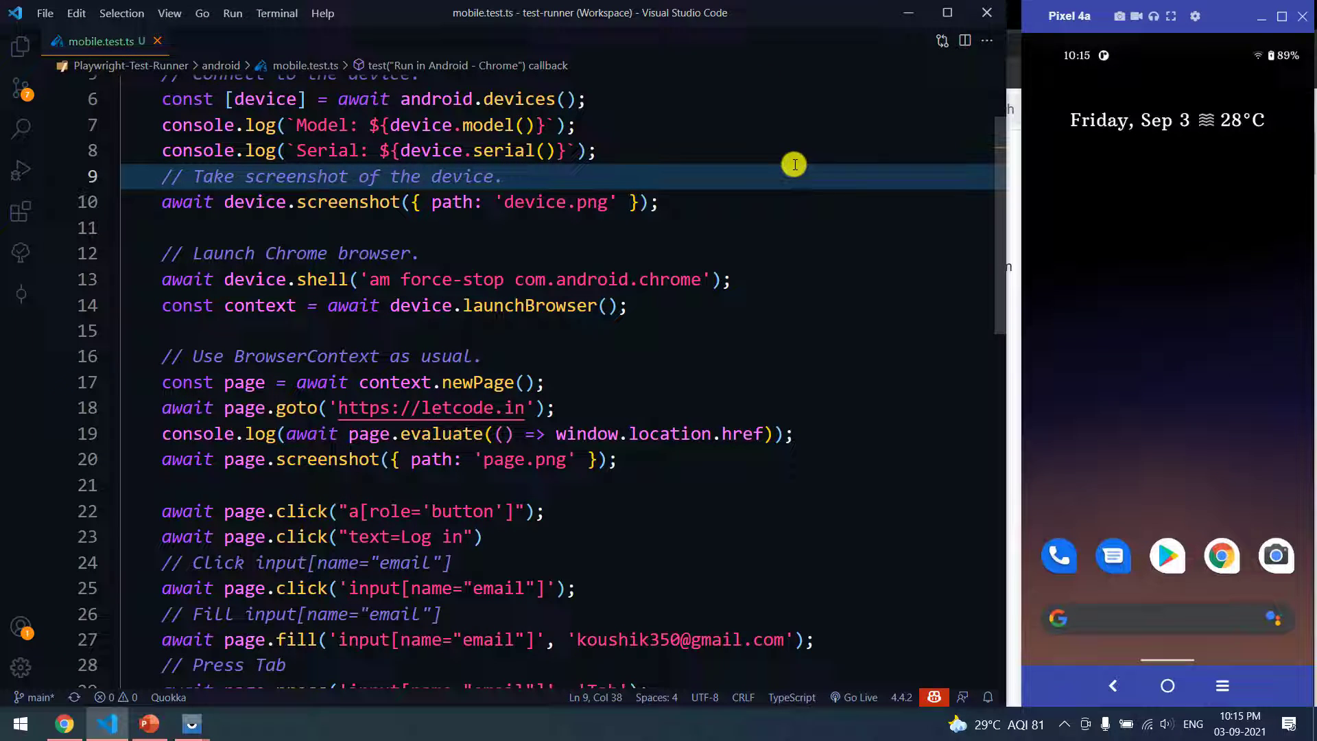
scroll("down", 3)
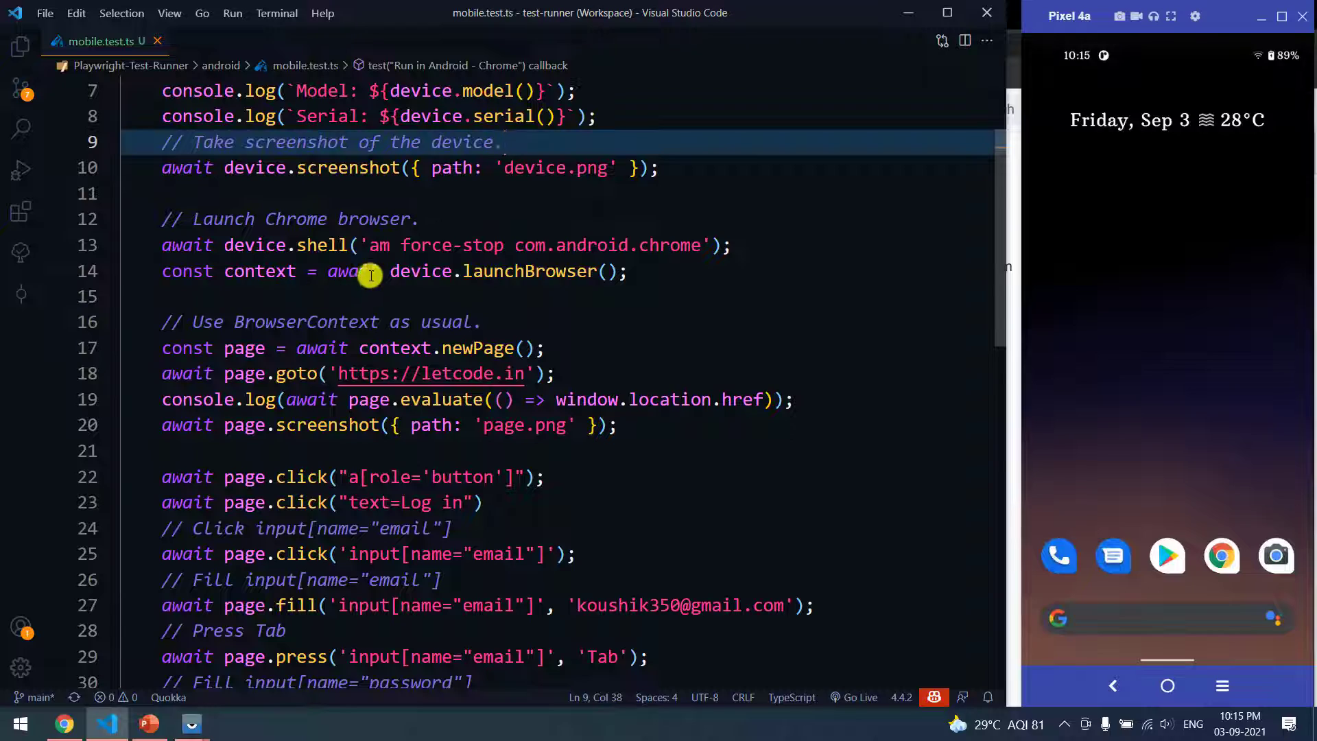
double_click(529, 271)
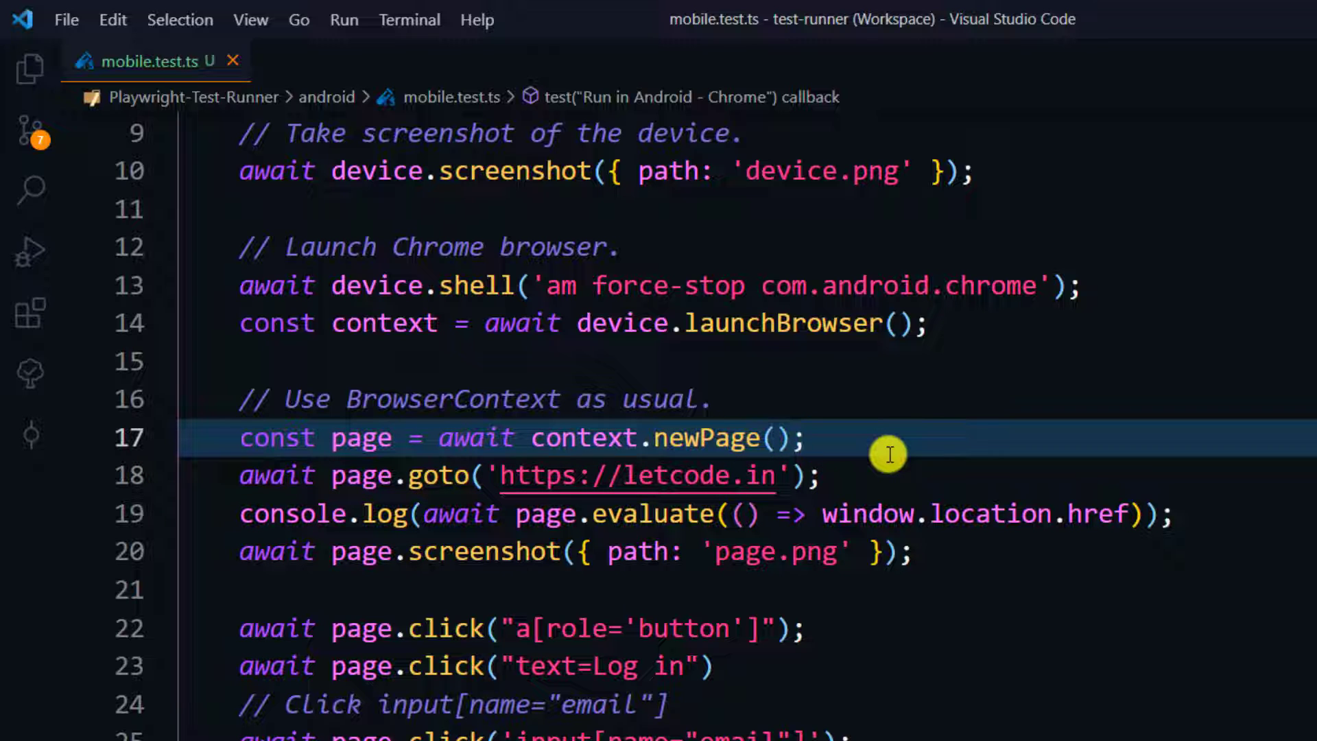
scroll("up", 3)
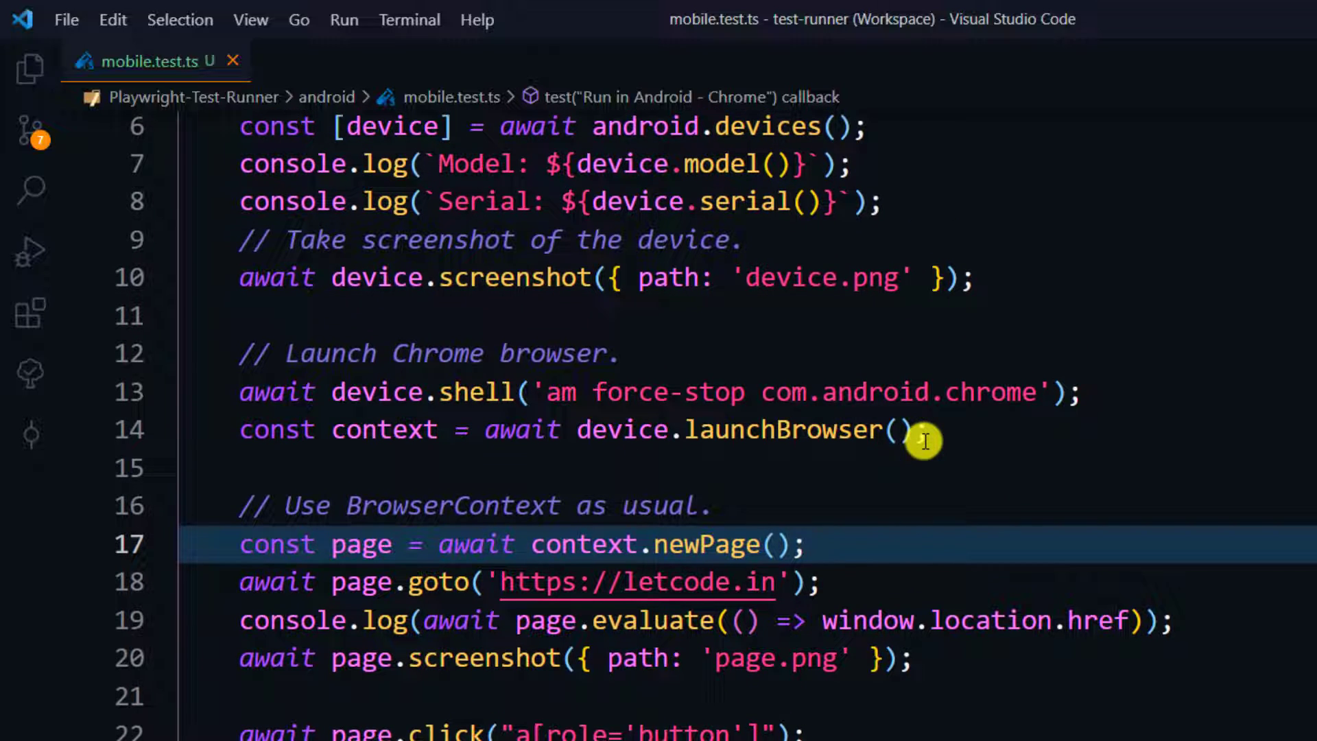
scroll("down", 3)
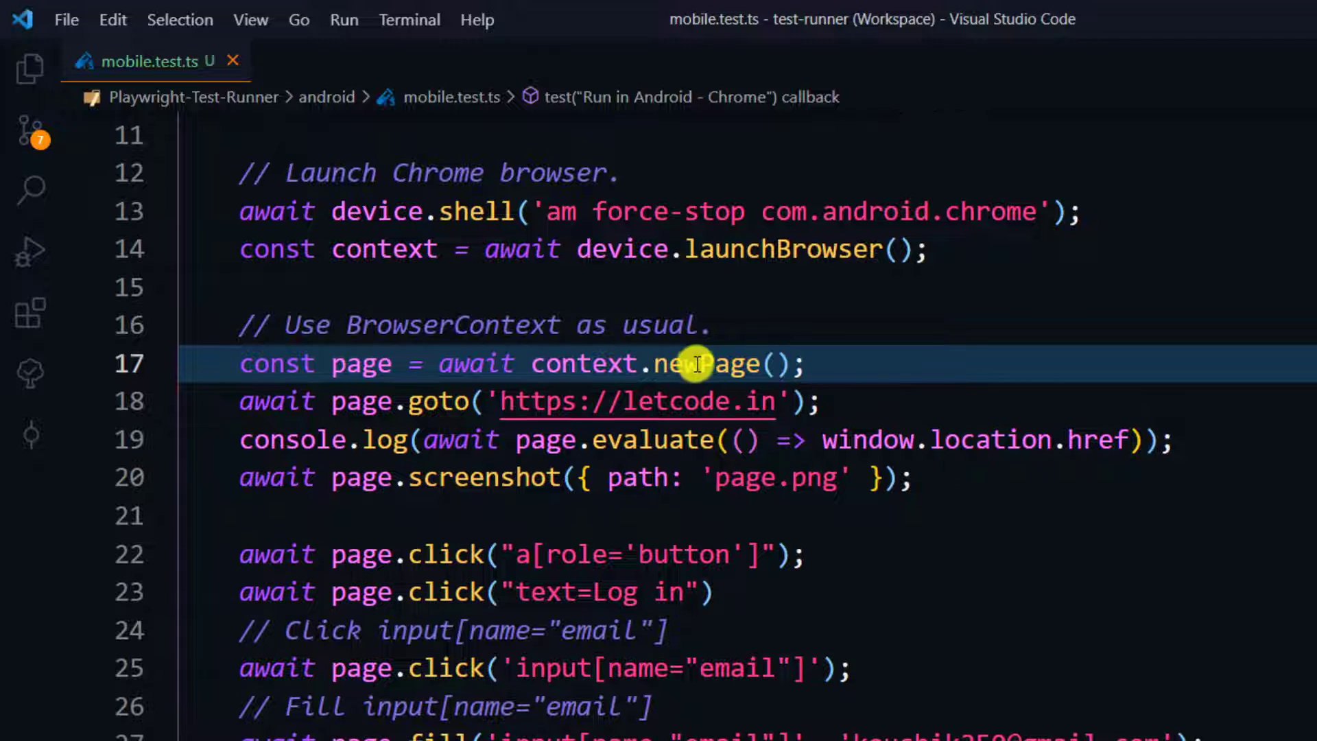
mouse_move(713, 362)
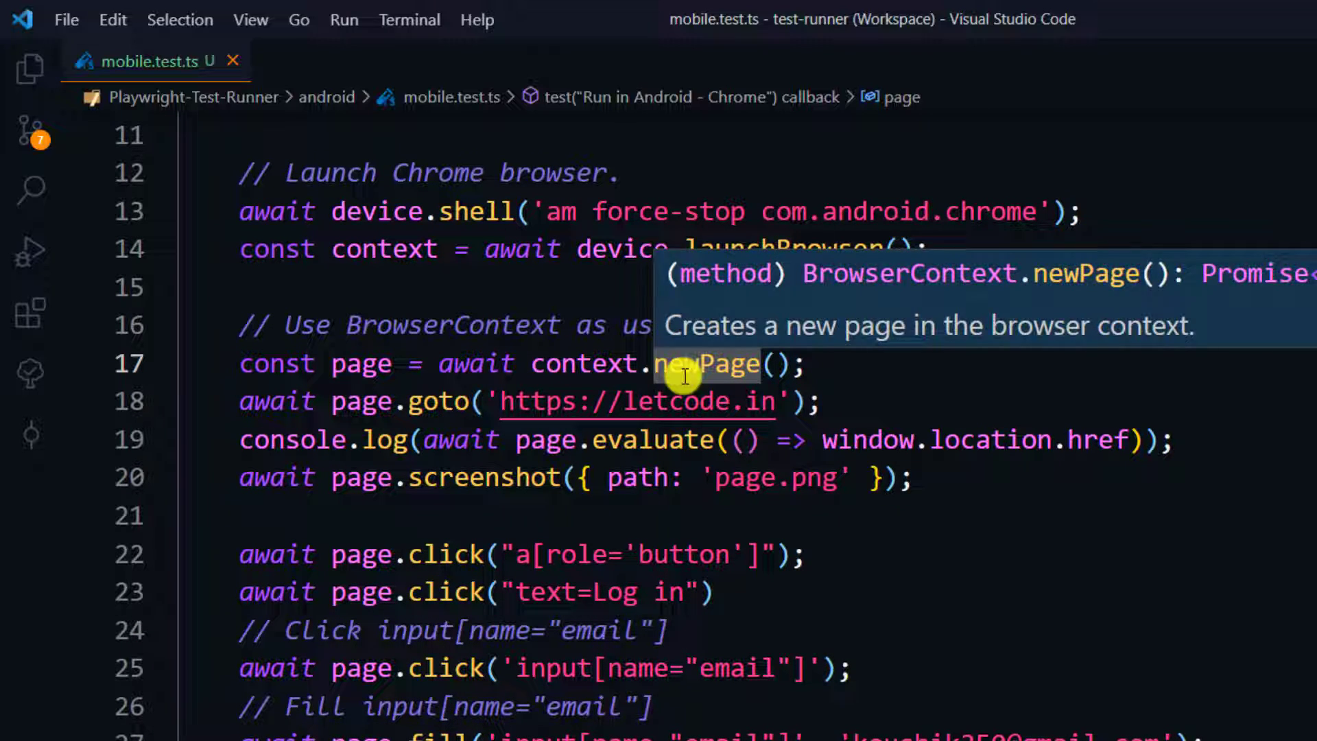
mouse_move(764, 402)
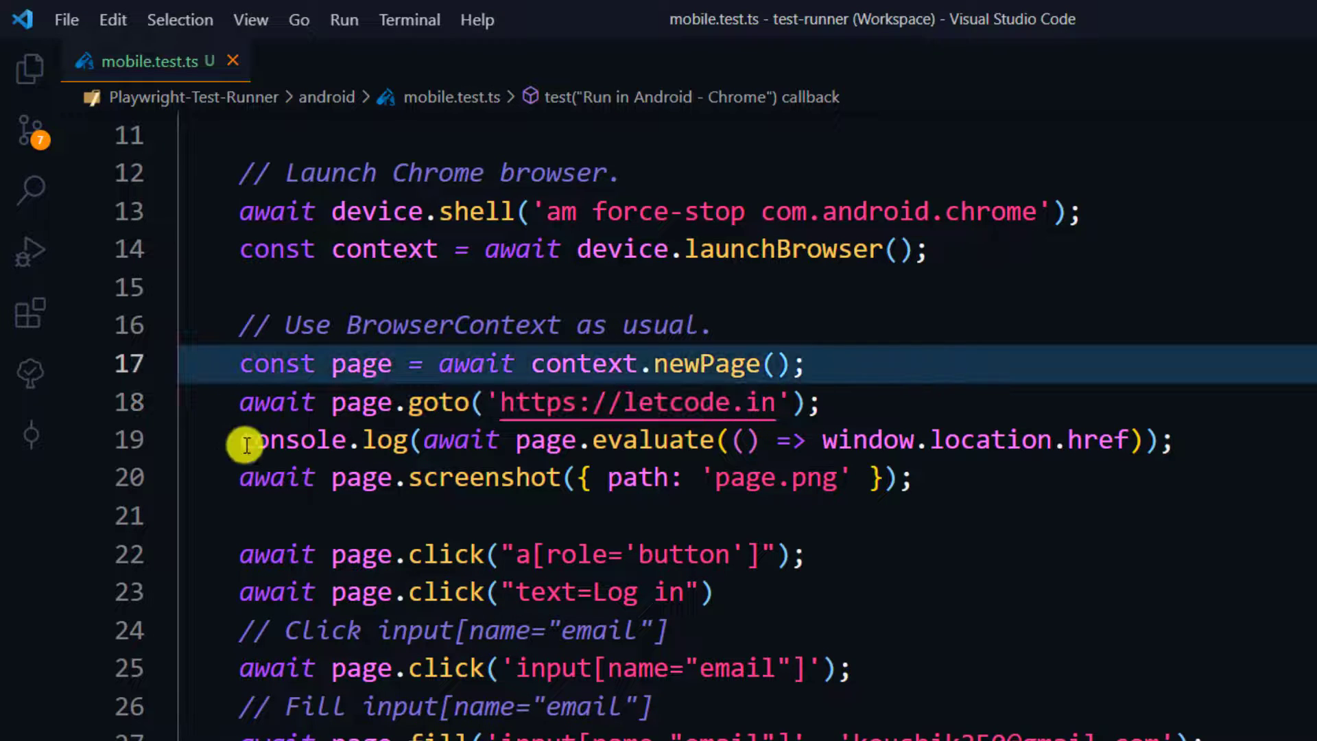
left_click(747, 439)
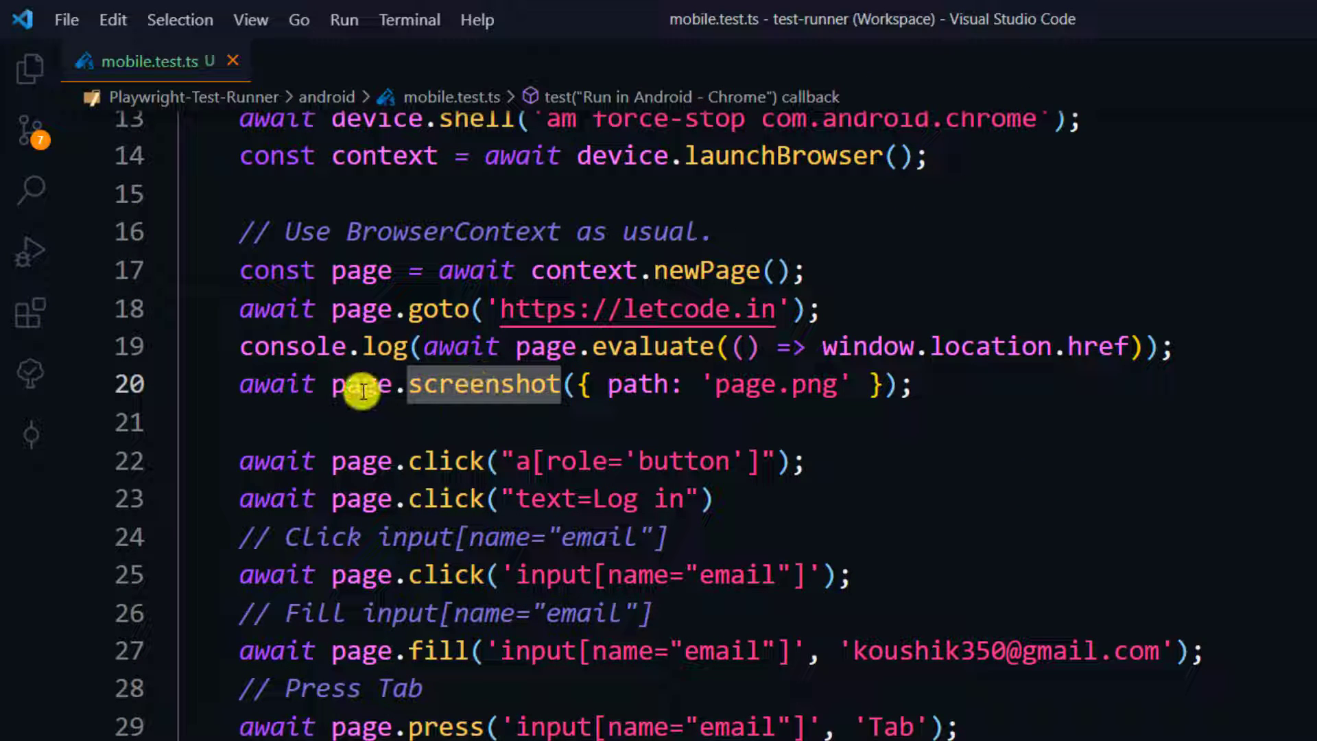
double_click(361, 385)
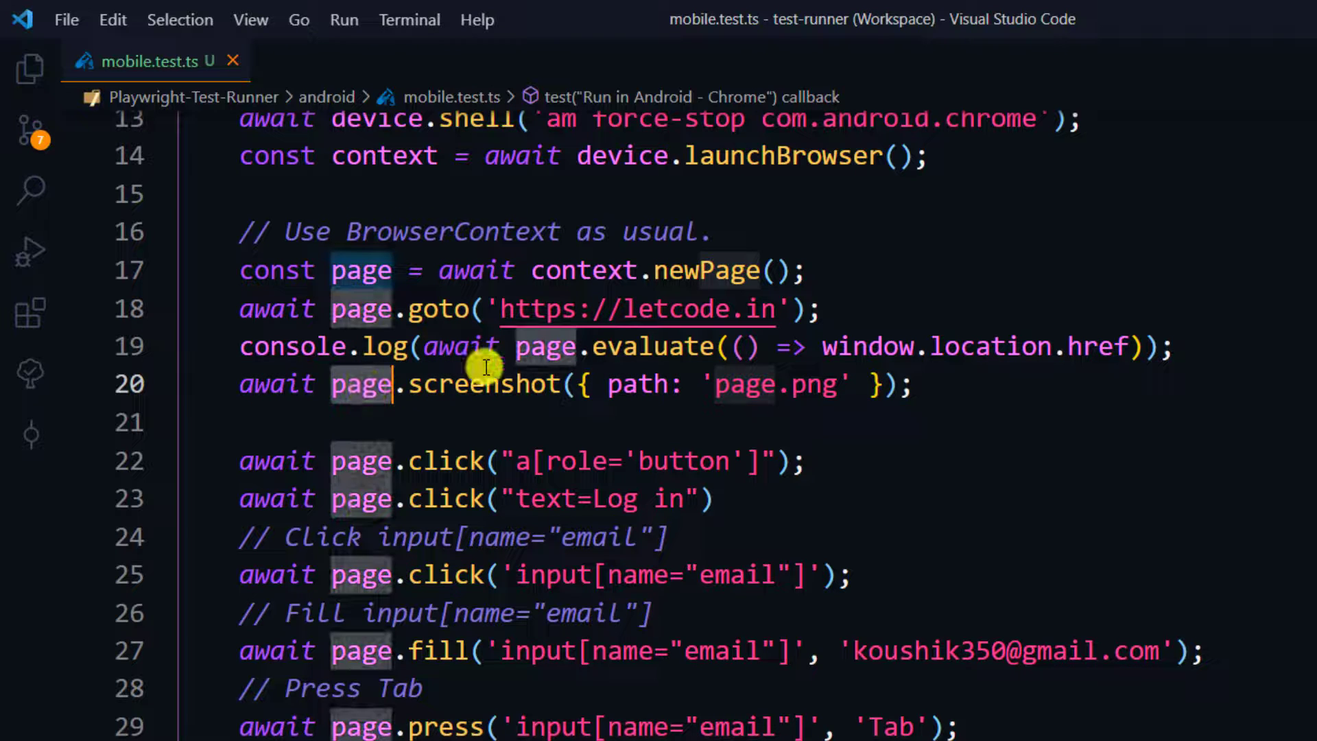
scroll("down", 3)
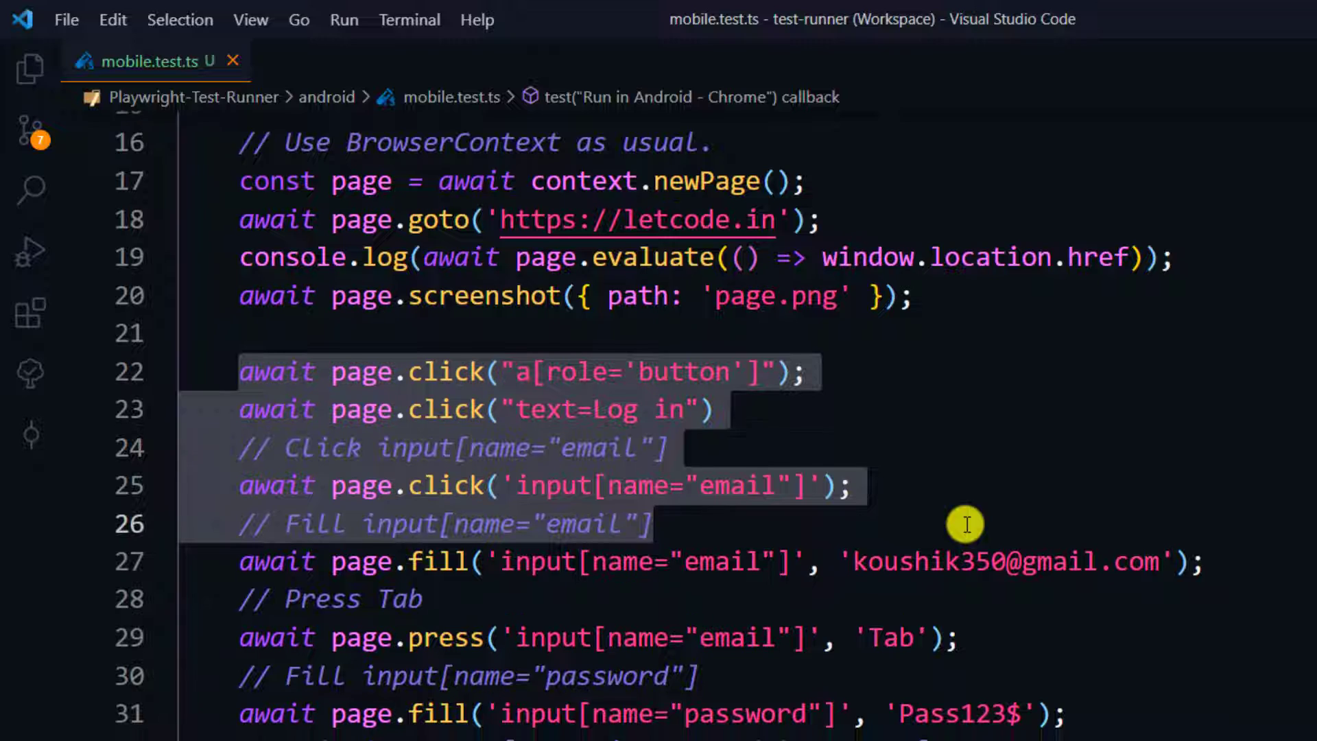
scroll("down", 3)
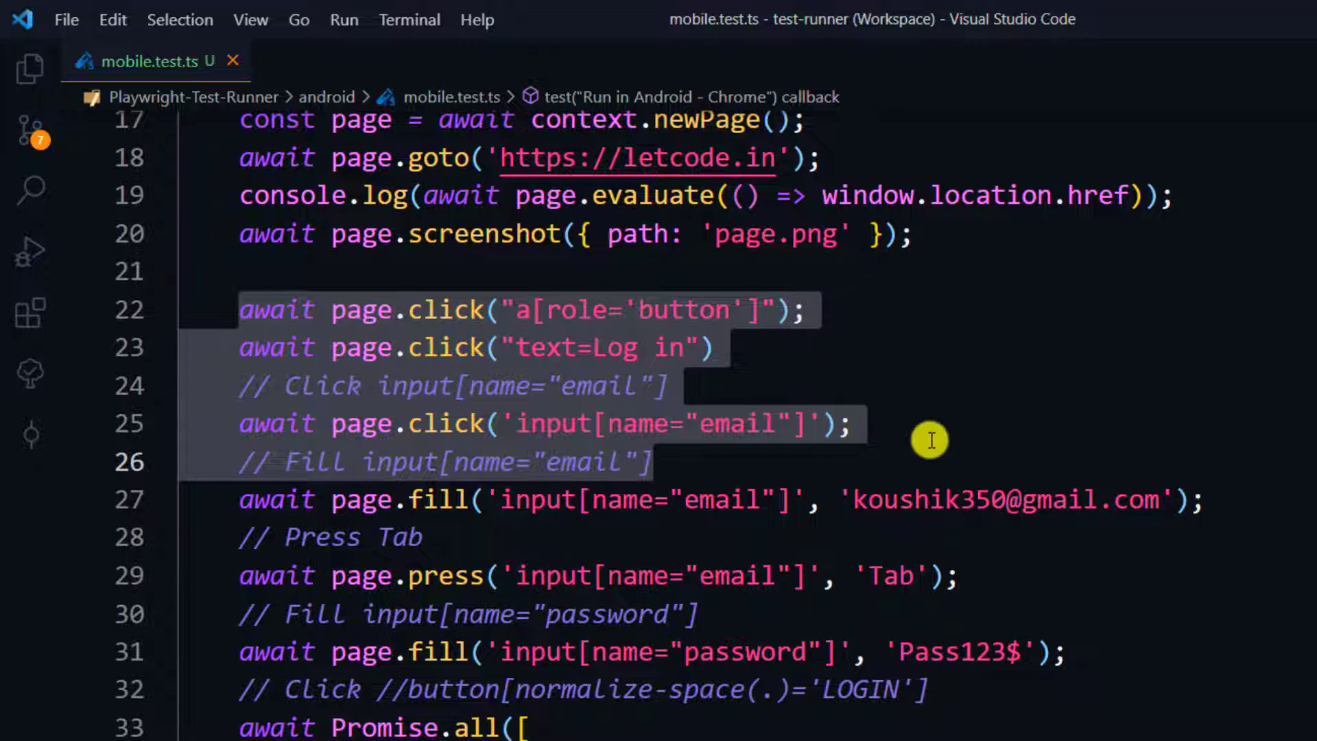
scroll("down", 3)
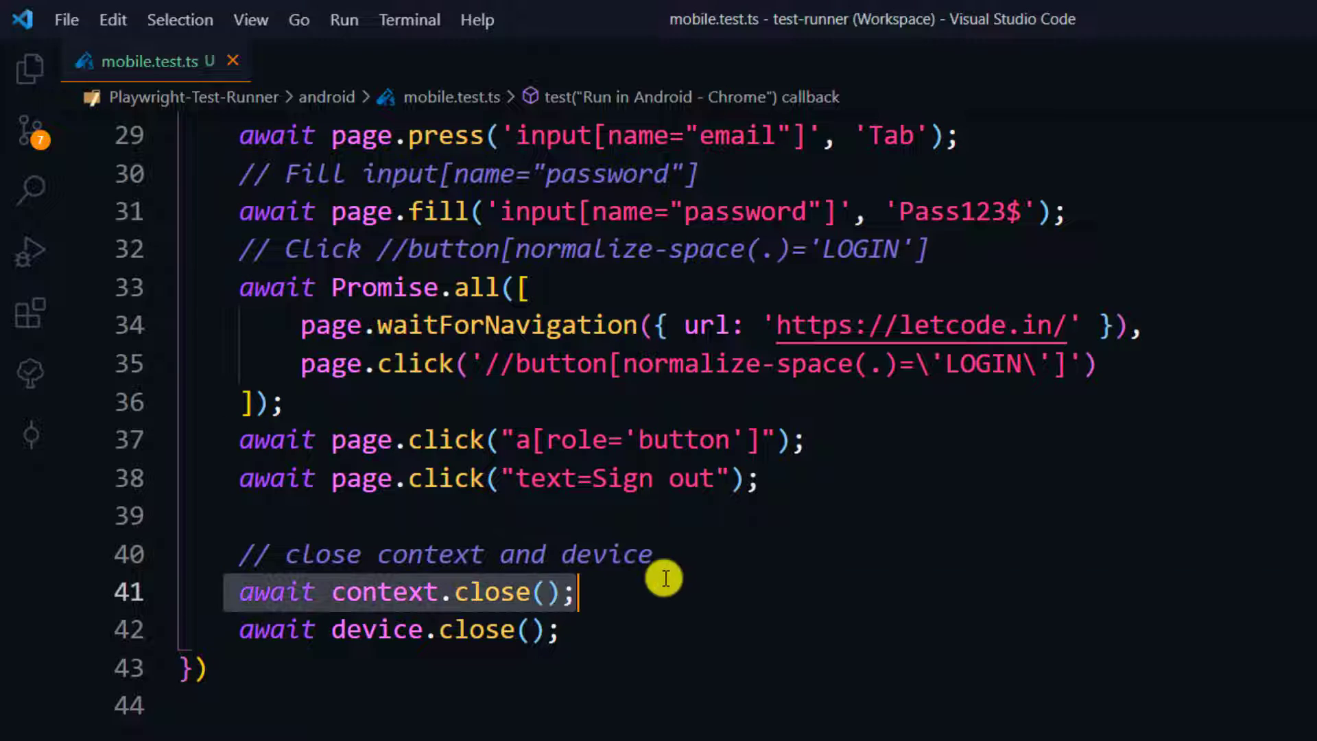
left_click(610, 631)
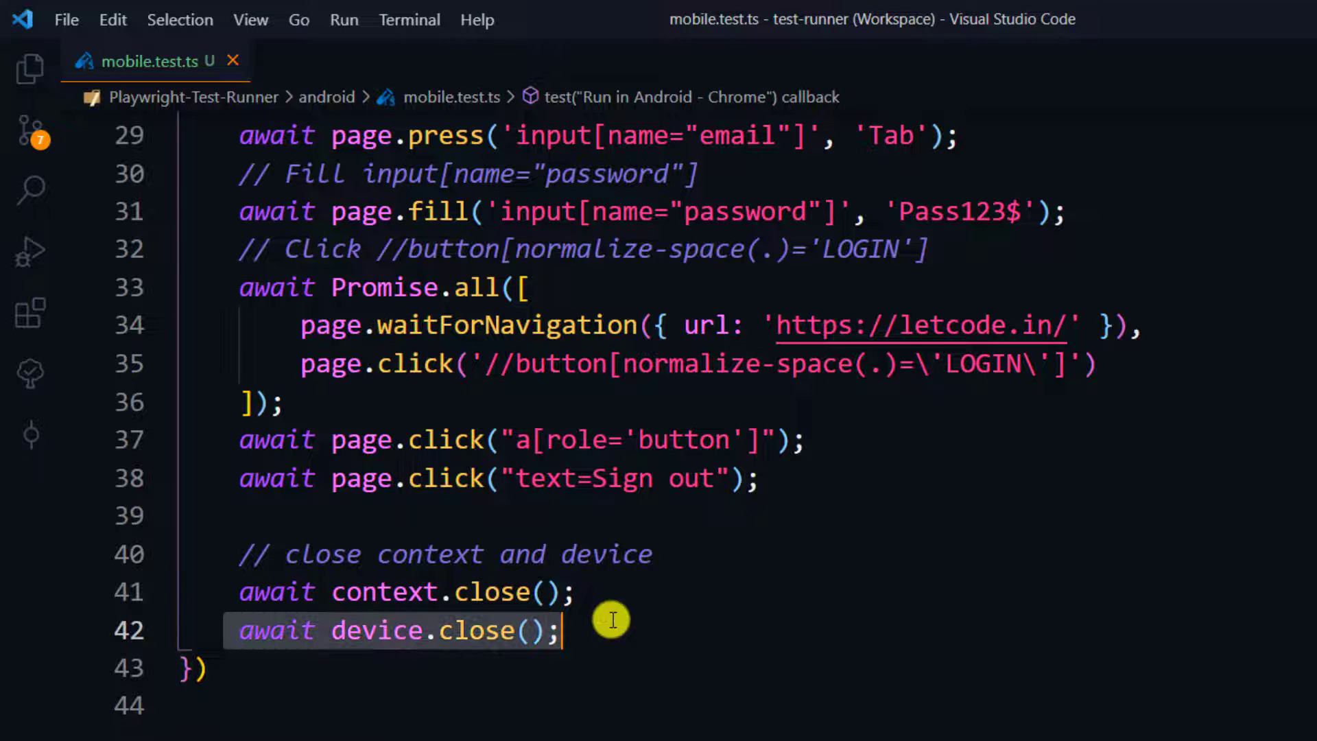
scroll("up", 3)
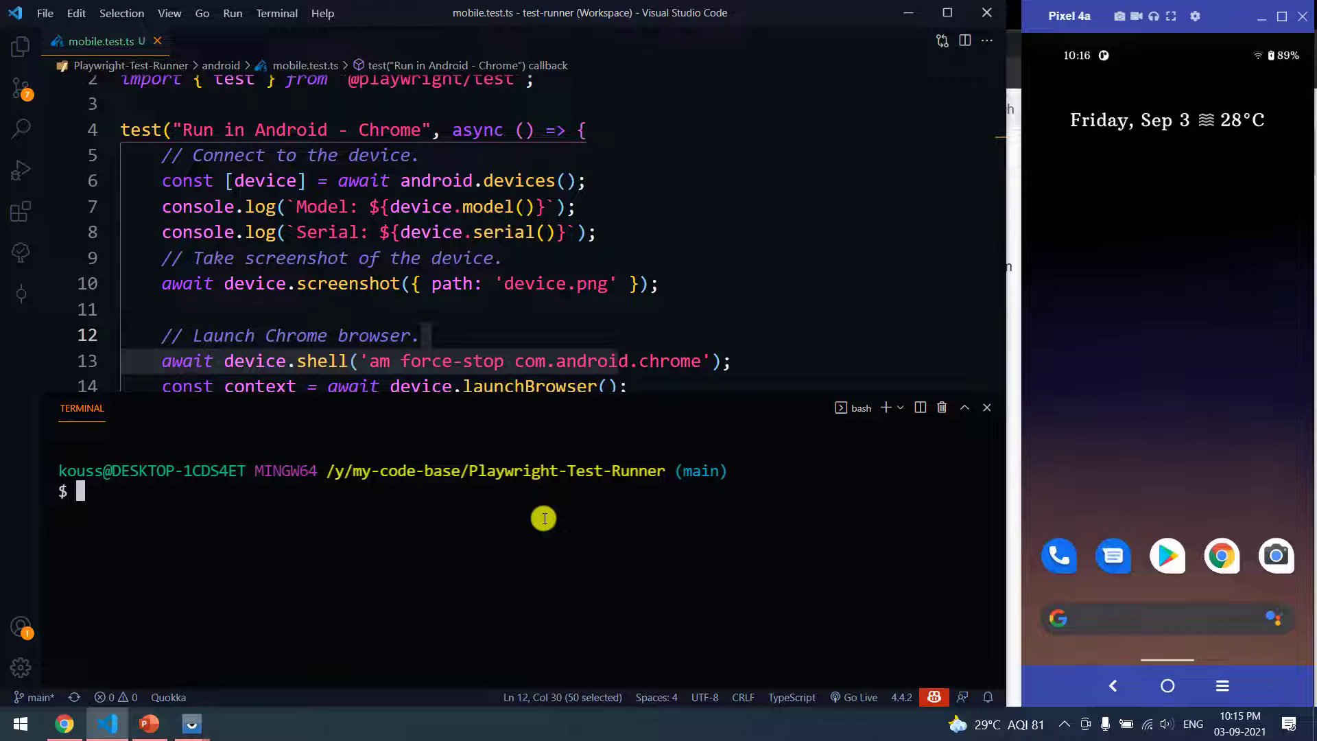
Step: Run npm test in the terminal and watch the Android Chrome test pass on the Pixel 4a in 19s
type("npm test")
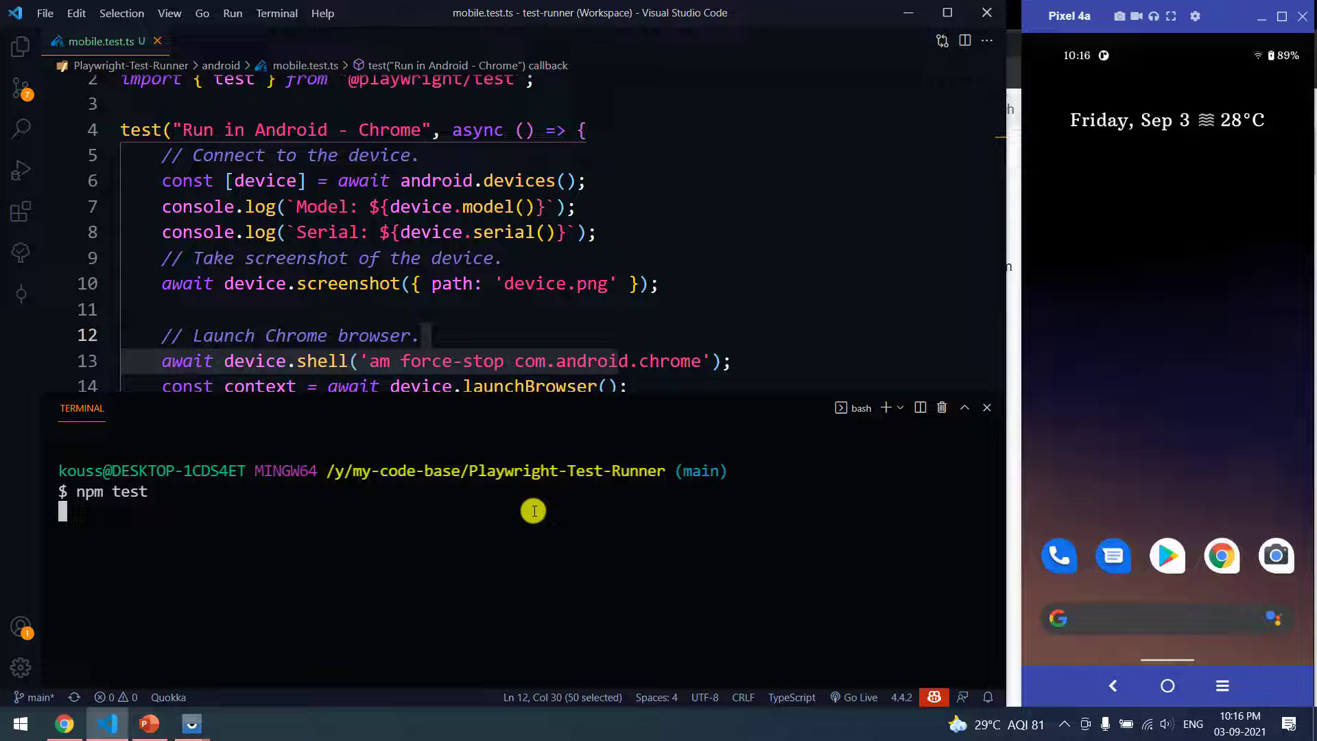
left_click(706, 258)
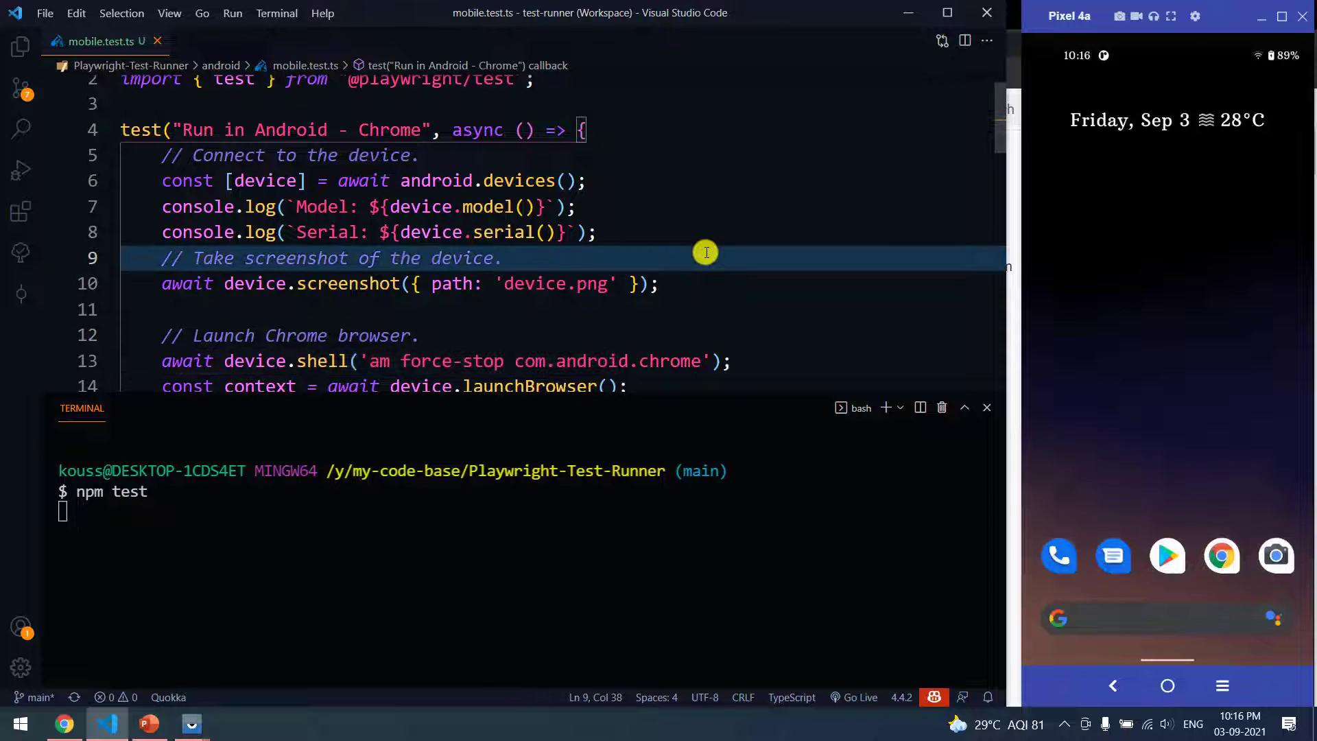
key("Return")
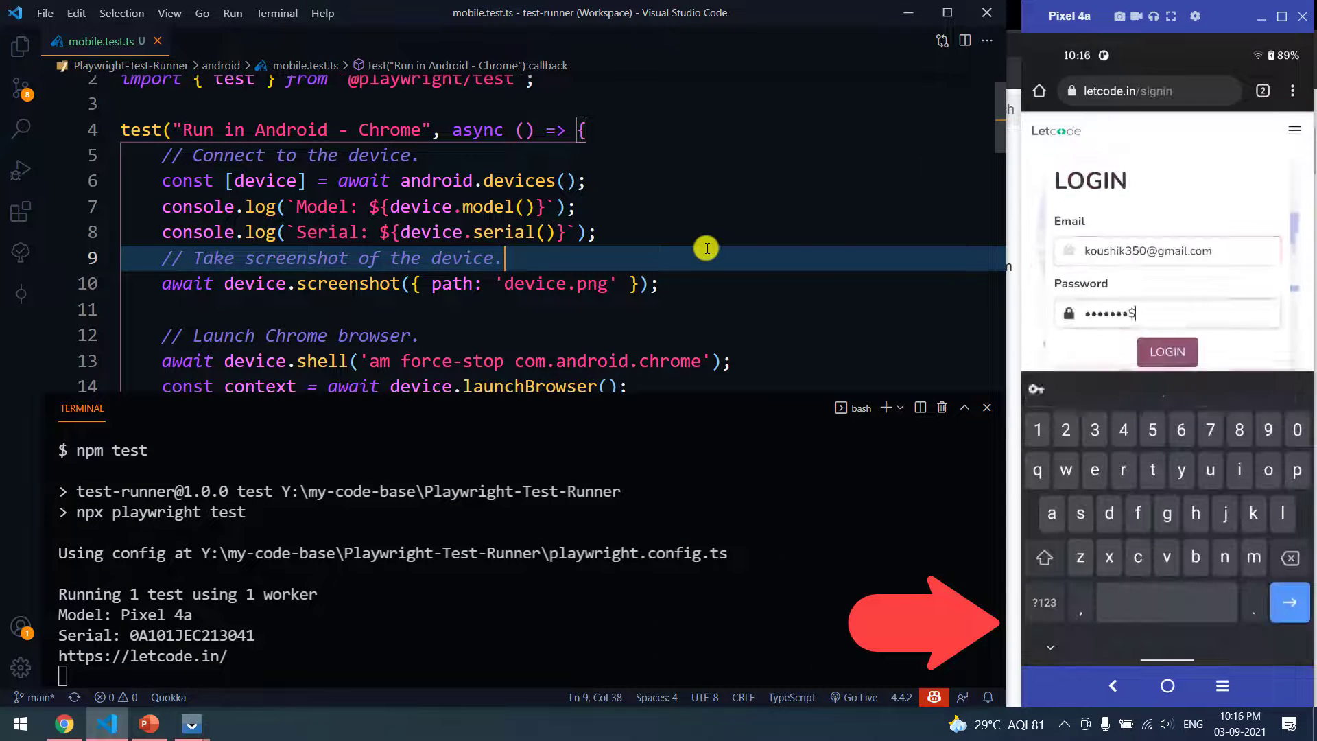
left_click(1167, 353)
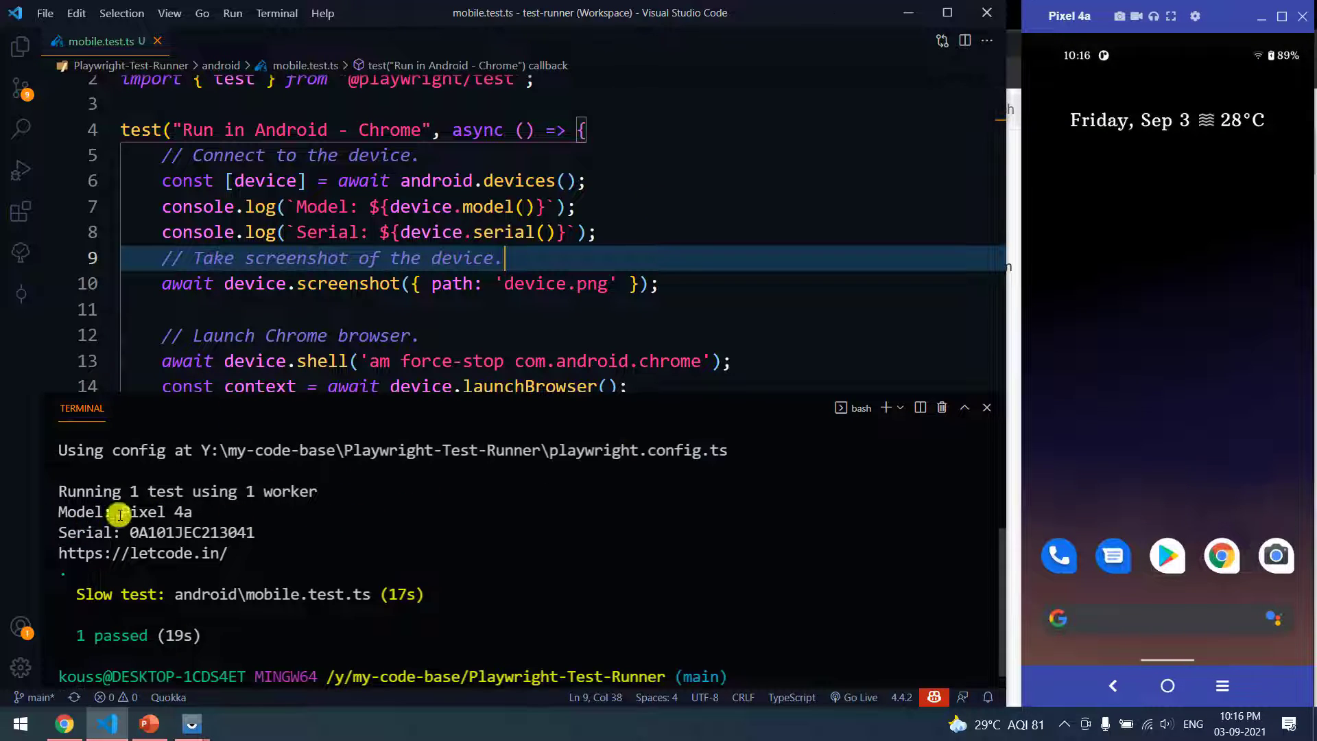
double_click(155, 512)
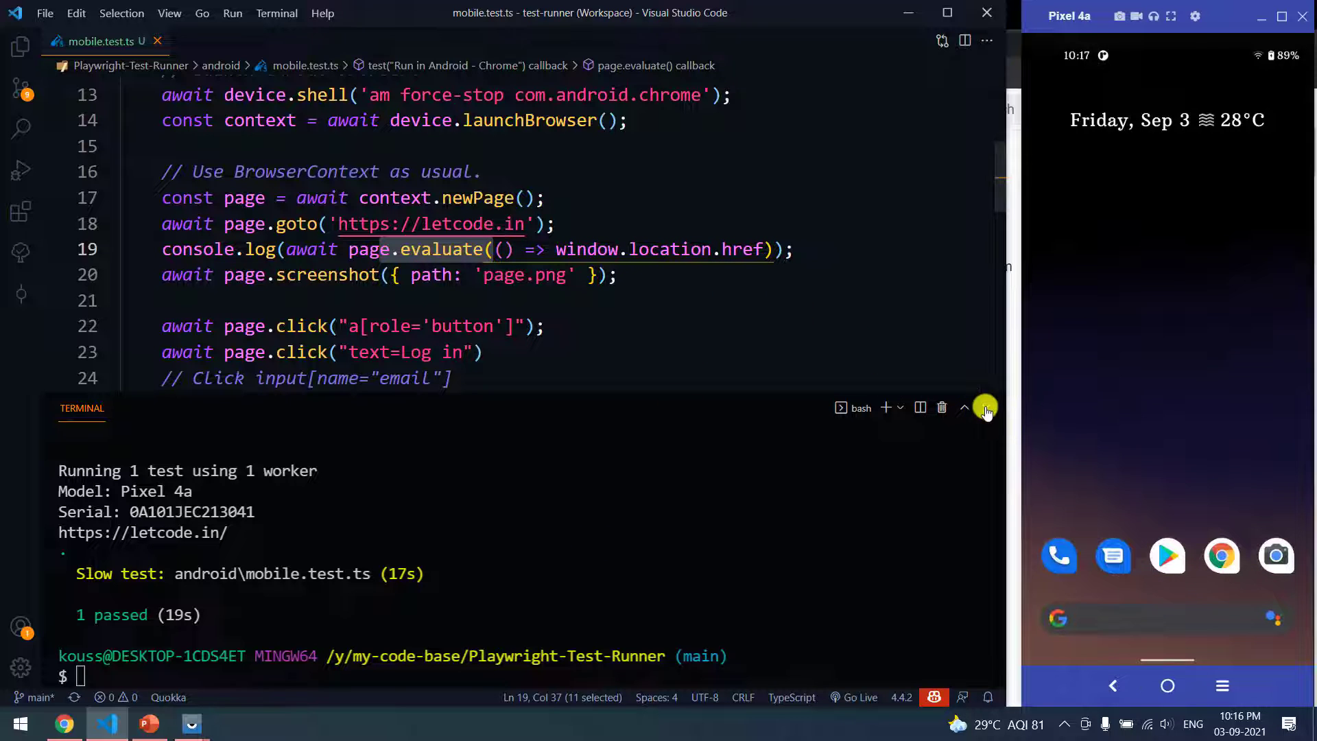
Step: Close the terminal and show the Explorer file list with device.png and page.png beside the test script
left_click(963, 407)
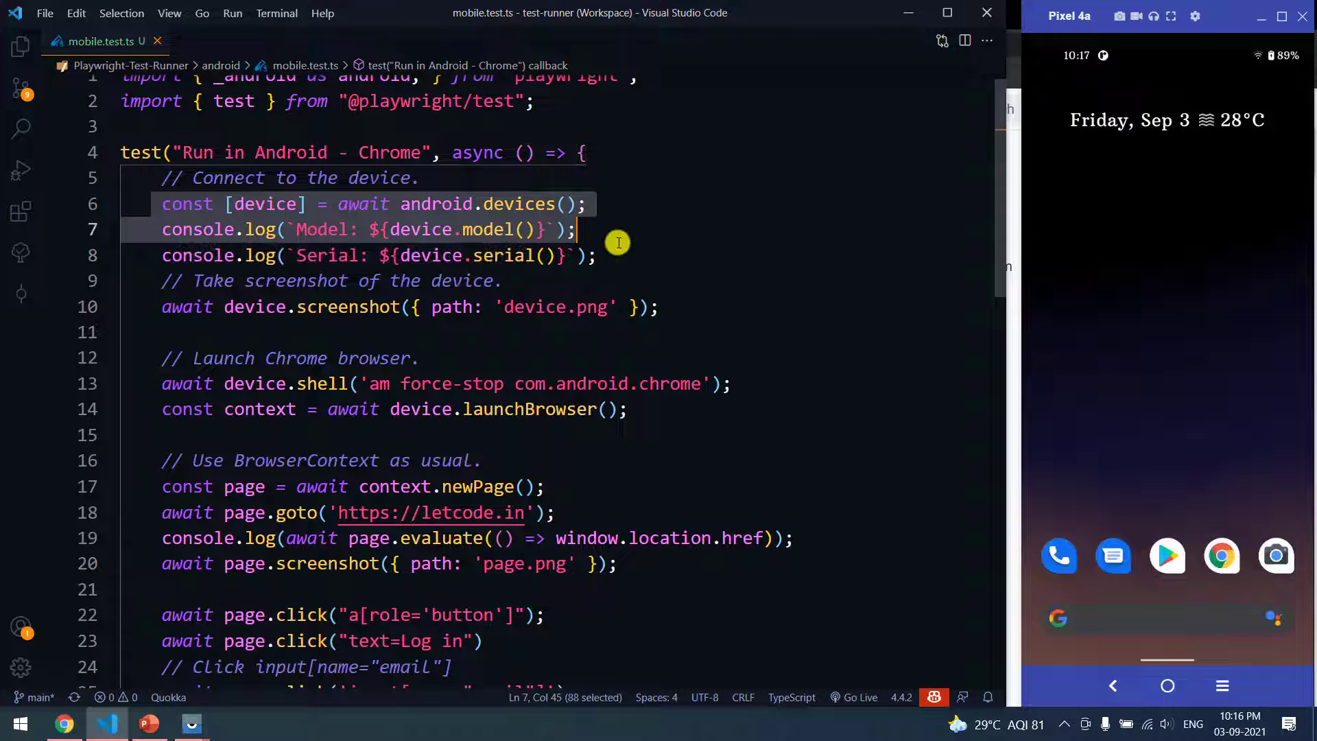
left_click(588, 204)
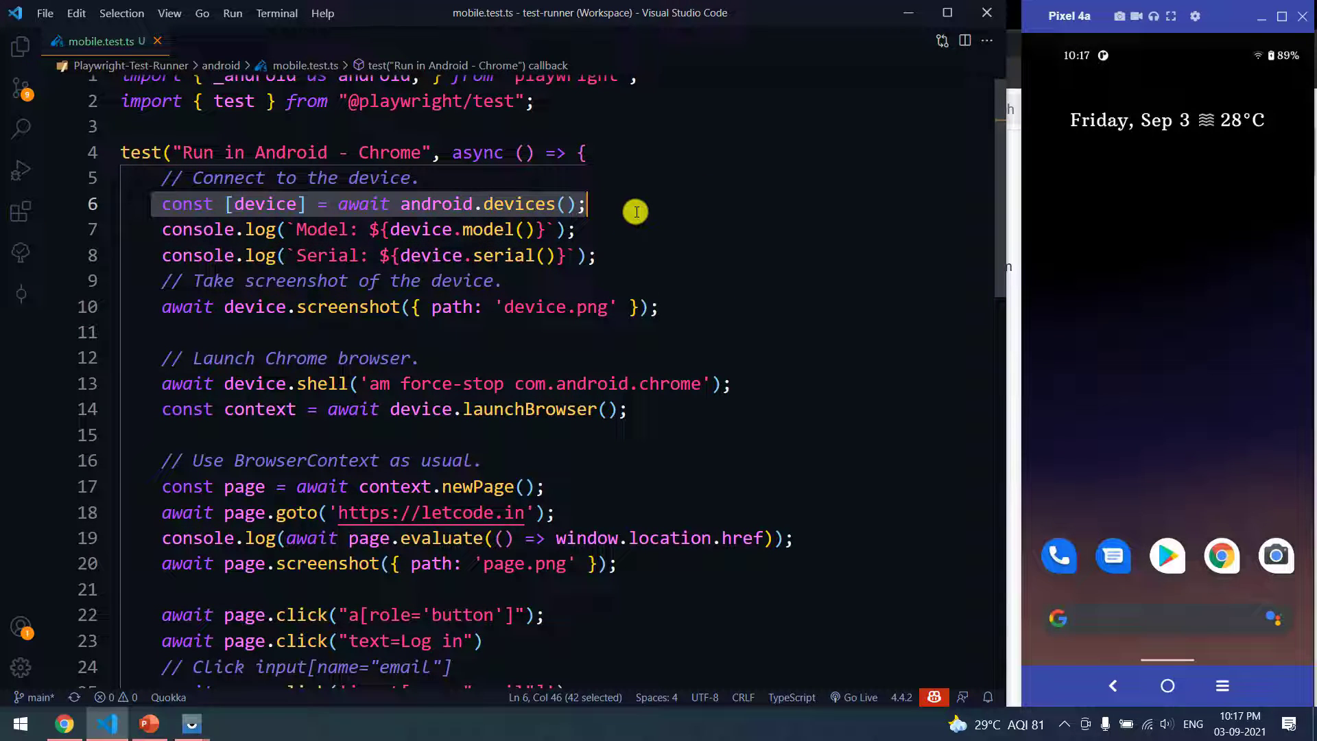
mouse_move(647, 224)
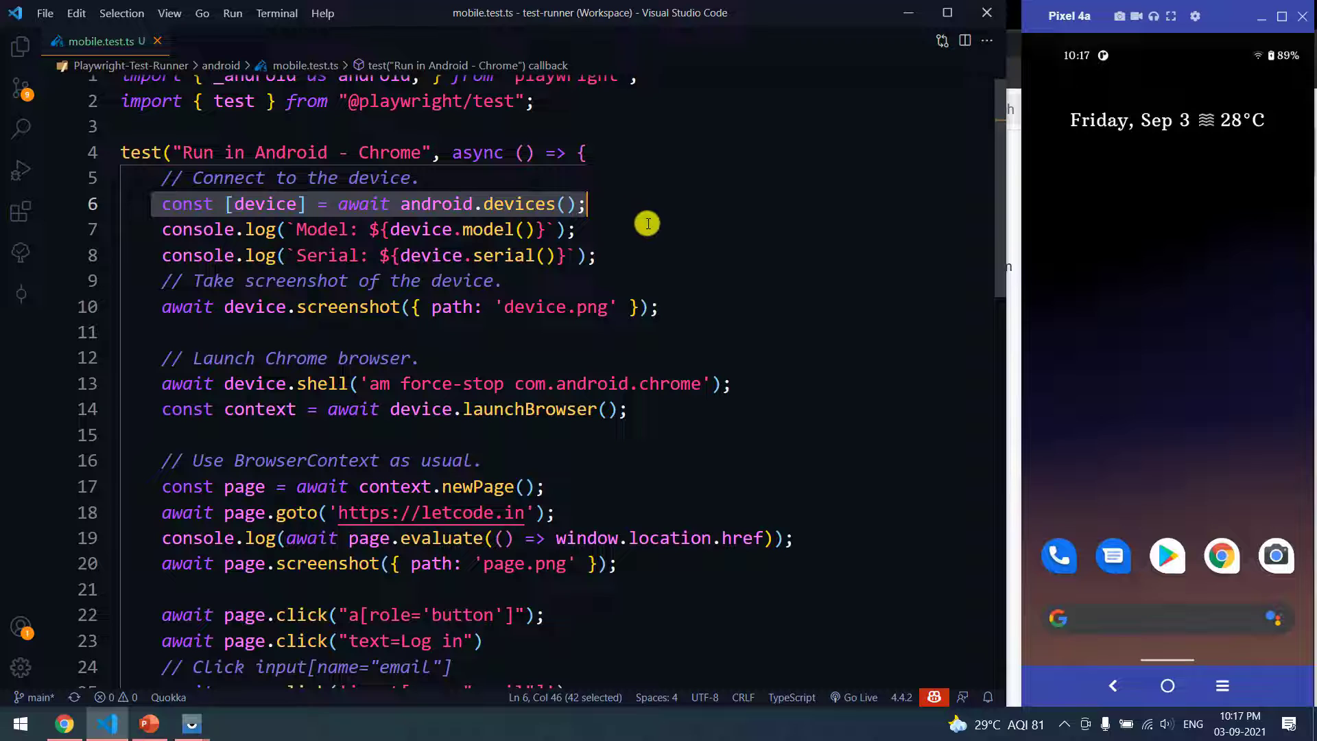
left_click(21, 48)
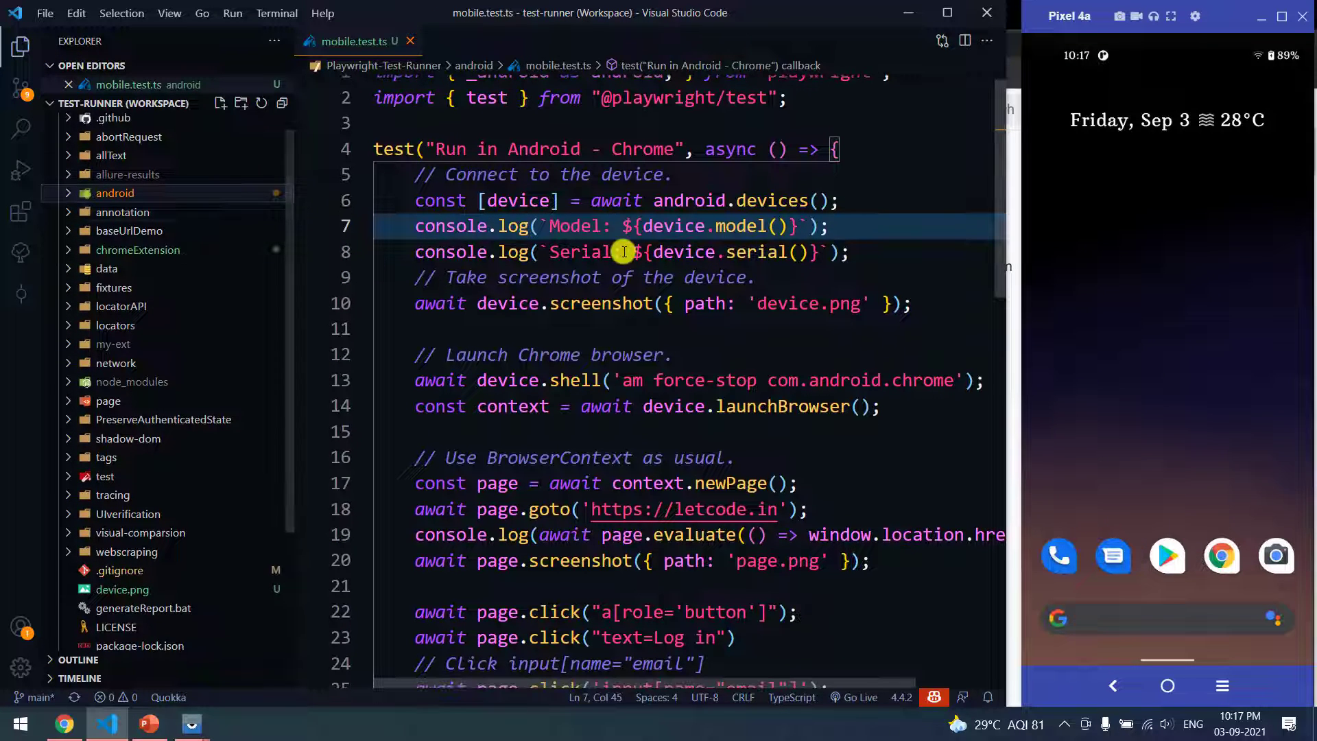
double_click(508, 267)
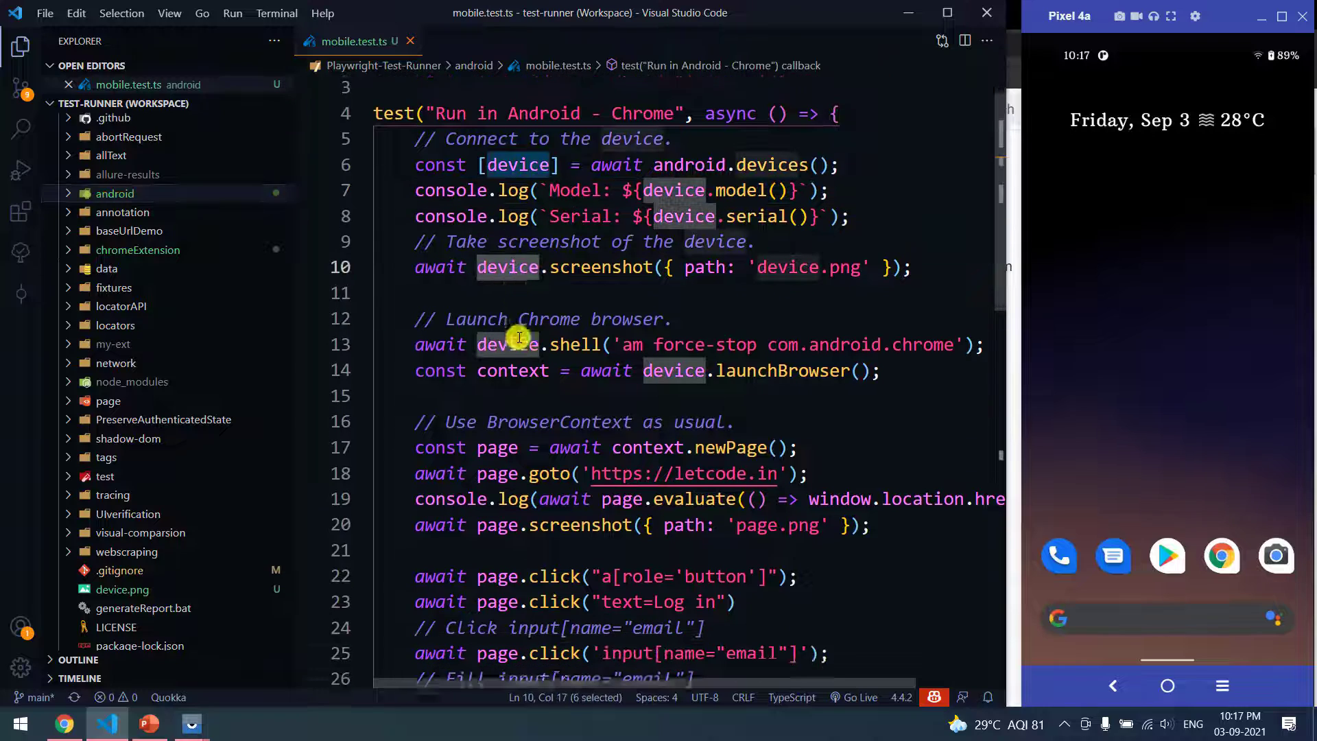
scroll("down", 3)
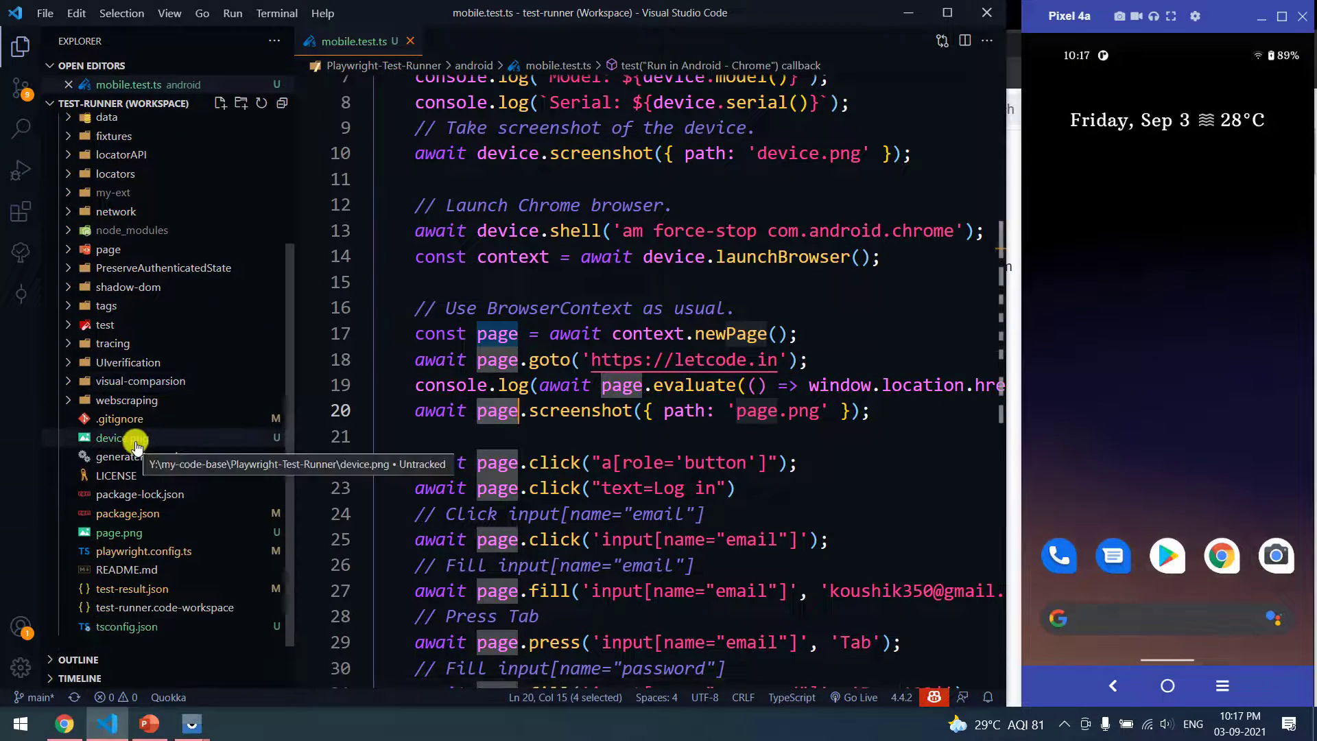
Step: Open device.png (phone home screen) and page.png (LetCode home page) to compare the screenshots
left_click(110, 436)
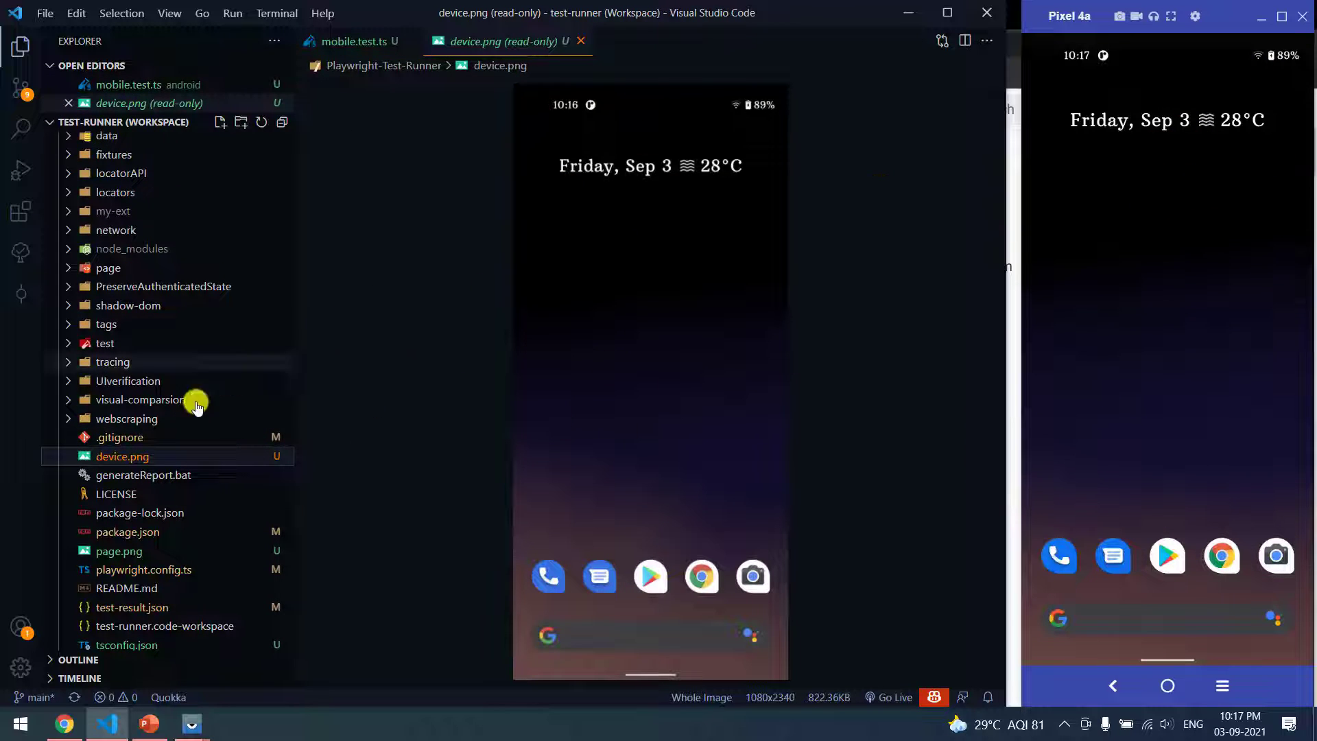
left_click(118, 552)
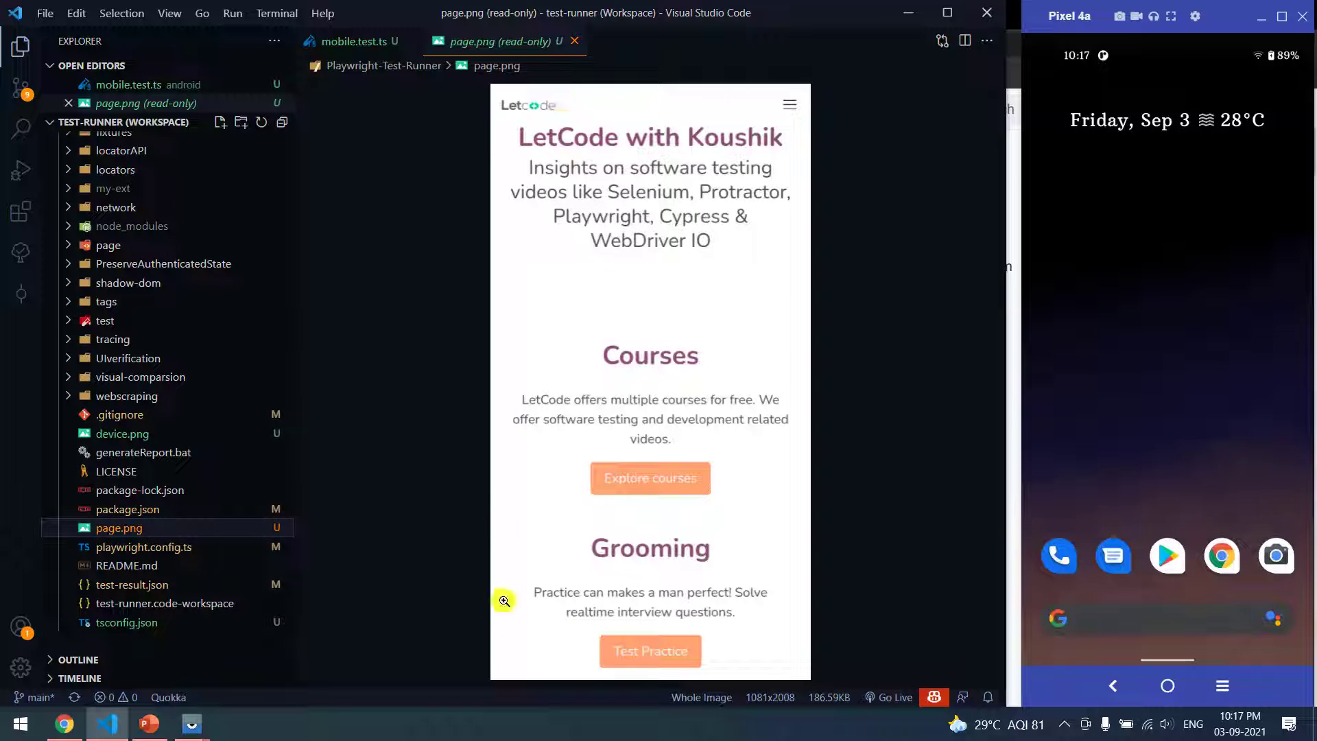
mouse_move(778, 451)
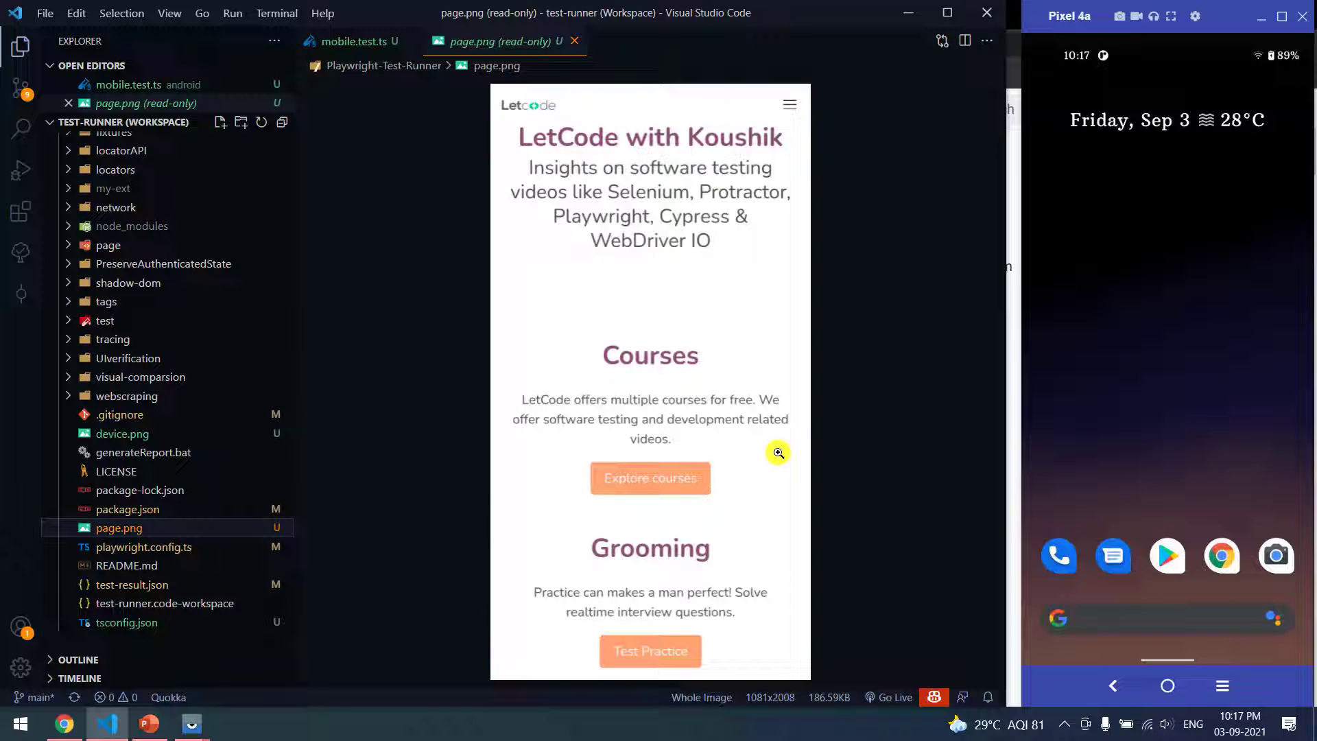
mouse_move(660, 348)
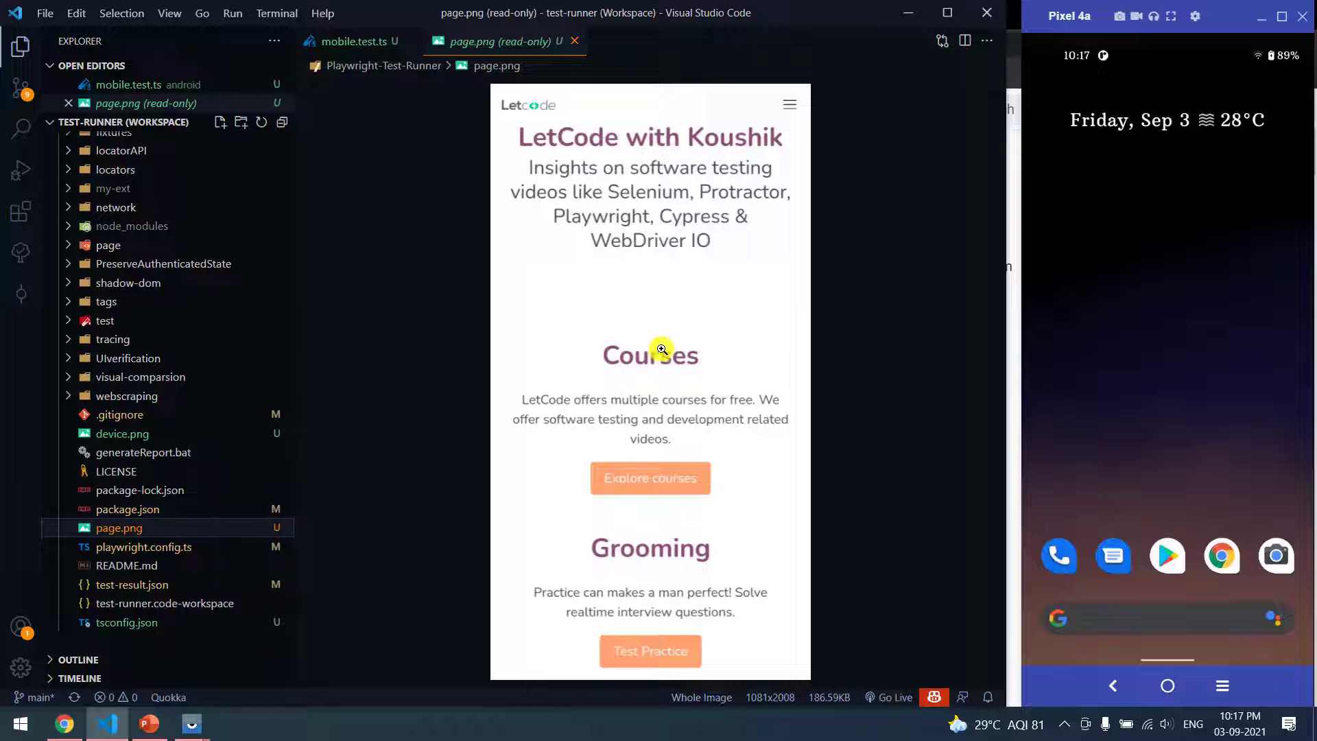
left_click(122, 433)
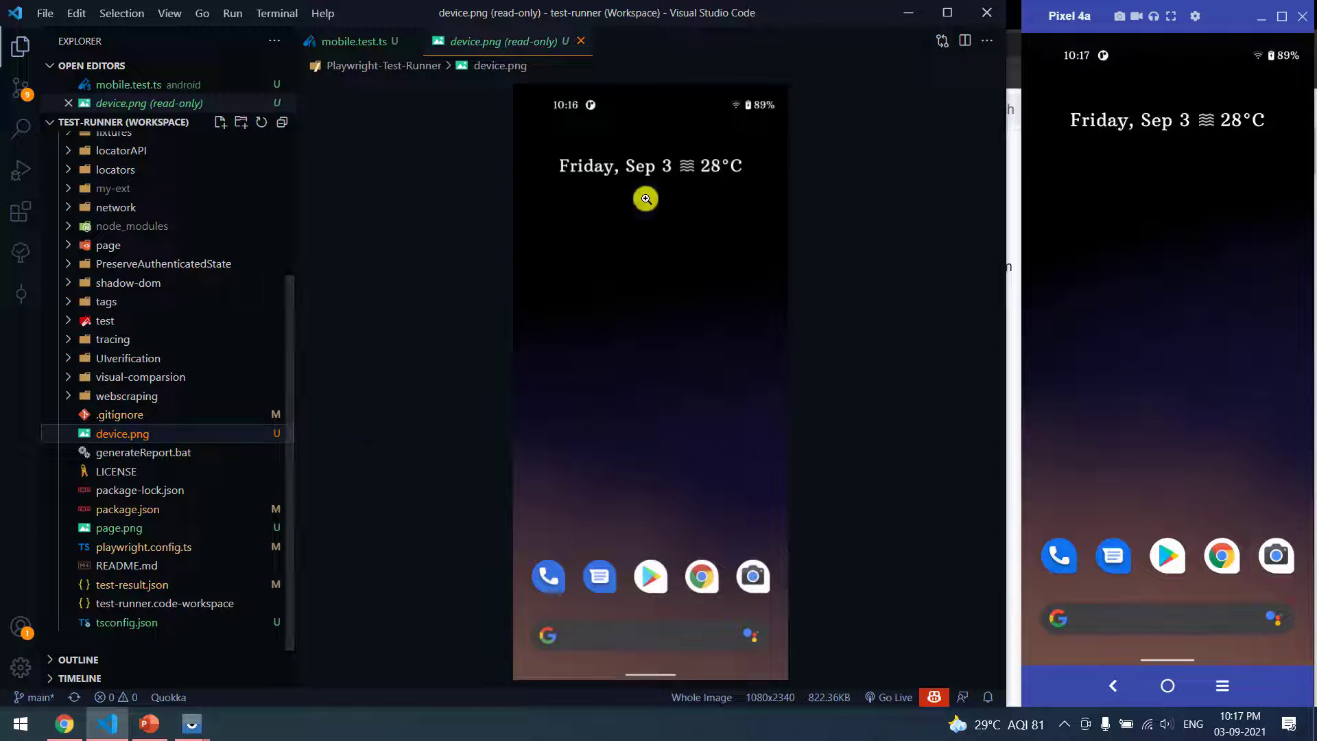
left_click(119, 527)
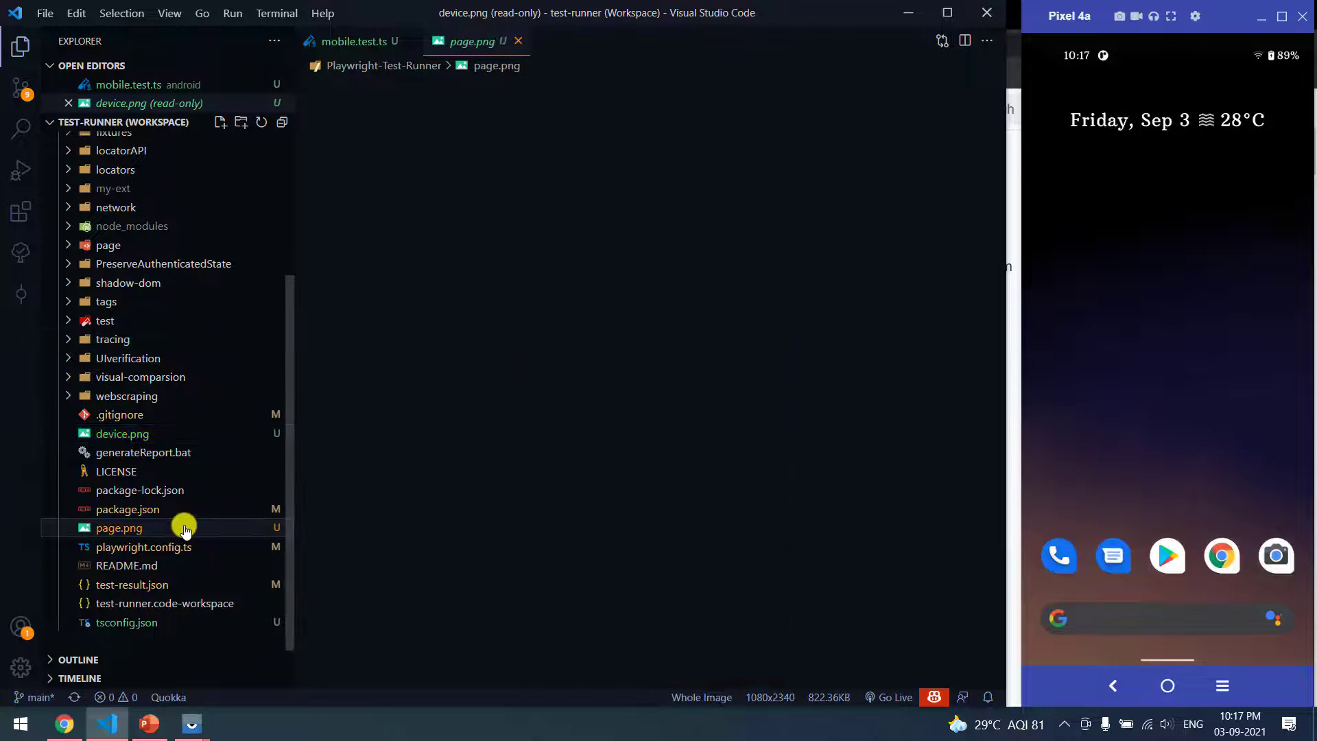
left_click(119, 527)
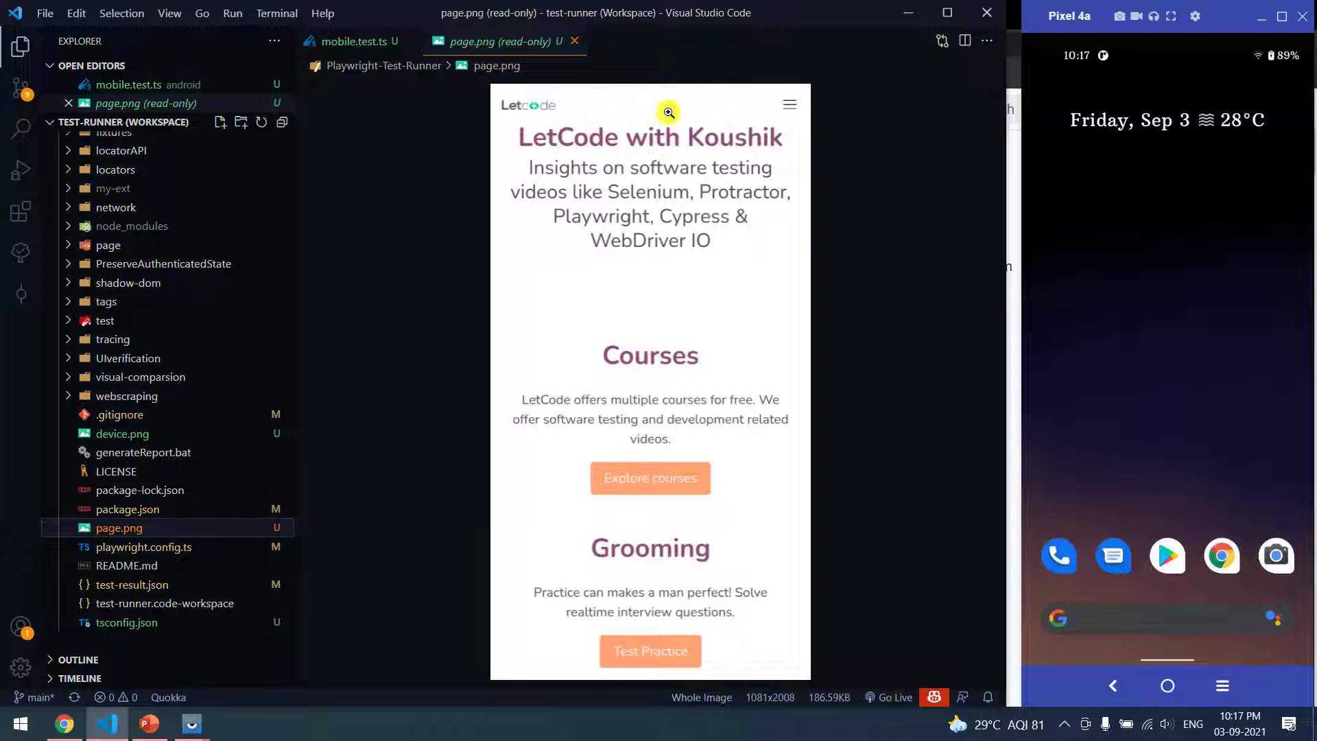